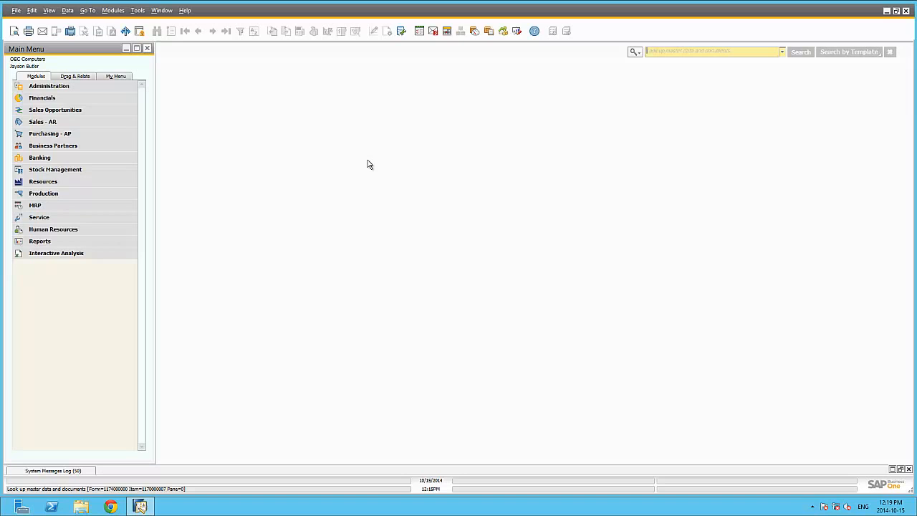
Select the Cockpit option in General Settings and acknowledge the next-logon notice
left_click(49, 86)
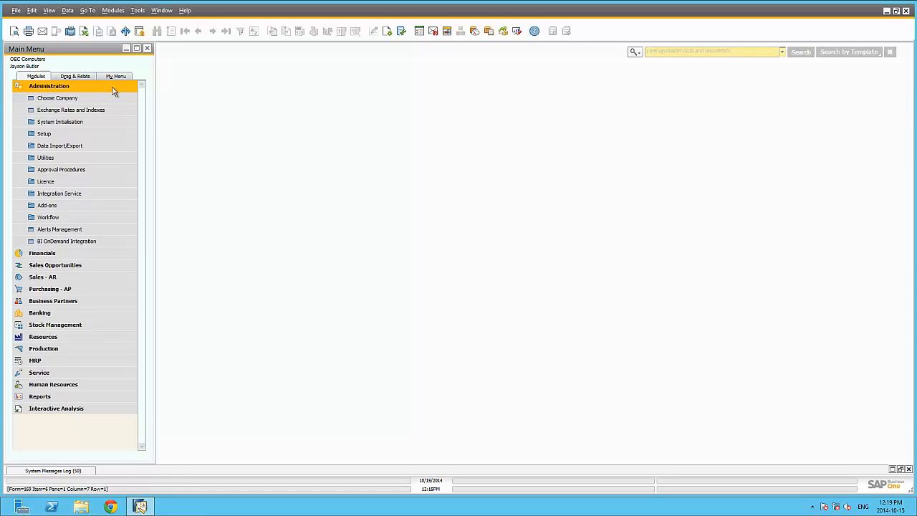
left_click(61, 120)
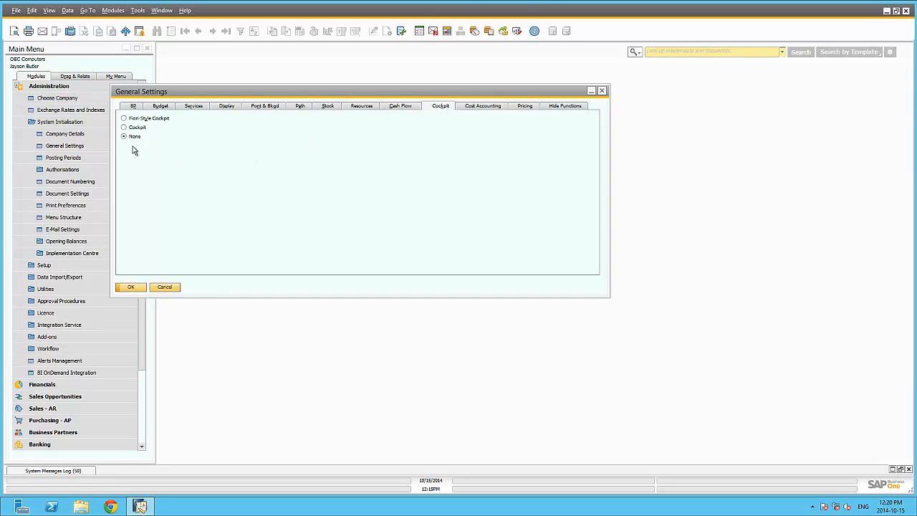
left_click(123, 127)
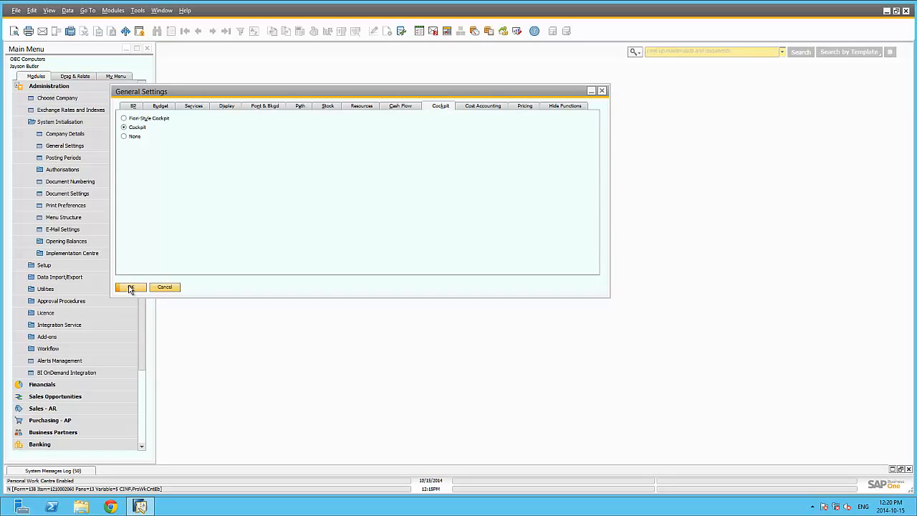
left_click(131, 287)
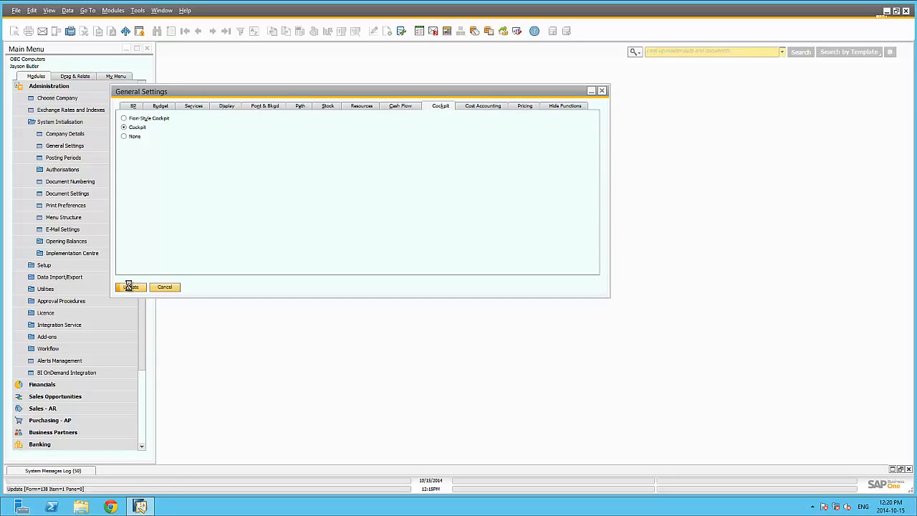
left_click(128, 287)
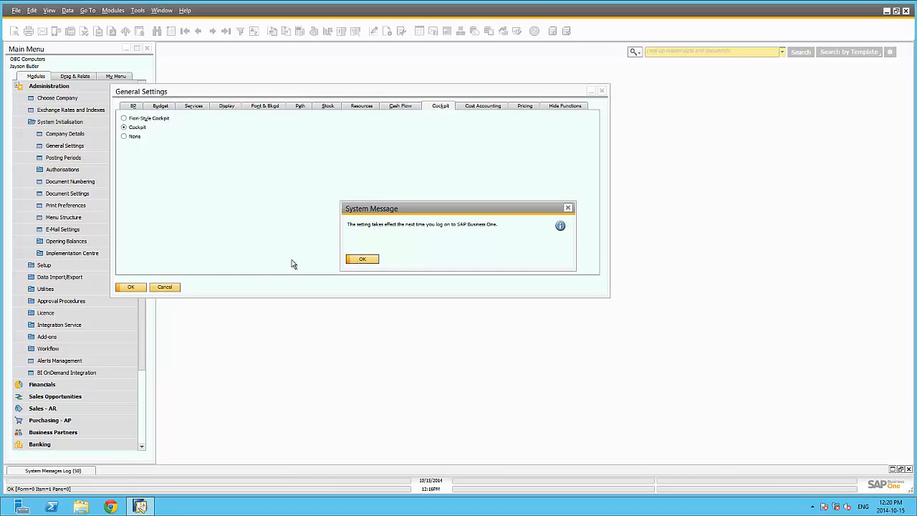
left_click(361, 258)
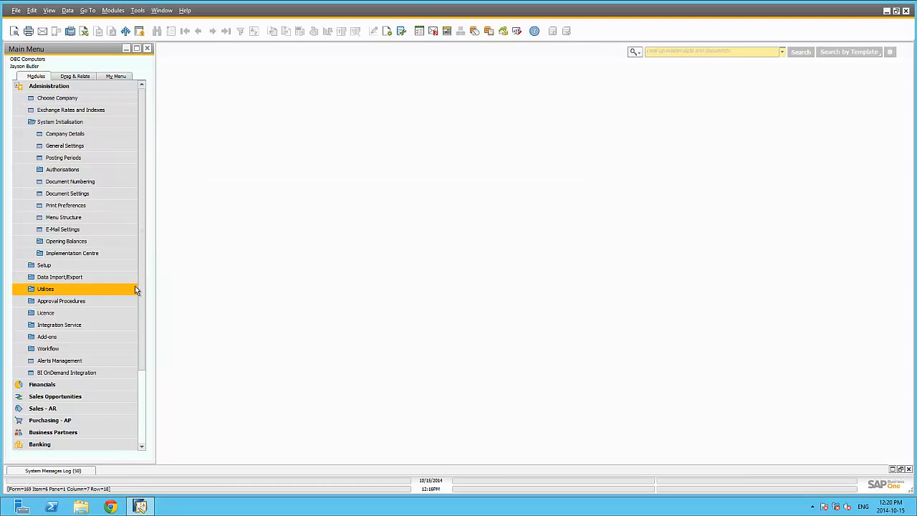
Enable My Cockpit for the current user from the Tools cockpit options
left_click(49, 86)
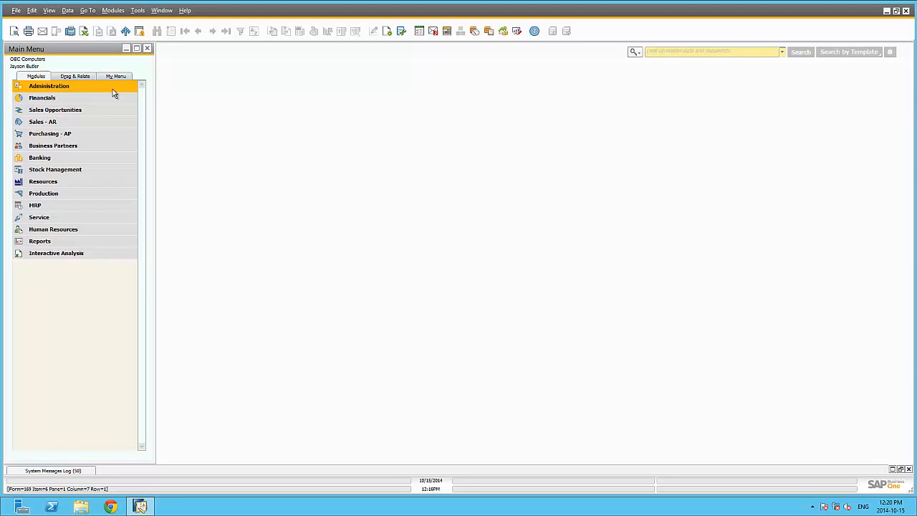
left_click(138, 10)
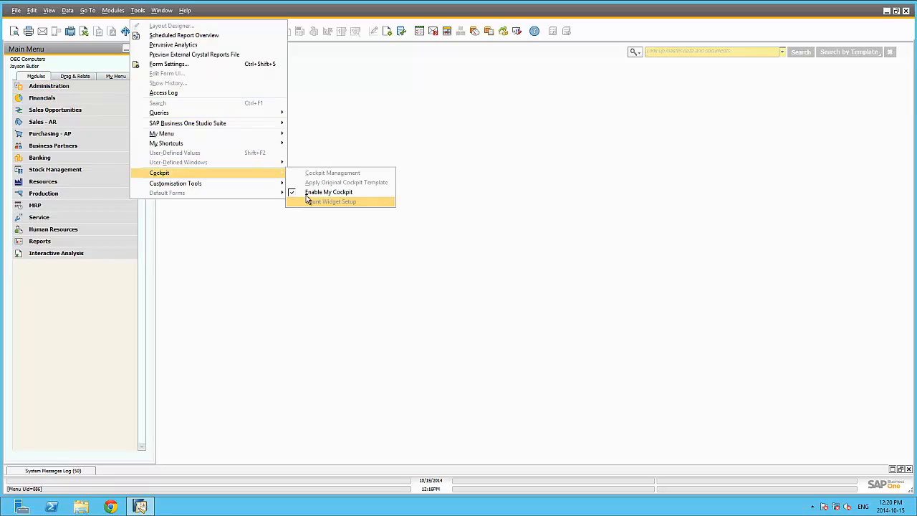
mouse_move(330, 192)
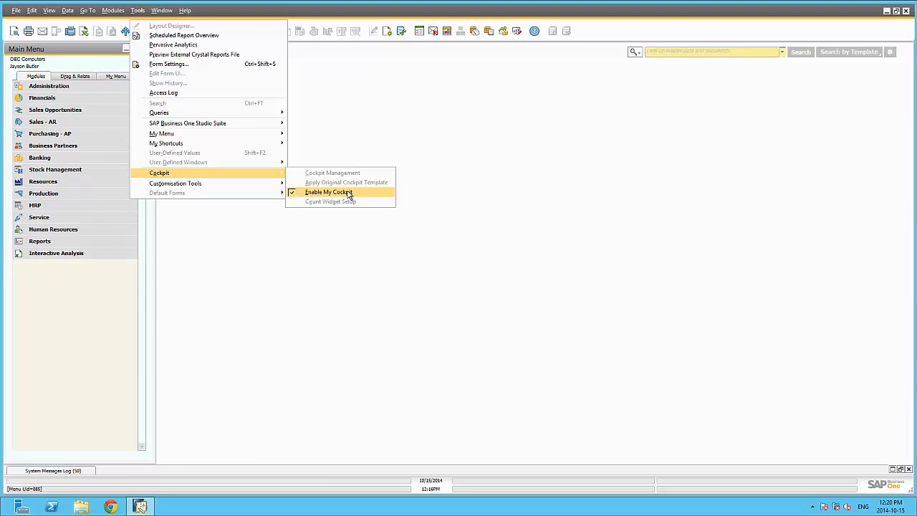
left_click(328, 192)
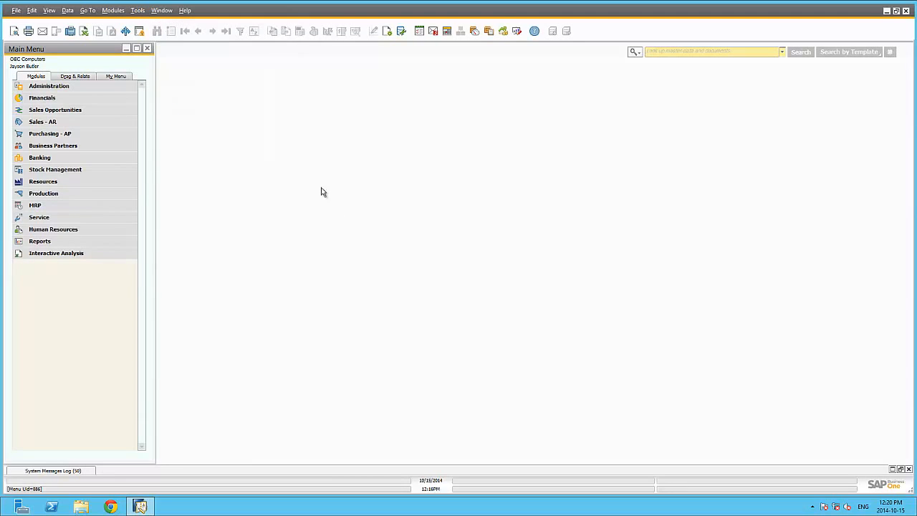
Log on again through Choose Company so the empty Home cockpit appears
left_click(49, 86)
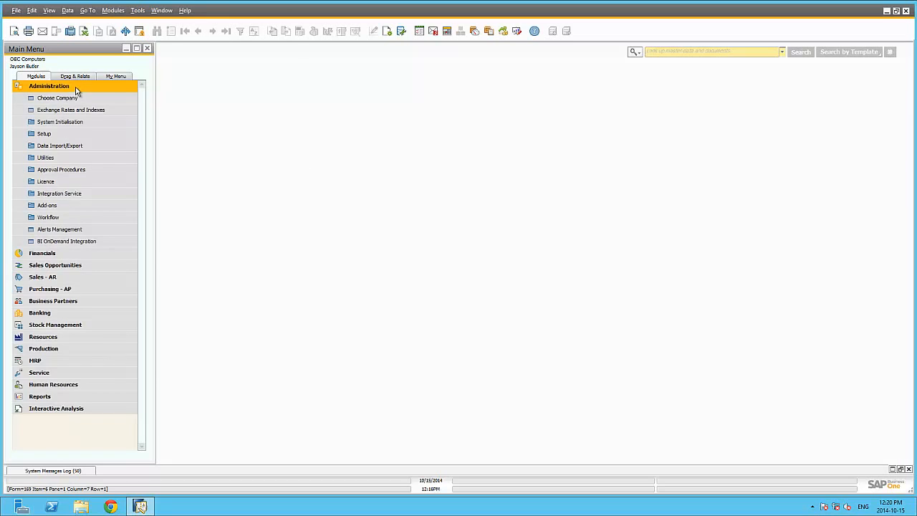
left_click(57, 97)
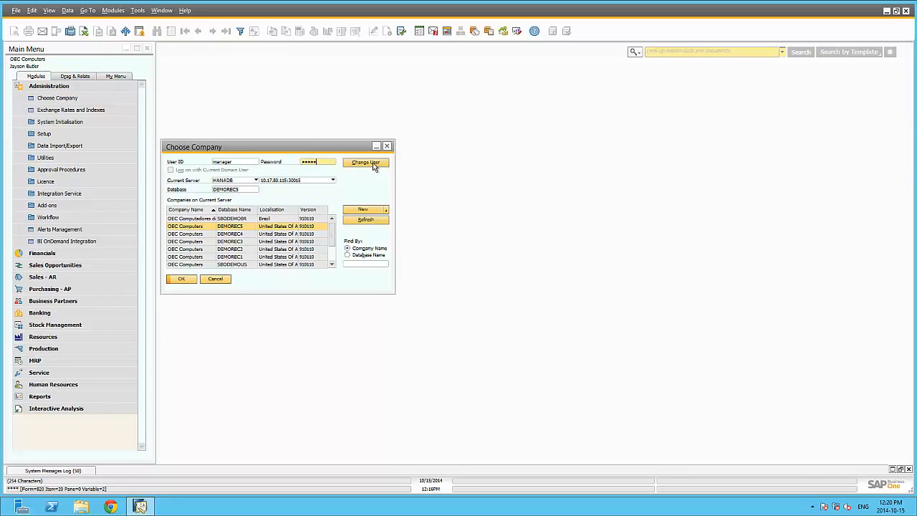
left_click(180, 278)
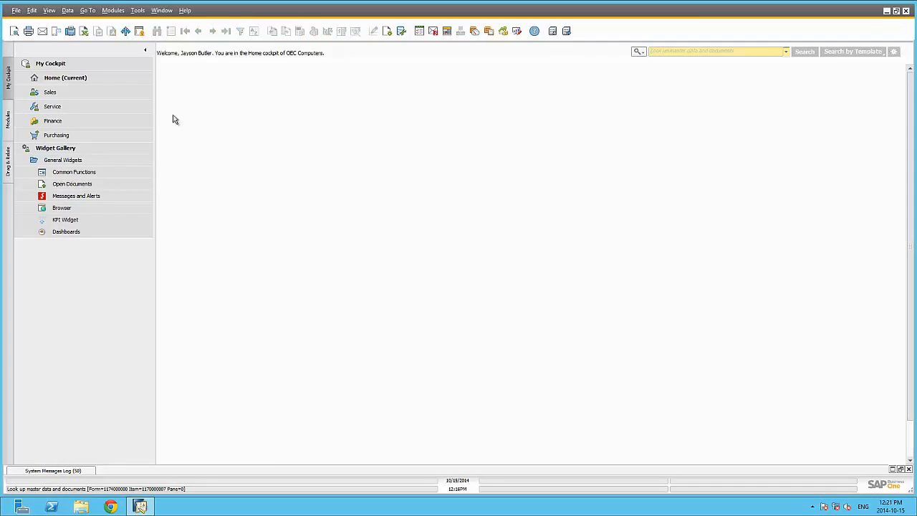
left_click(49, 92)
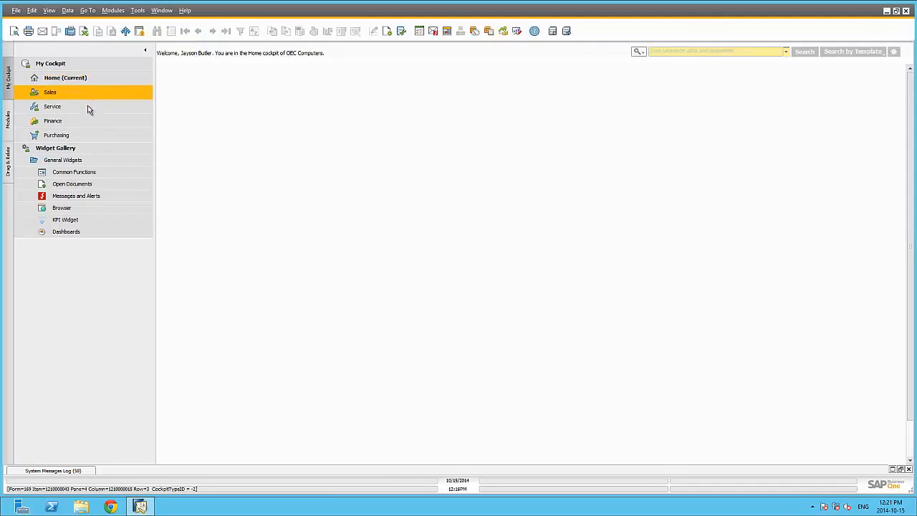
left_click(52, 106)
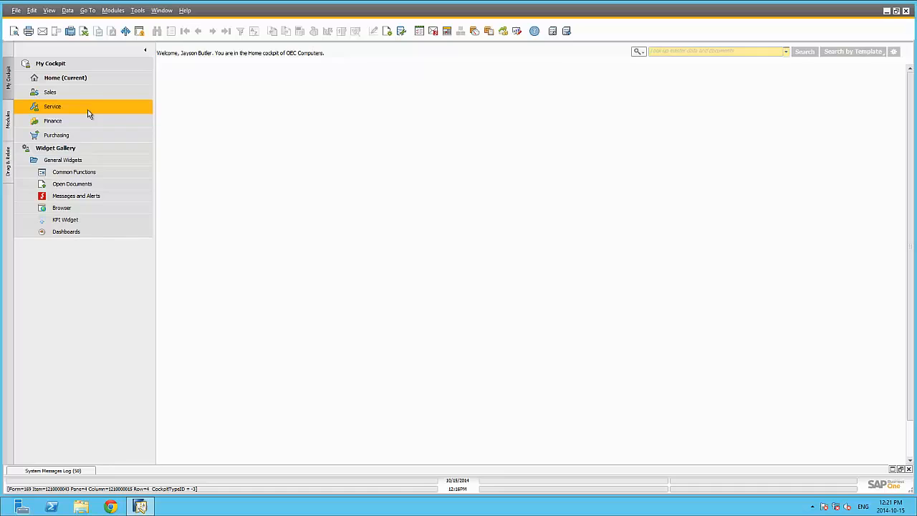
left_click(52, 106)
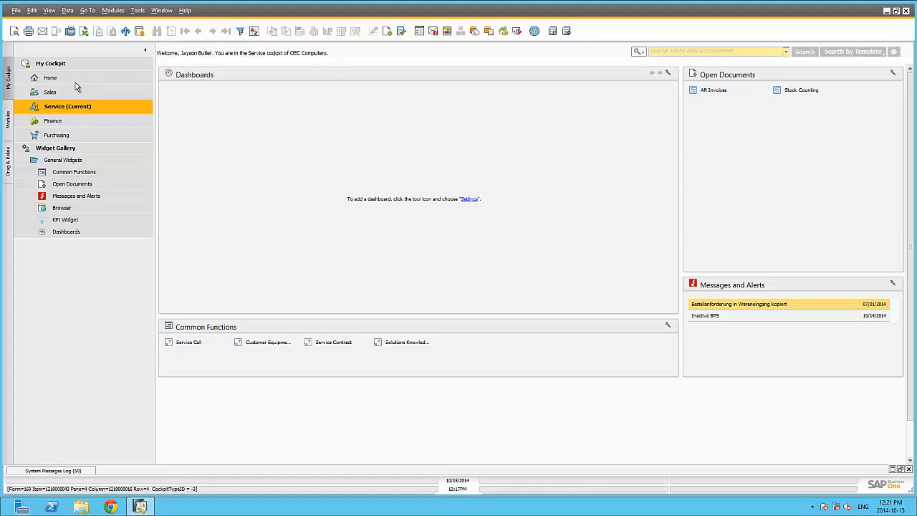
left_click(50, 78)
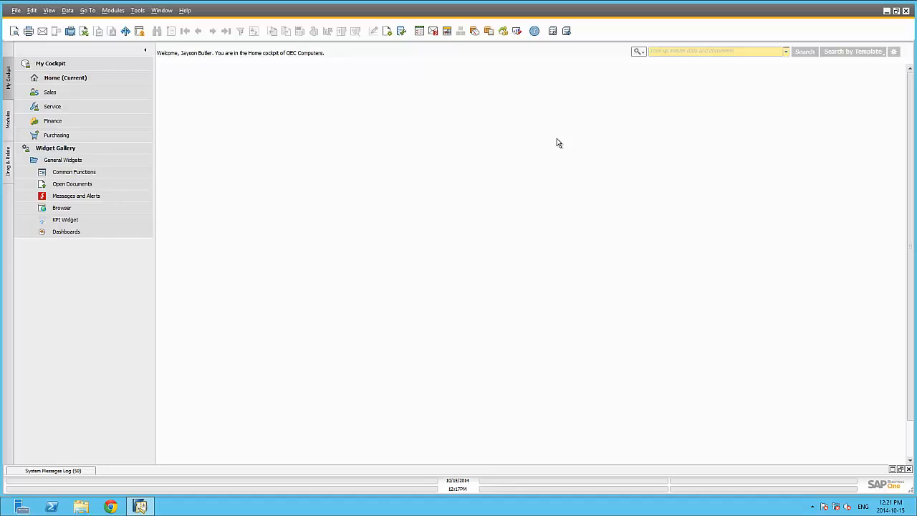
mouse_move(615, 284)
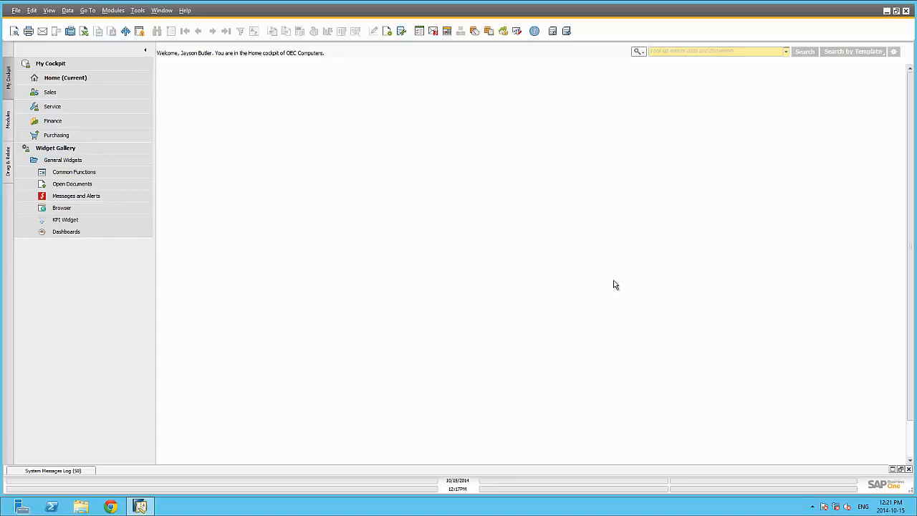
mouse_move(519, 183)
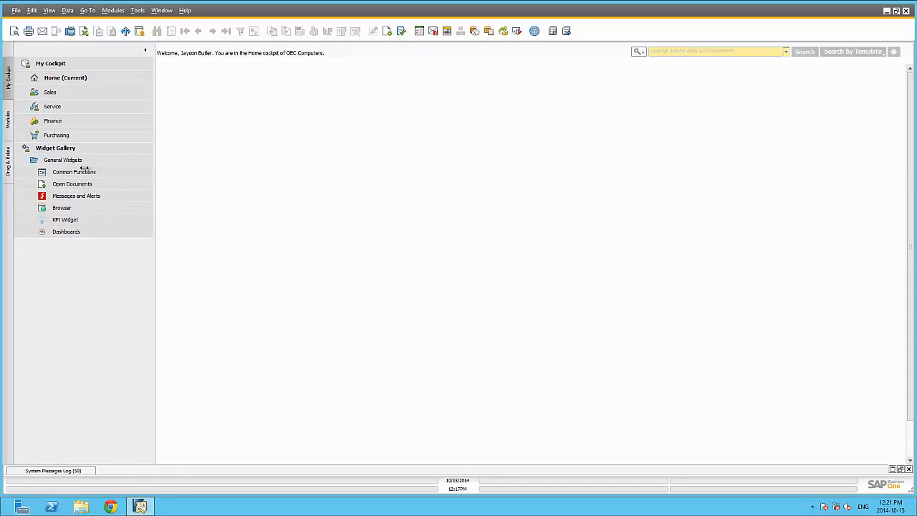
Add the Common Functions widget and drag Business Partners functions into it from the Modules list
left_click(74, 172)
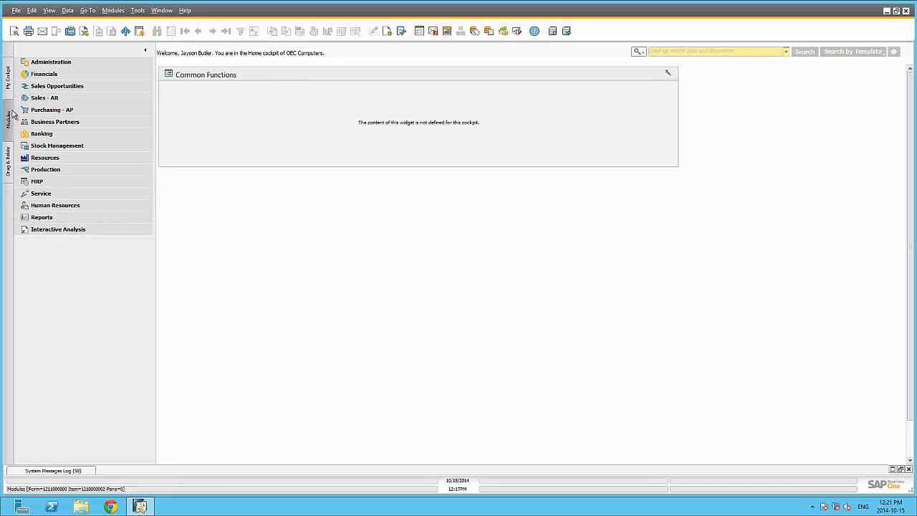
left_click(44, 98)
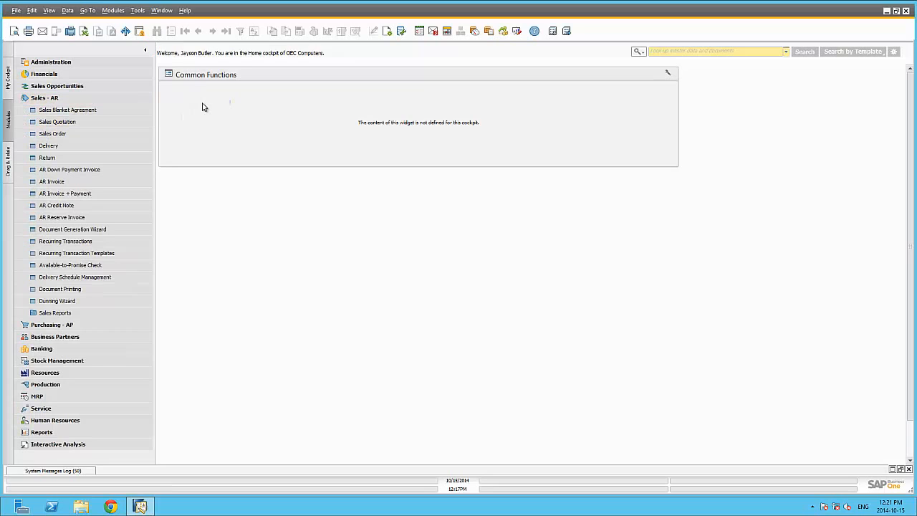
left_click(69, 169)
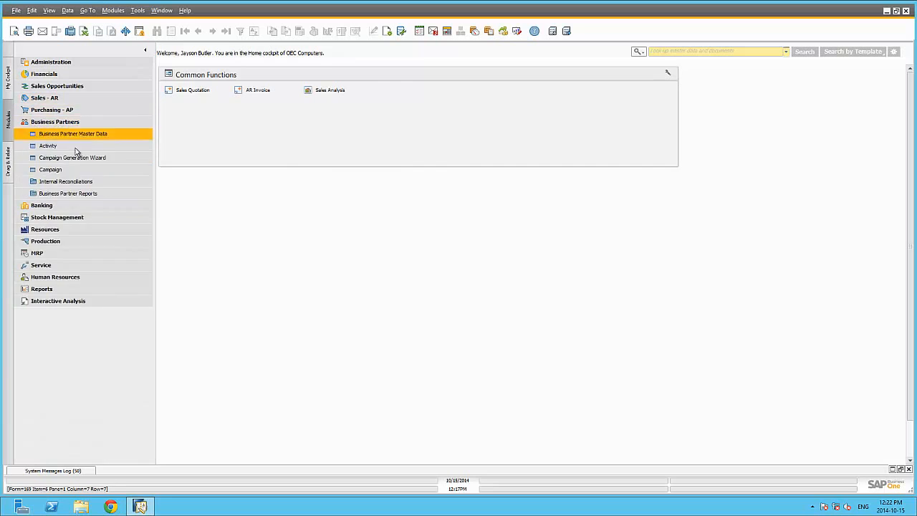
left_click(146, 49)
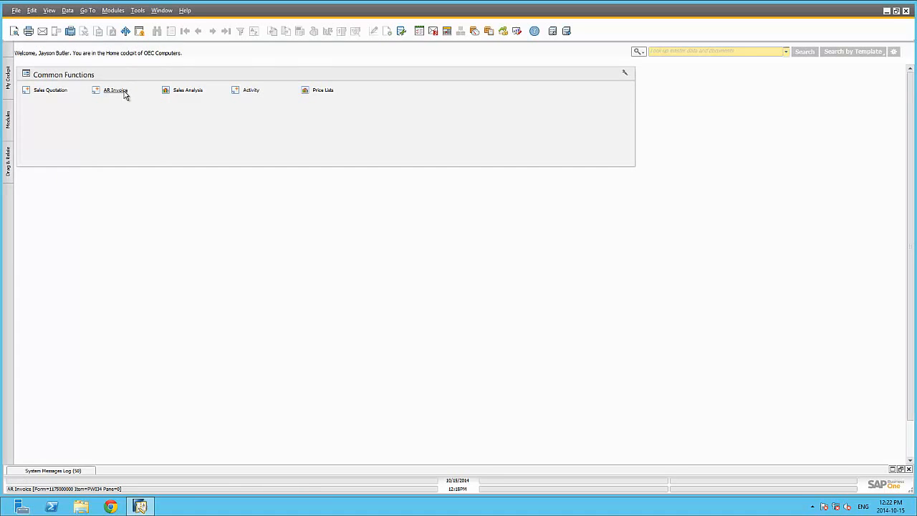
Try the AR Invoice and Price Lists shortcuts from Common Functions, closing each window
left_click(115, 89)
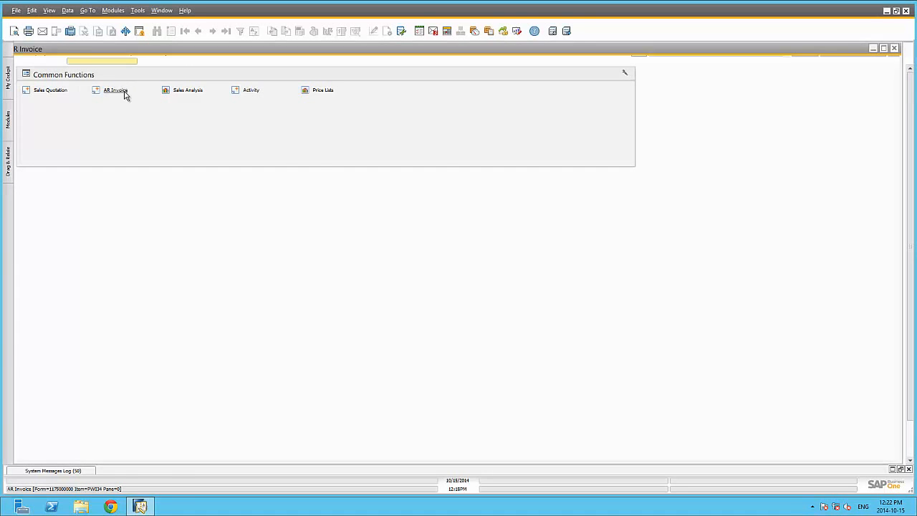
left_click(115, 89)
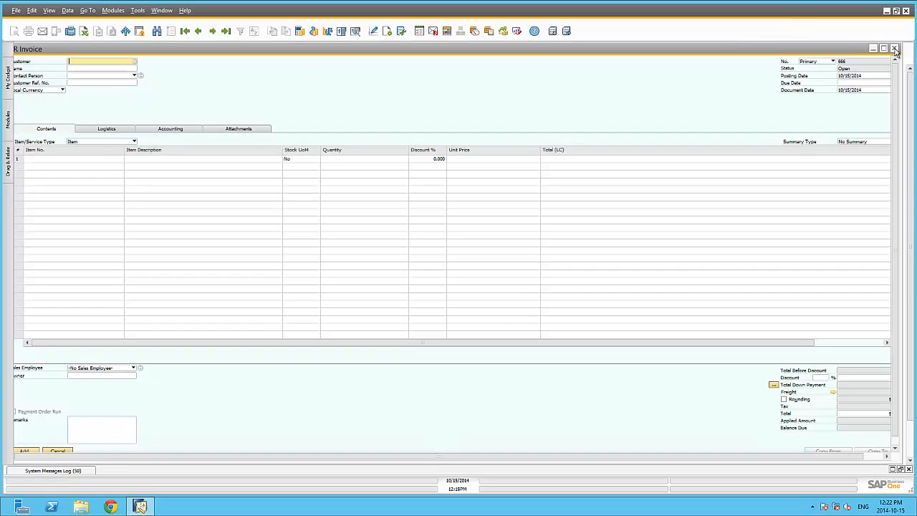
left_click(894, 48)
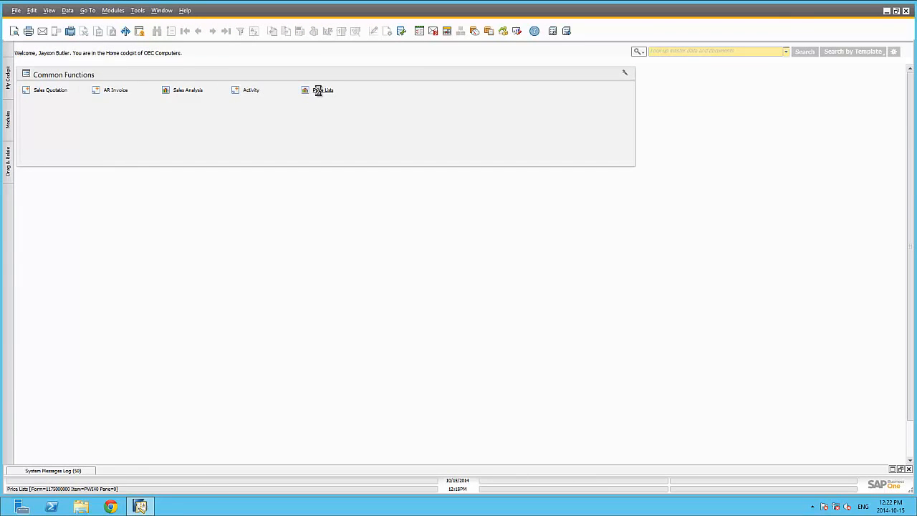
left_click(304, 89)
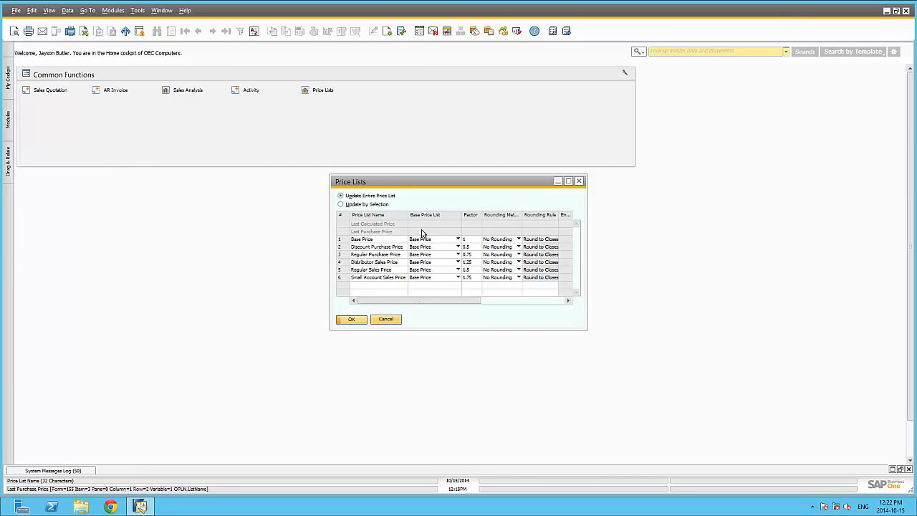
left_click(386, 318)
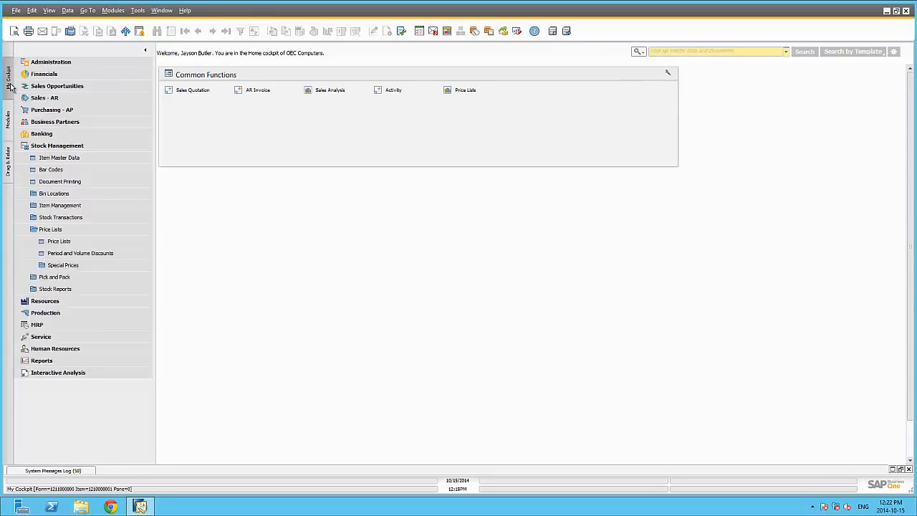
Add an Open Documents widget below Common Functions and bring up its options menu
left_click(7, 72)
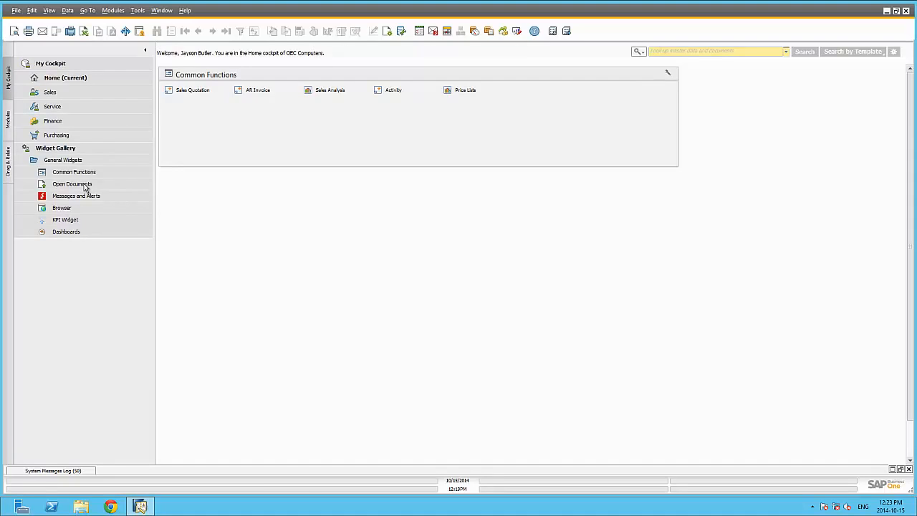
left_click(71, 183)
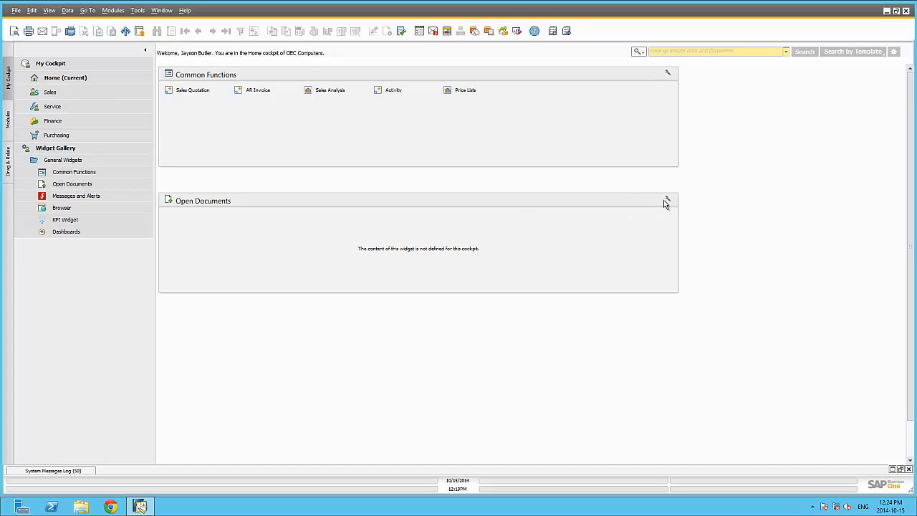
left_click(668, 198)
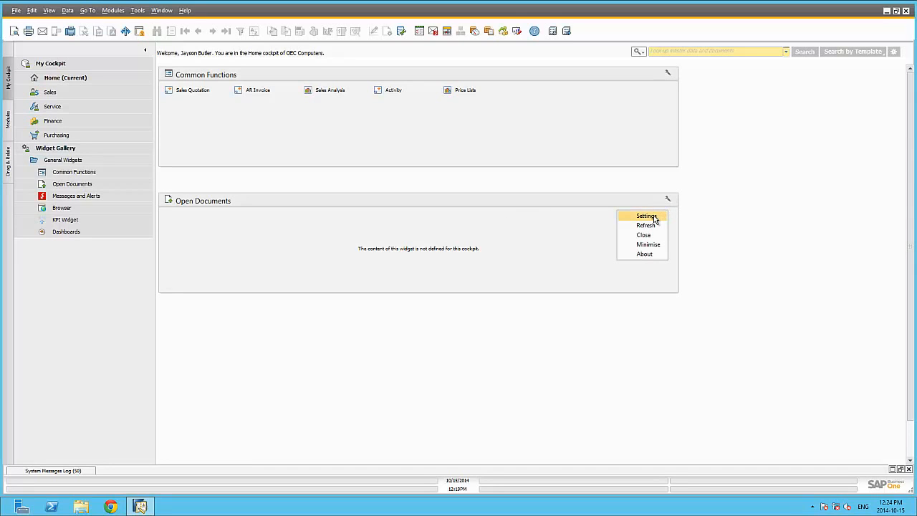
Set Open Documents to display Sales Quotations, A/R Invoices and Service Call
left_click(645, 215)
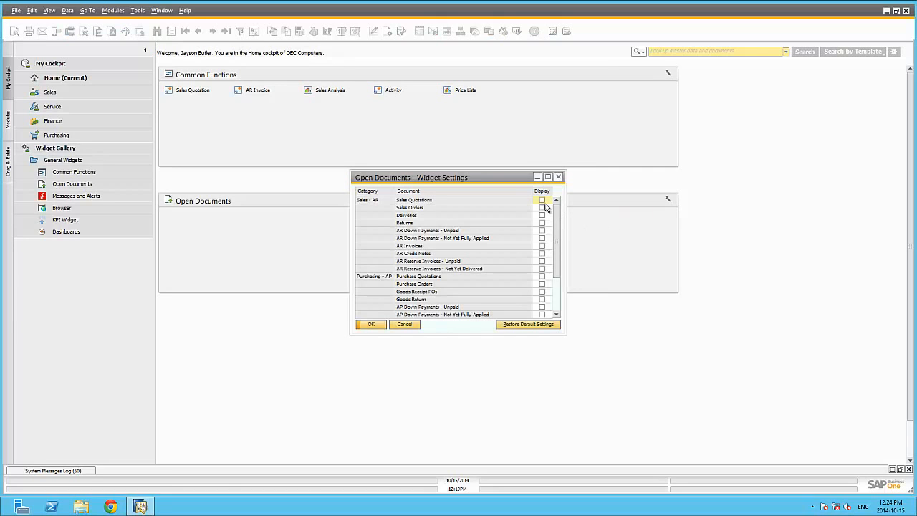
left_click(542, 201)
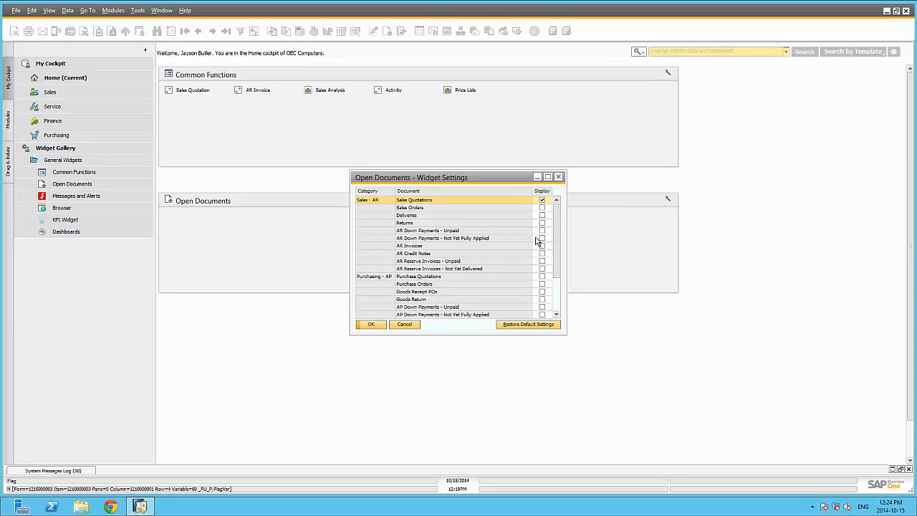
left_click(541, 245)
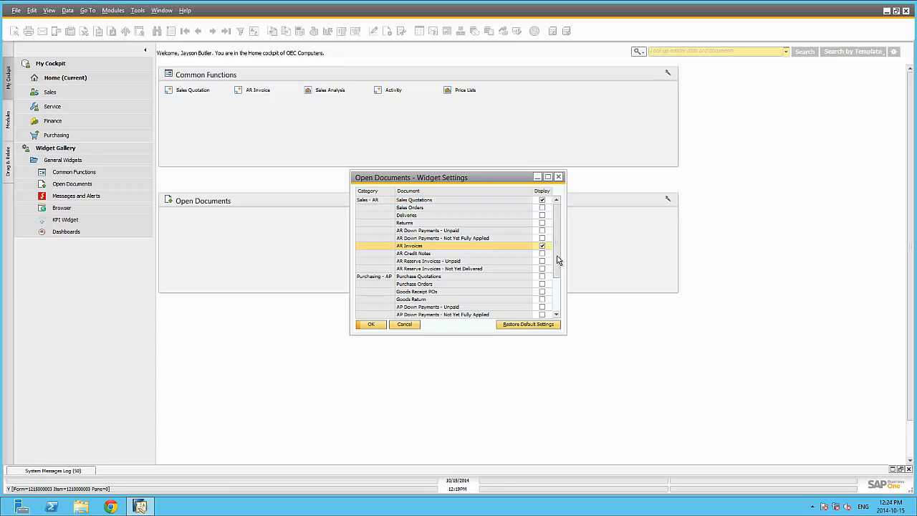
scroll("down", 3)
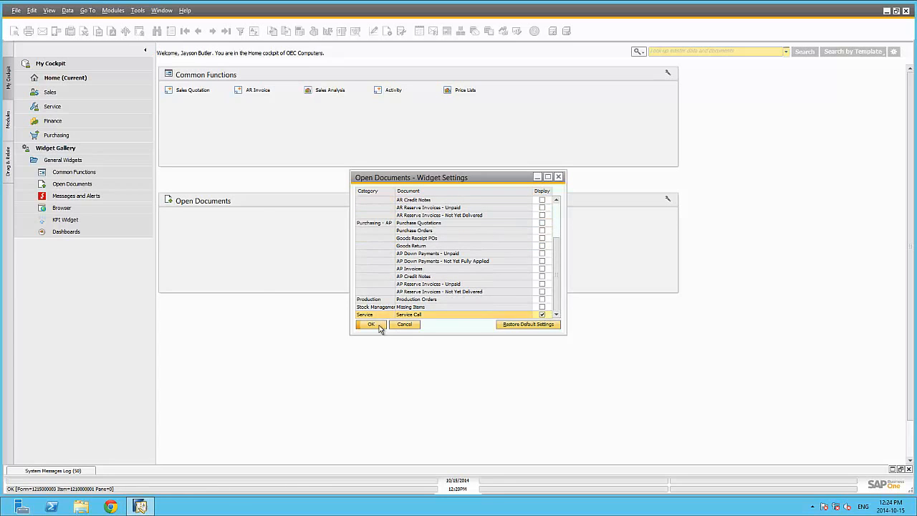
left_click(370, 324)
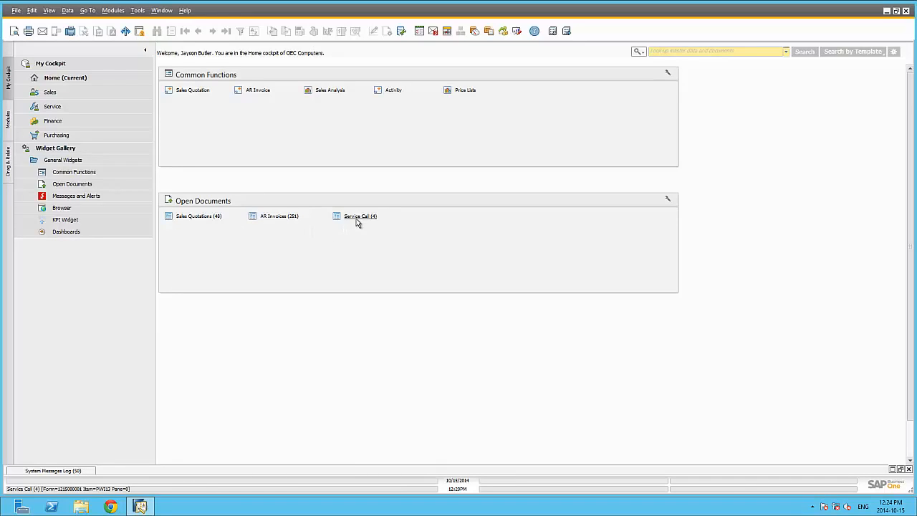
mouse_move(359, 214)
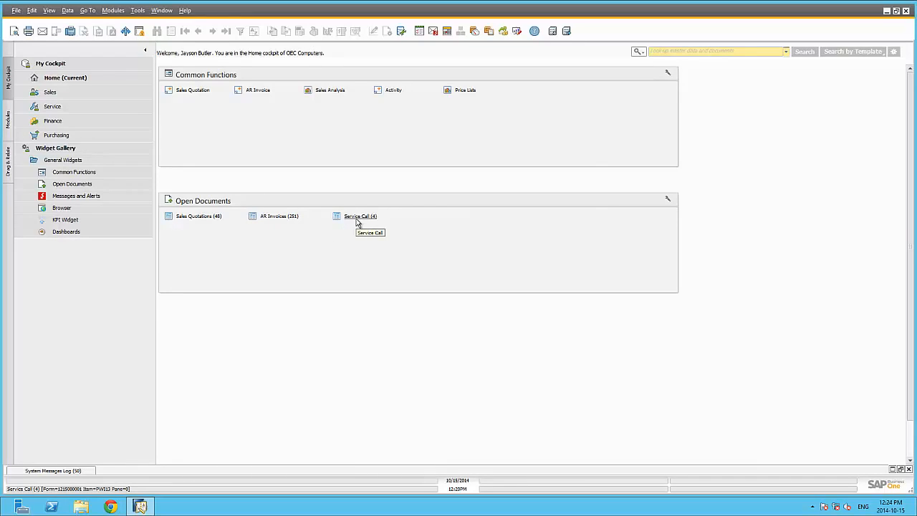
View the My Open Service Calls list from Open Documents and close it
left_click(360, 215)
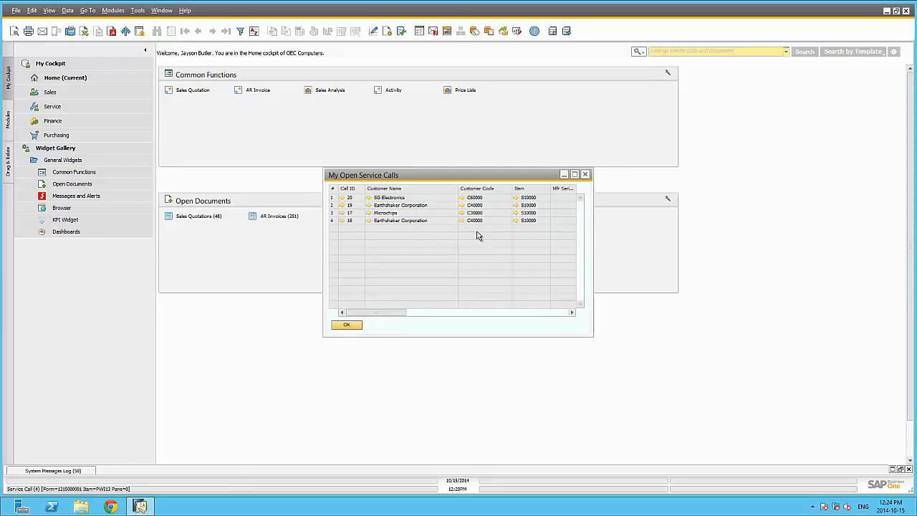
left_click(573, 175)
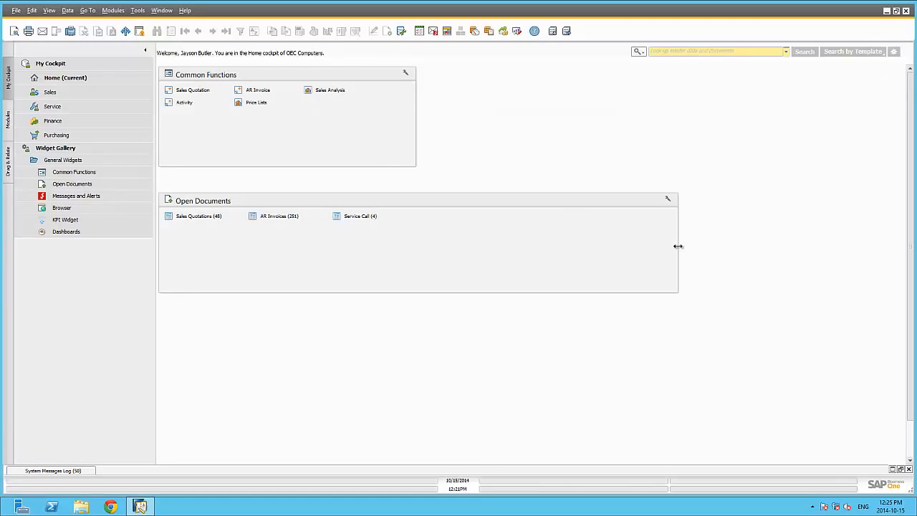
Narrow Open Documents to match Common Functions and add a Messages and Alerts widget below
left_click(76, 195)
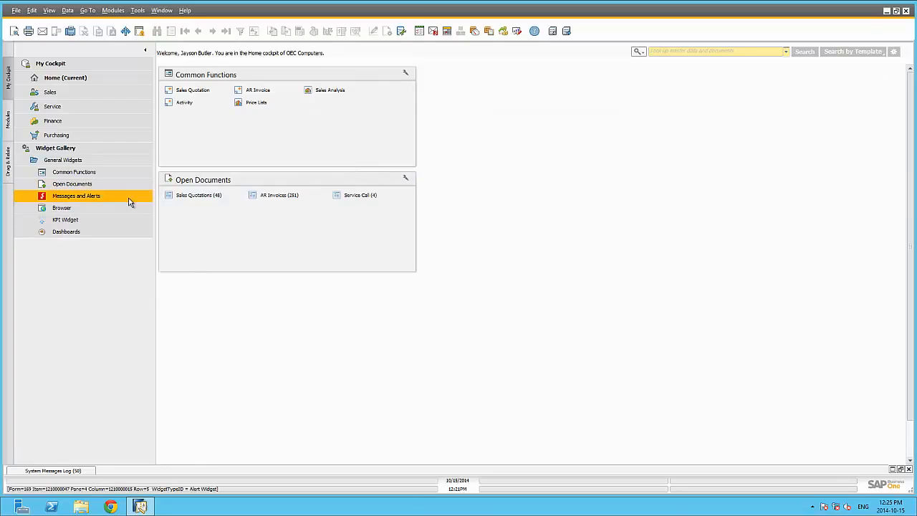
left_click(76, 195)
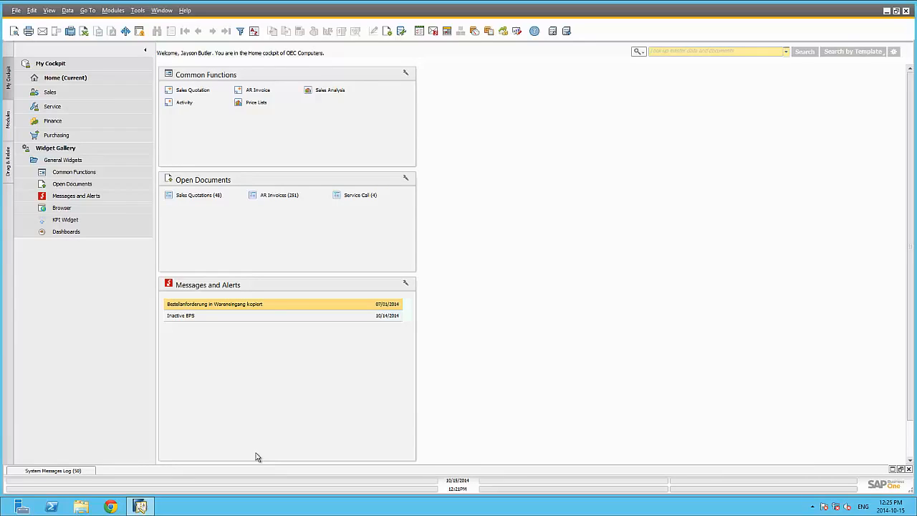
mouse_move(433, 52)
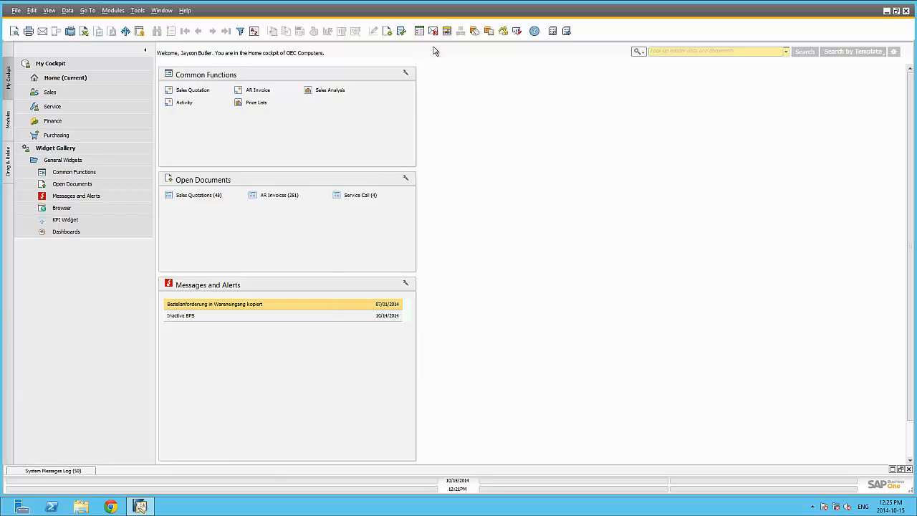
mouse_move(433, 31)
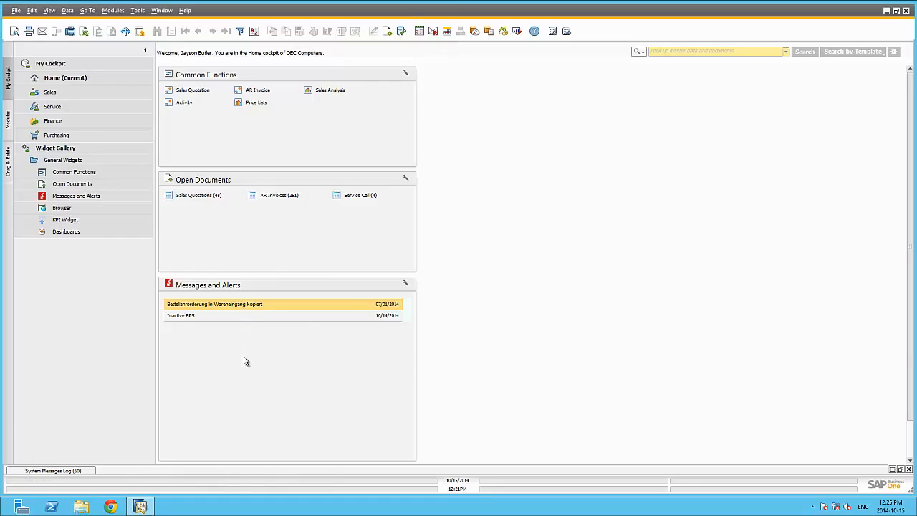
left_click(65, 219)
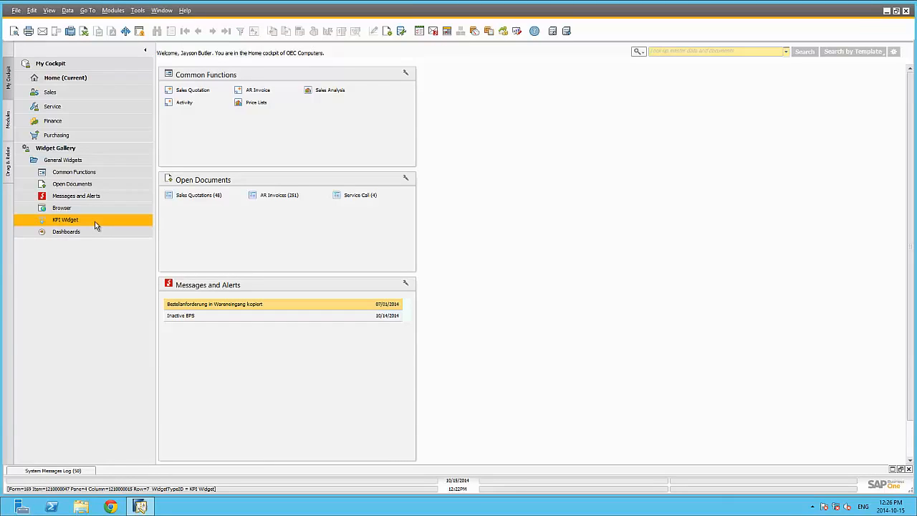
mouse_move(347, 223)
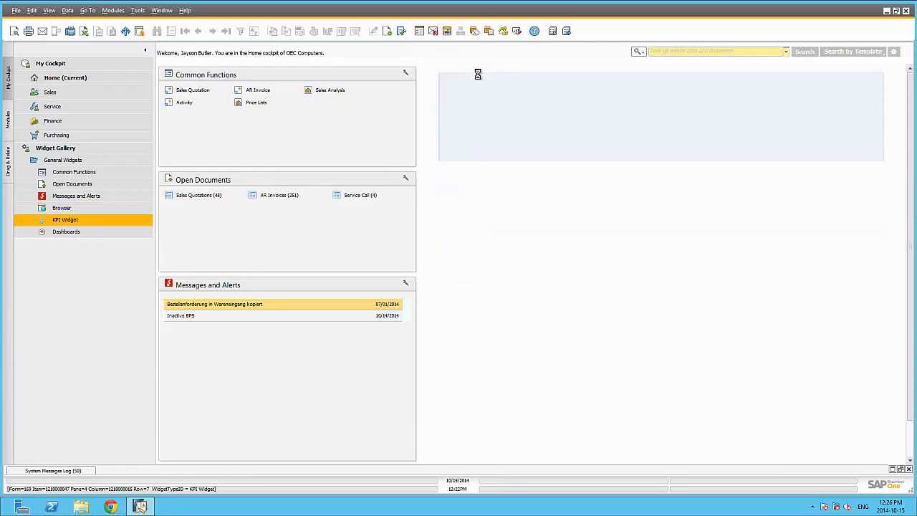
Place the KPI widget beside the others and title it InvenKPI in its settings
left_click(66, 219)
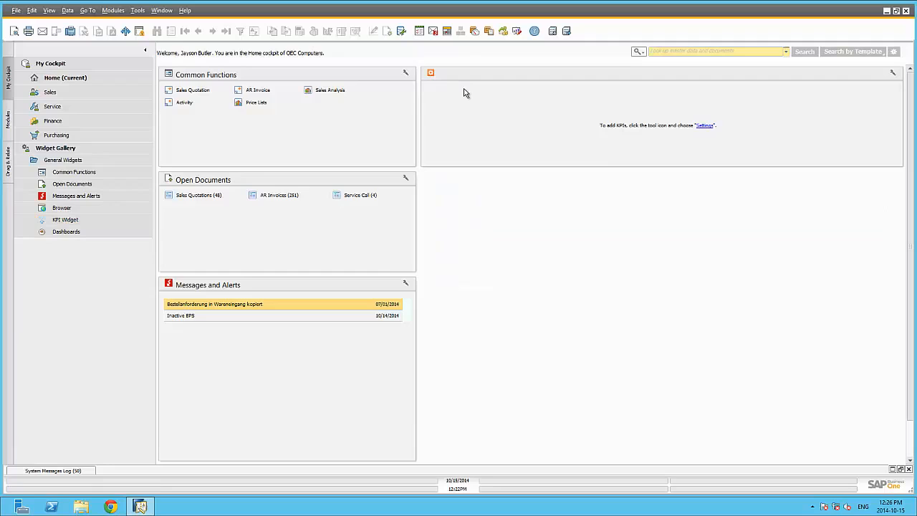
mouse_move(559, 112)
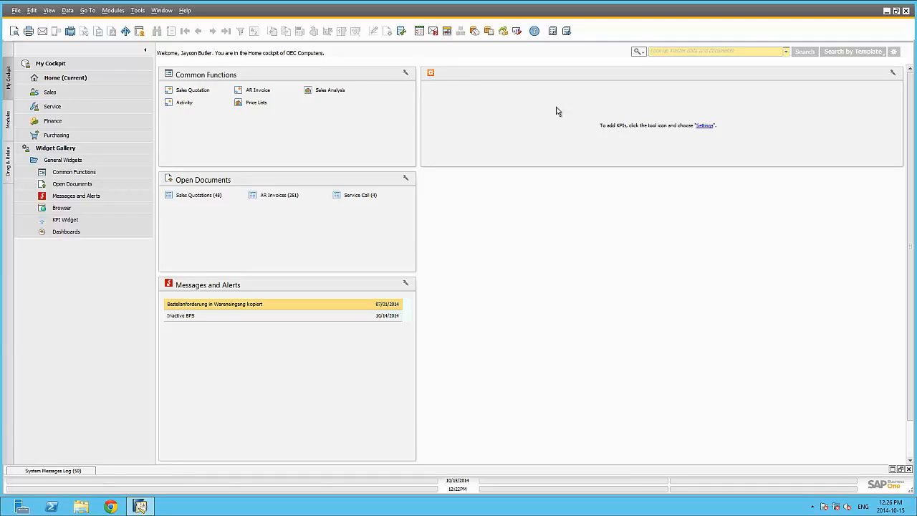
mouse_move(705, 126)
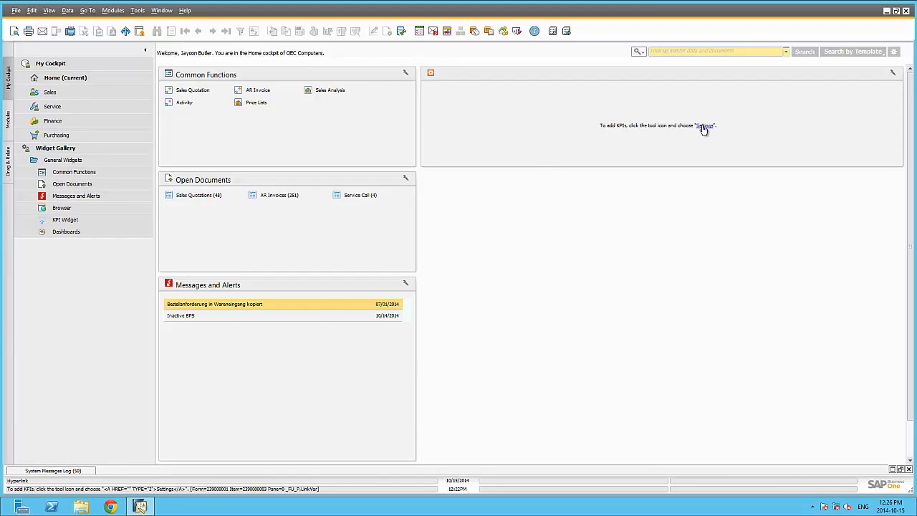
left_click(705, 126)
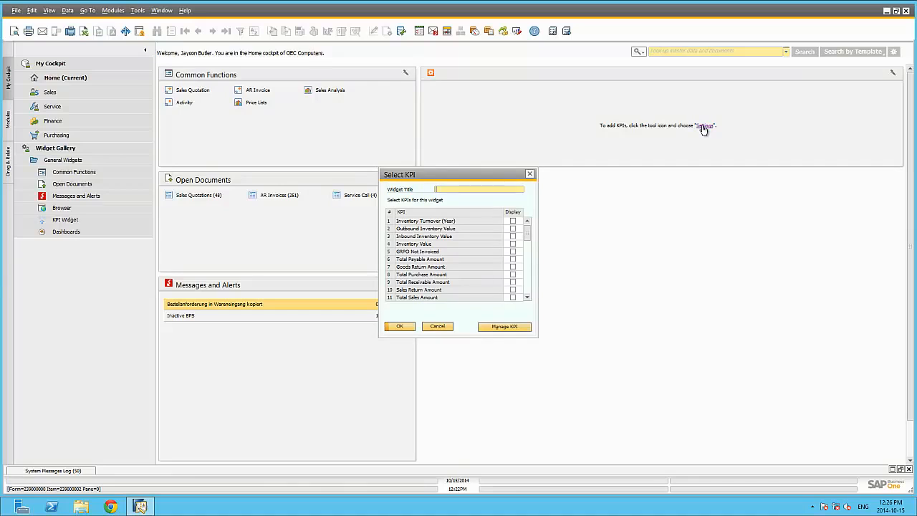
type("Inventory")
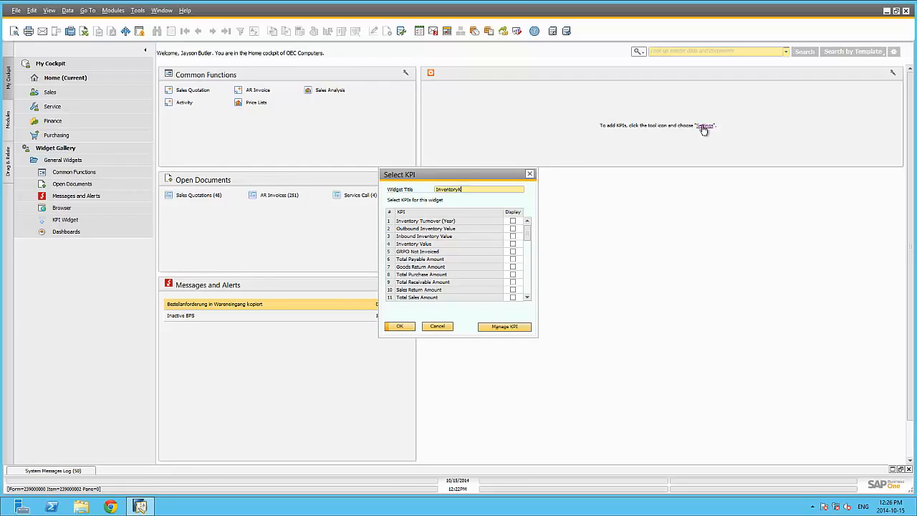
type("KPIs")
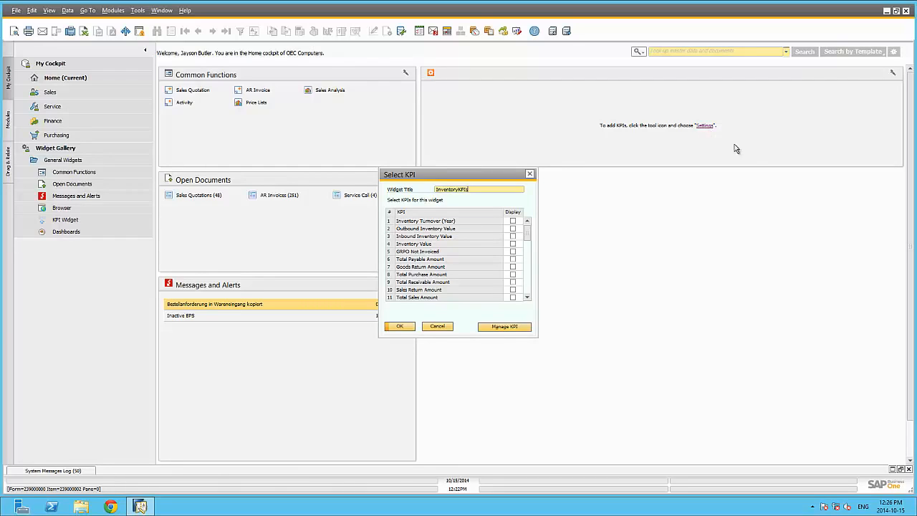
Include Inventory Turnover (Year), Inventory Value and Inventory Turnover KPIs and confirm
left_click(513, 221)
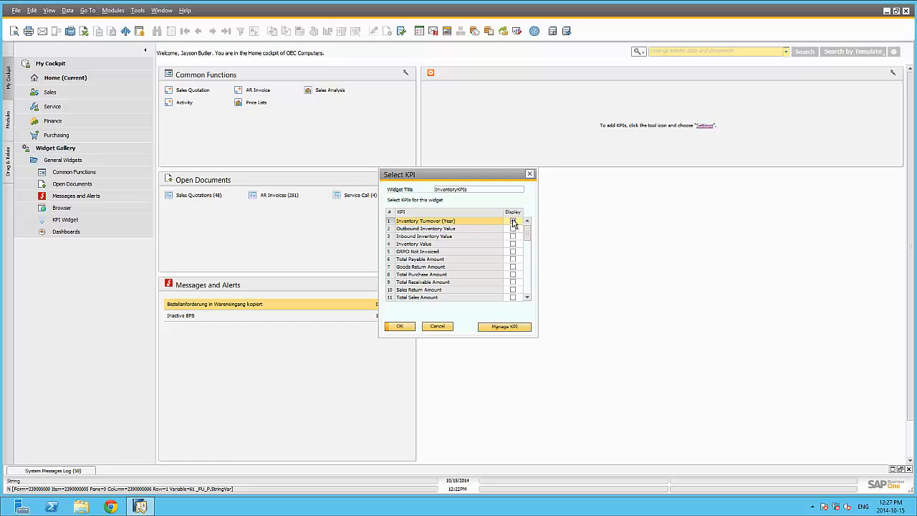
left_click(513, 221)
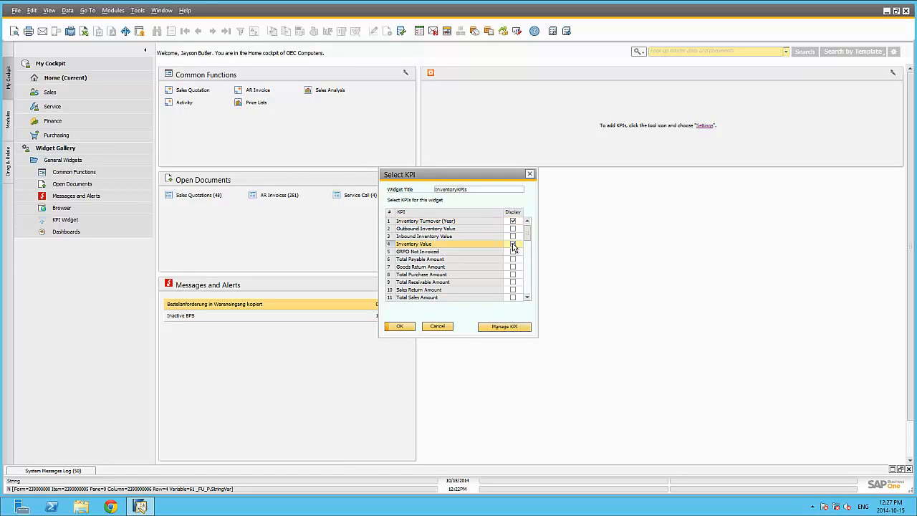
scroll("down", 3)
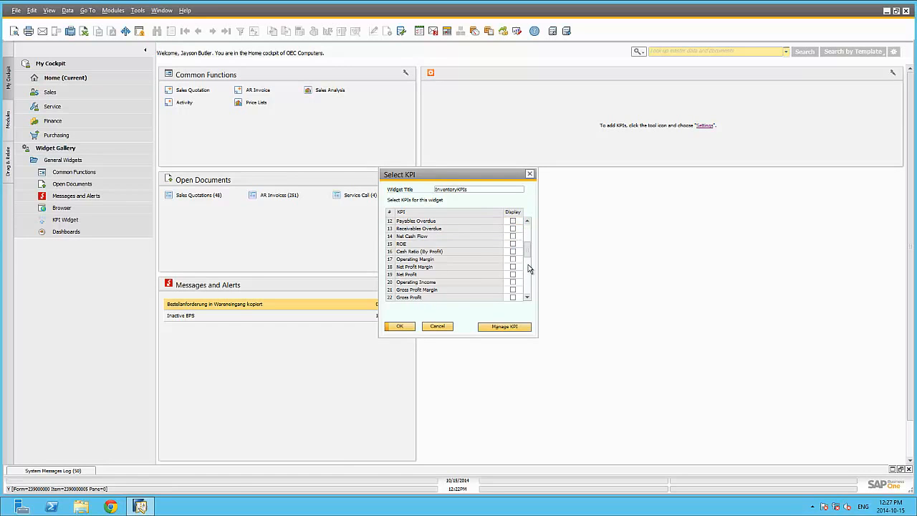
scroll("down", 3)
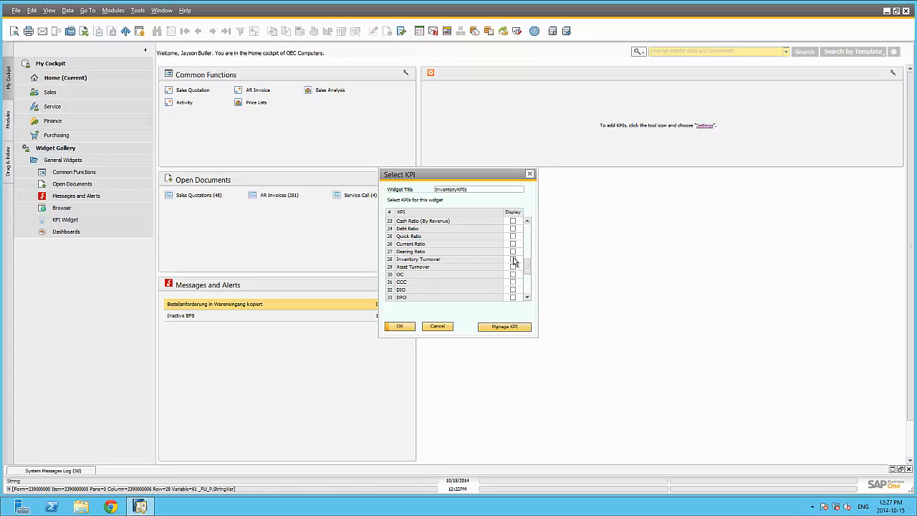
left_click(513, 258)
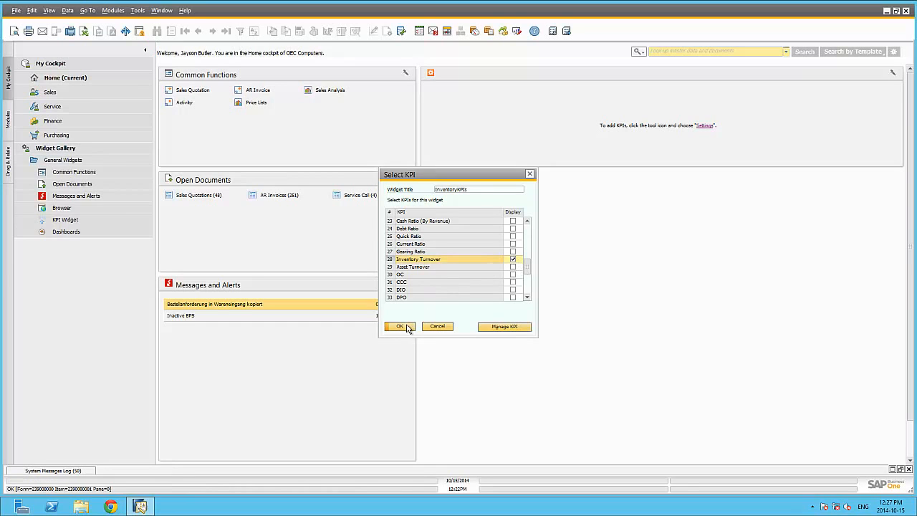
left_click(400, 327)
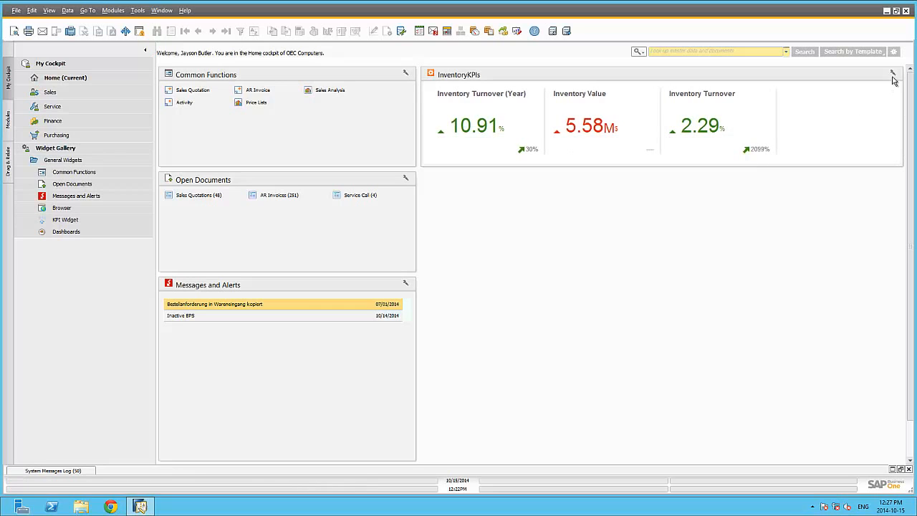
Add Inbound Inventory Value as a fourth KPI in the InventoryKPIs widget's Select KPI settings
left_click(893, 73)
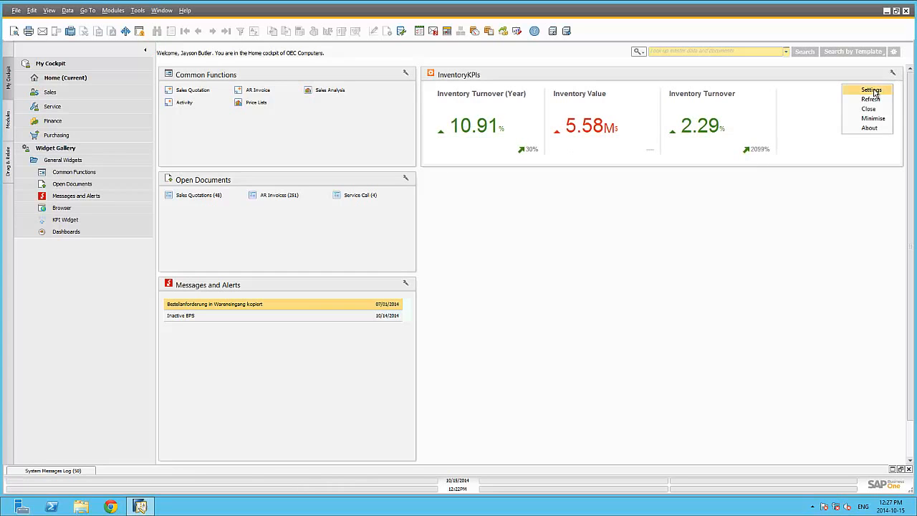
left_click(871, 89)
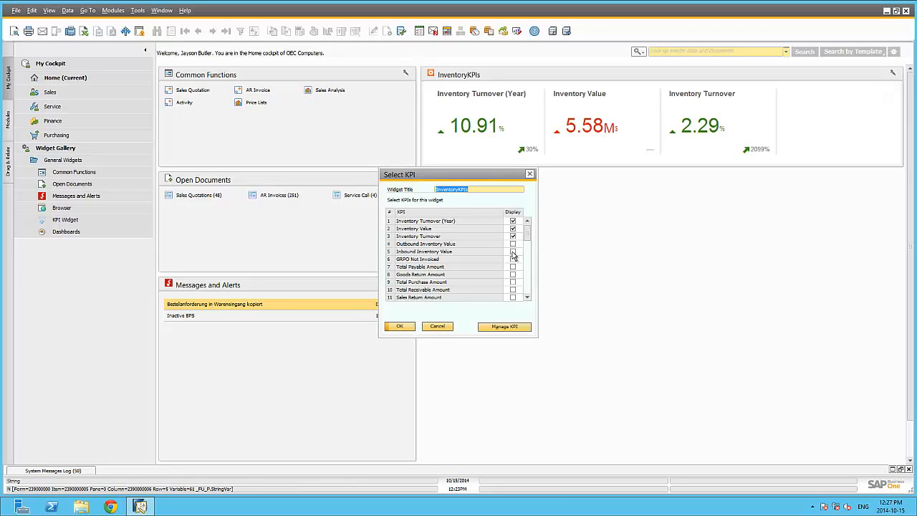
left_click(513, 252)
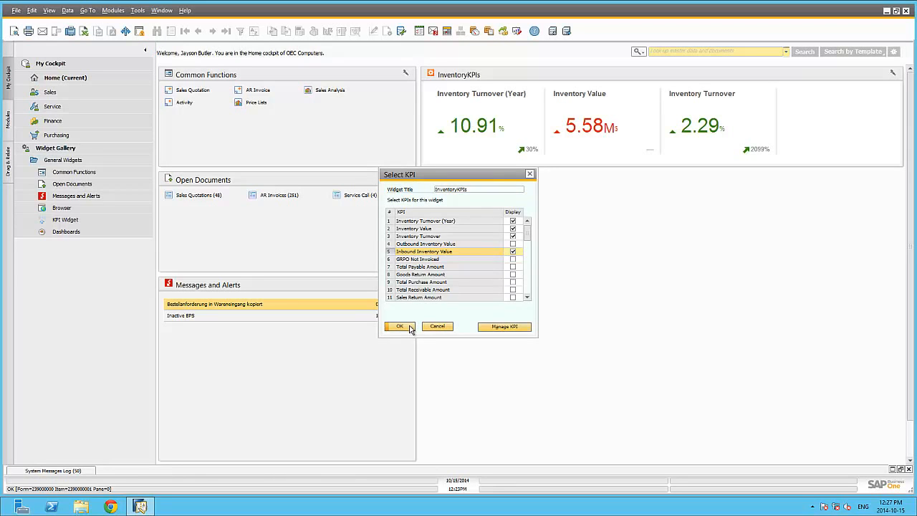
left_click(400, 326)
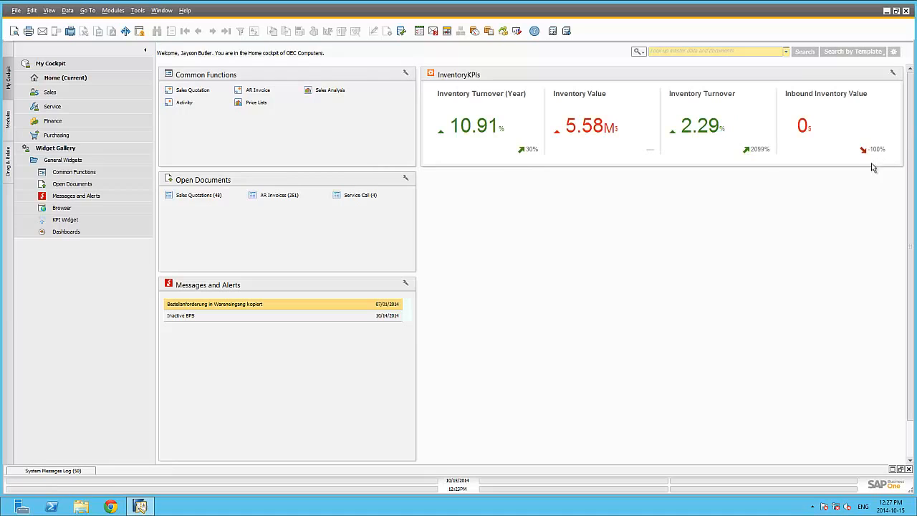
mouse_move(602, 230)
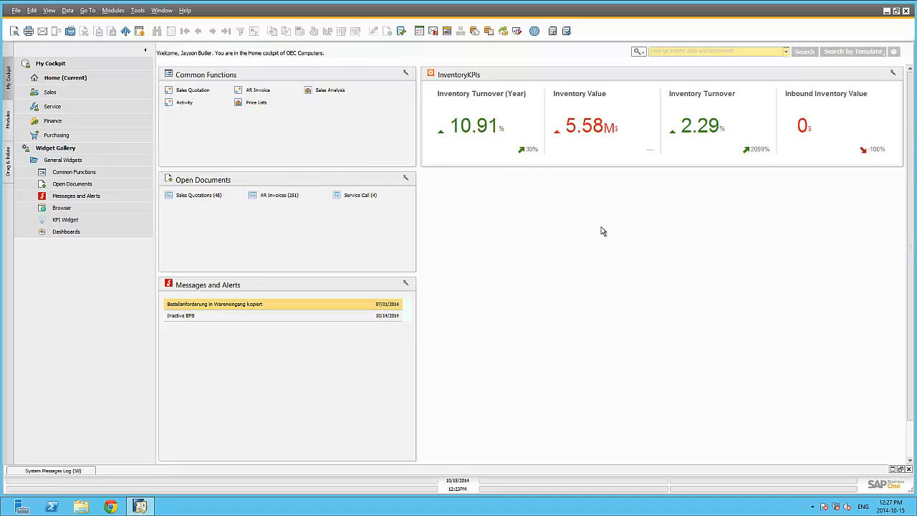
mouse_move(426, 253)
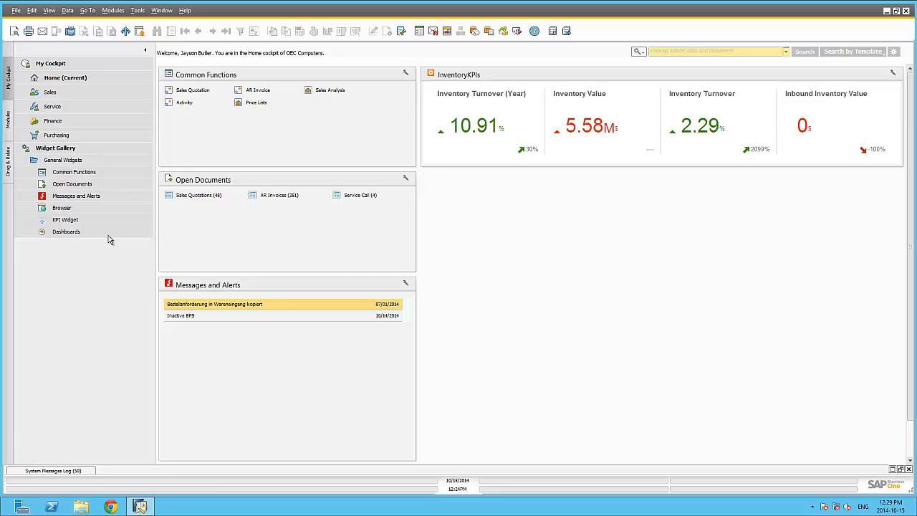
Add a Dashboards widget showing Cash Flow Forecast and Sales Employee Performance Target dashboards
left_click(66, 232)
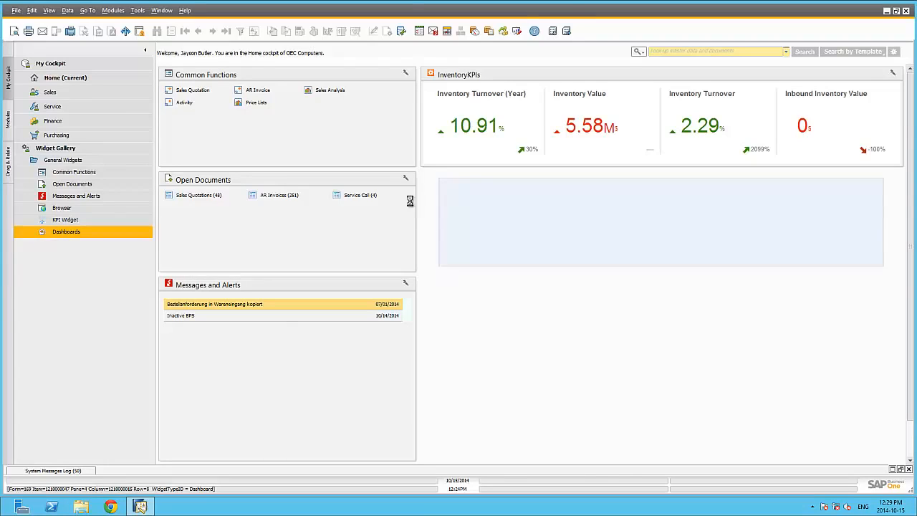
left_click(66, 232)
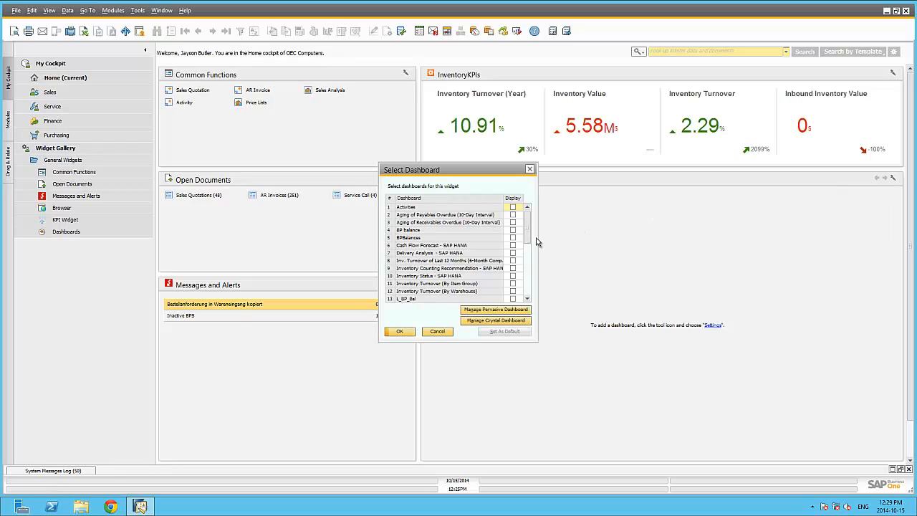
left_click(513, 245)
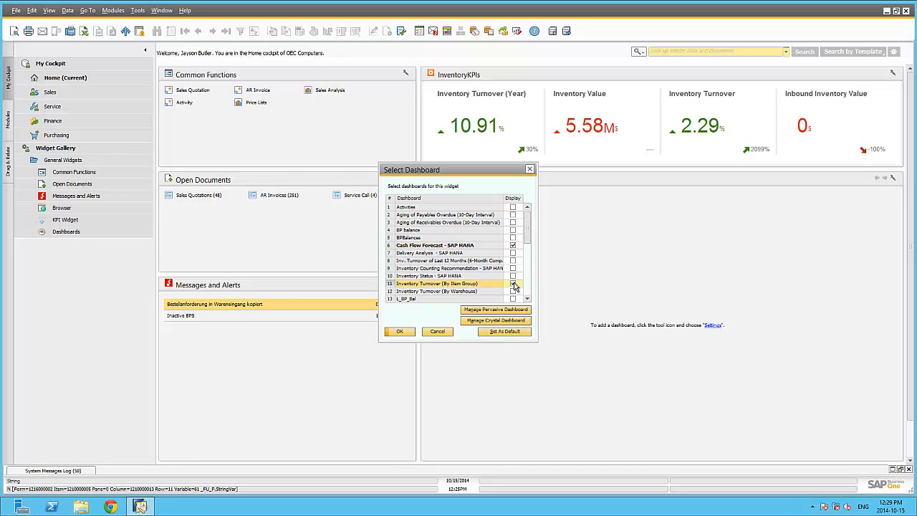
scroll("down", 3)
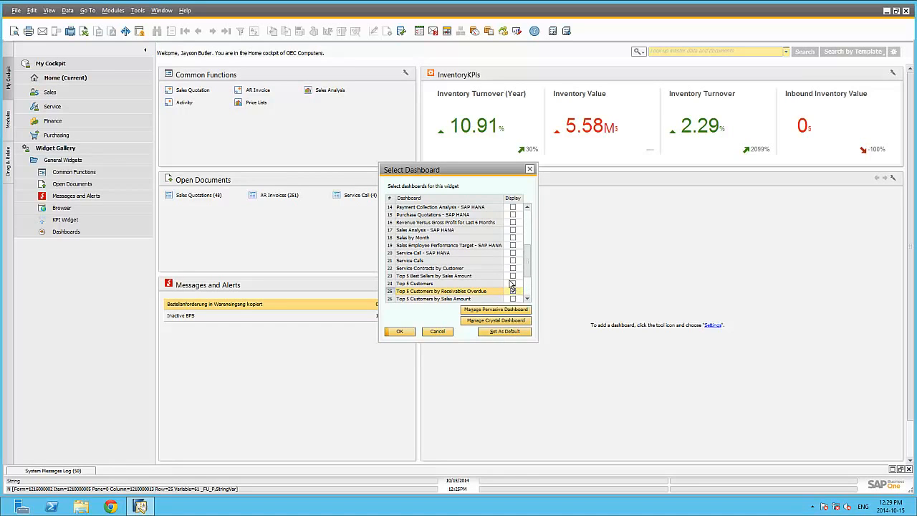
left_click(513, 245)
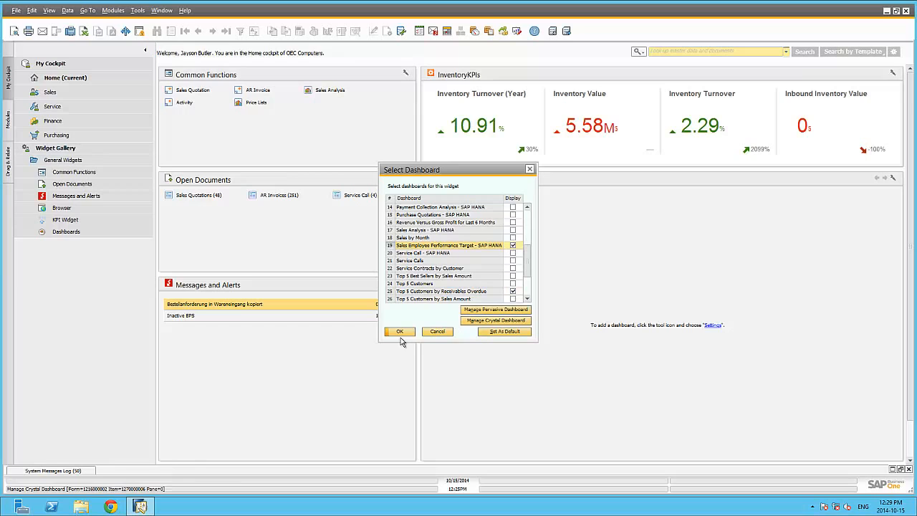
left_click(398, 331)
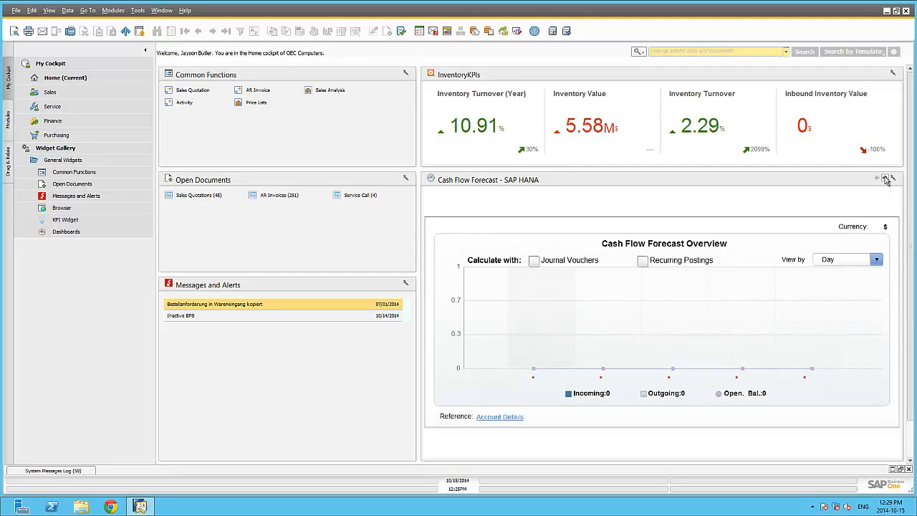
Cycle the widget to Inventory Turnover (By Item Group) and Sales Employee Performance Target
left_click(888, 177)
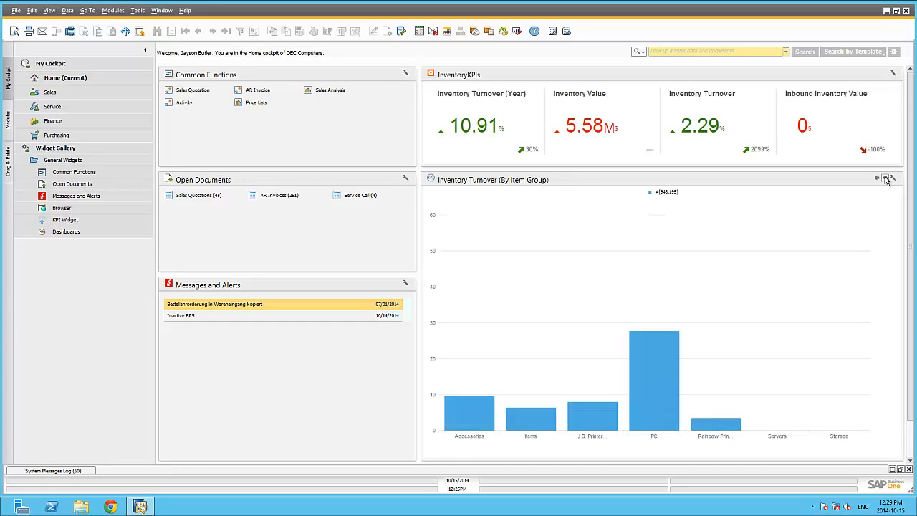
left_click(877, 177)
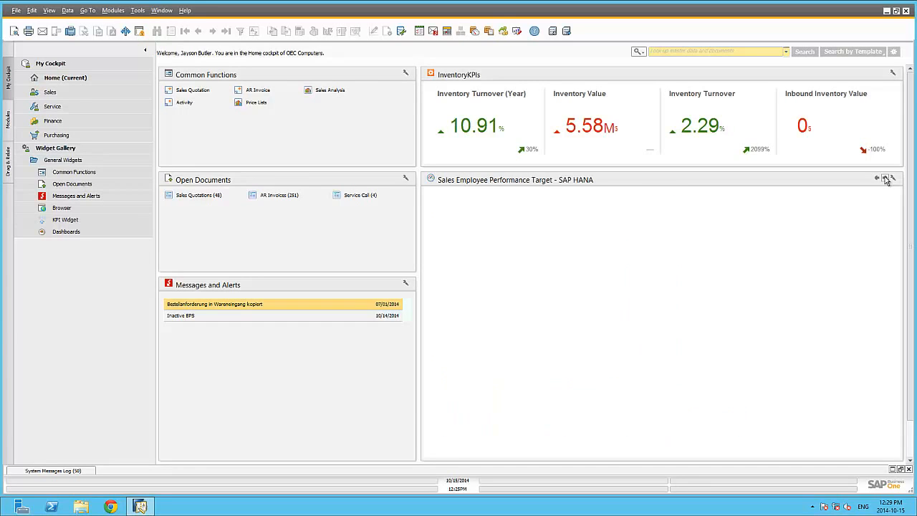
left_click(888, 178)
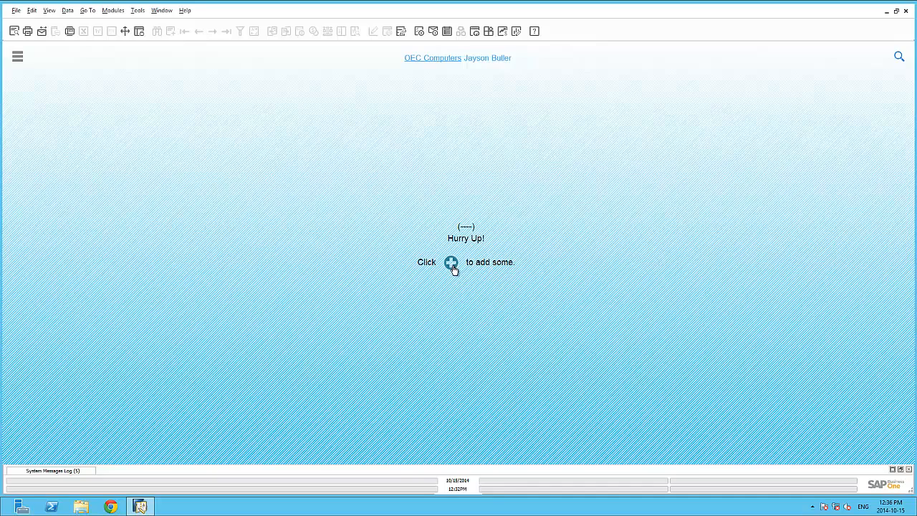
Filter the Widgets Gallery to the Business Object Count category
left_click(450, 262)
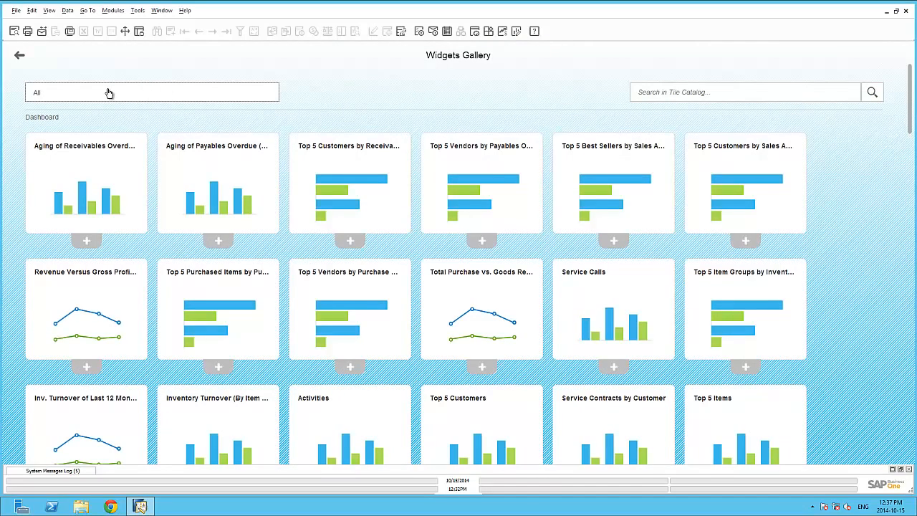
mouse_move(104, 96)
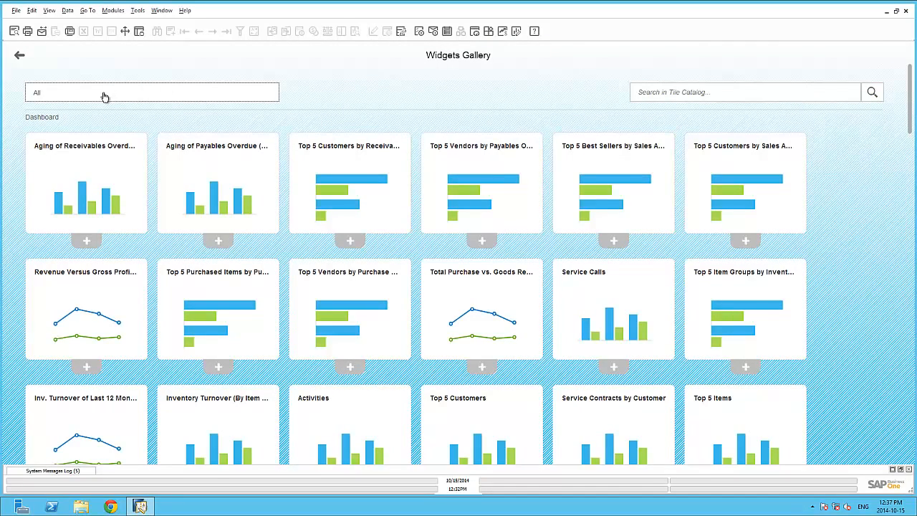
left_click(152, 92)
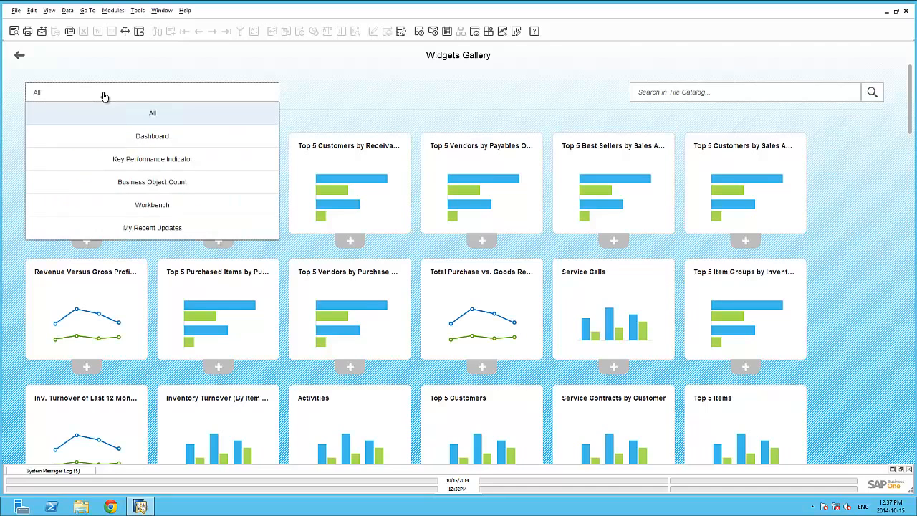
mouse_move(107, 143)
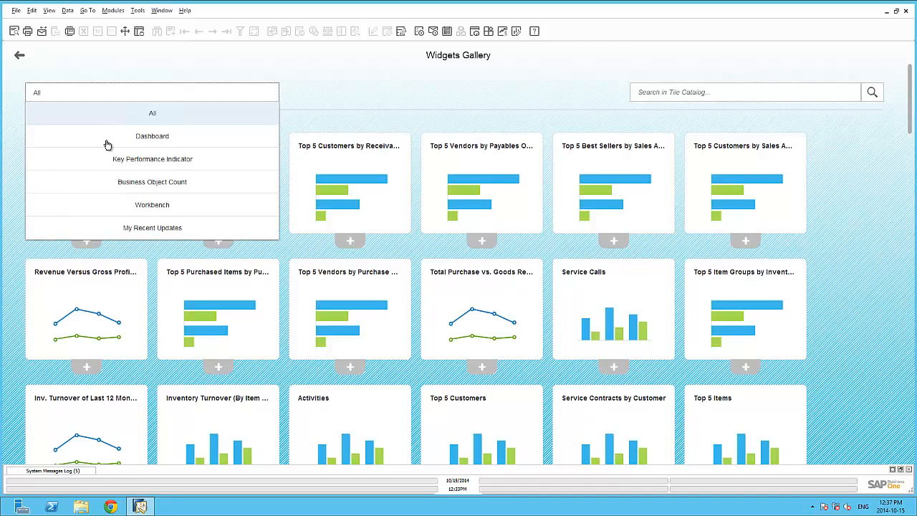
mouse_move(106, 161)
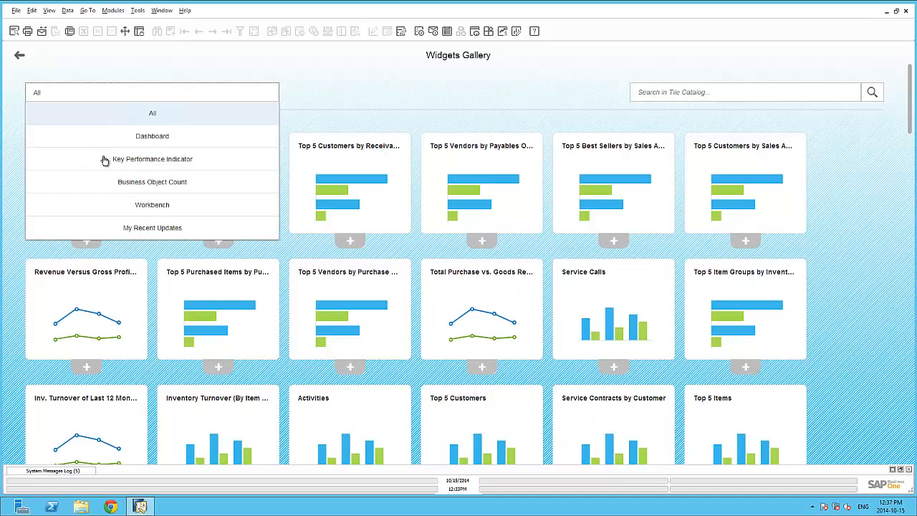
mouse_move(100, 164)
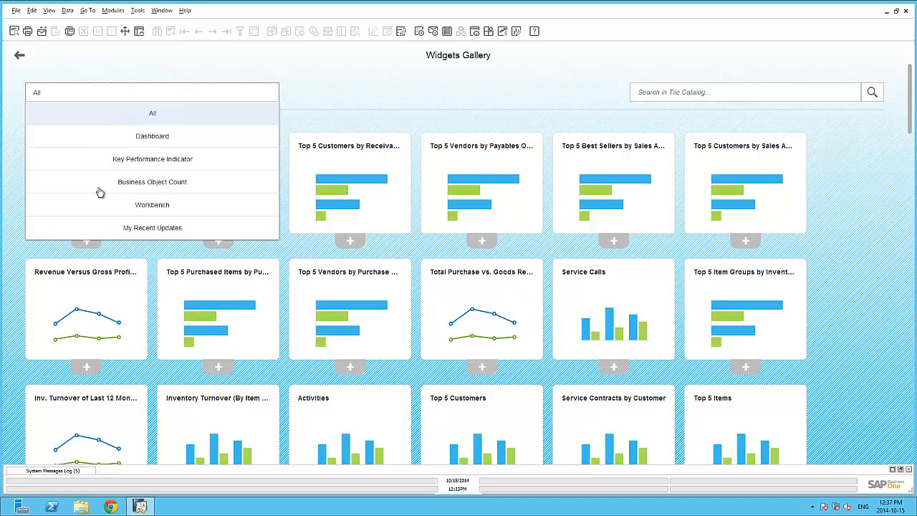
left_click(152, 180)
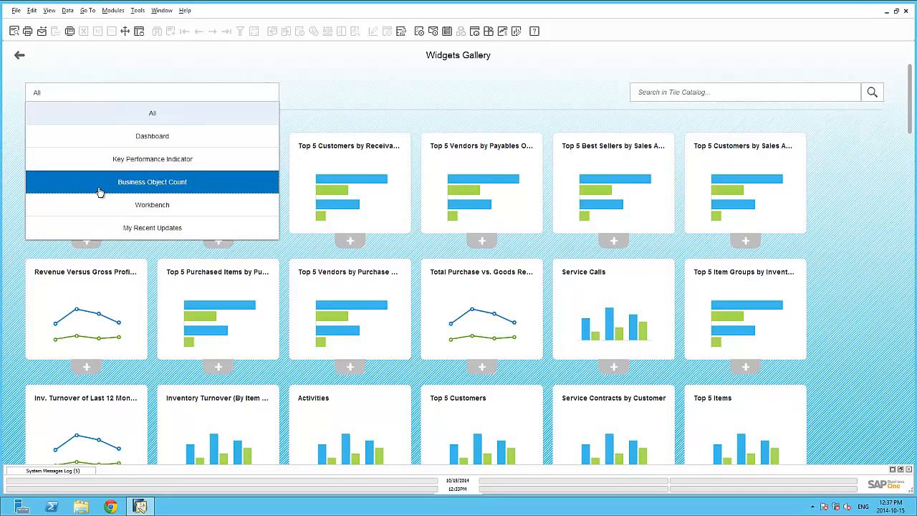
left_click(152, 180)
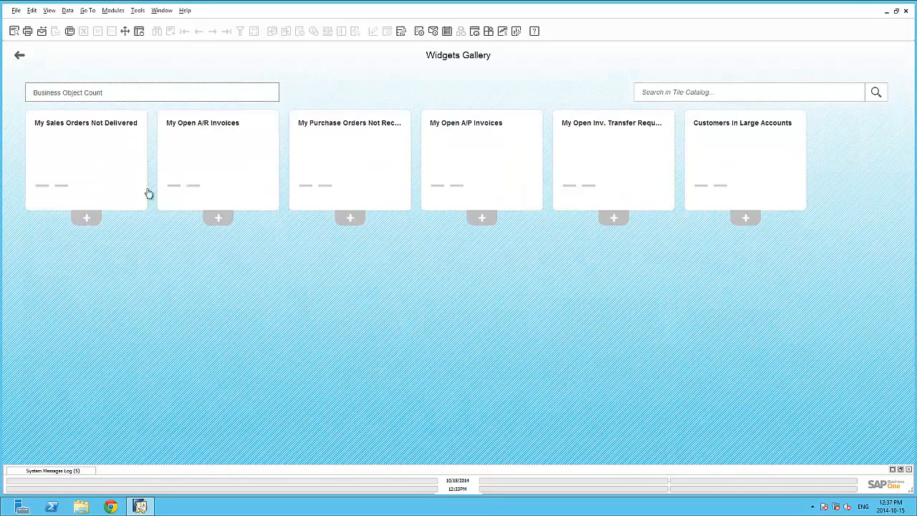
mouse_move(333, 187)
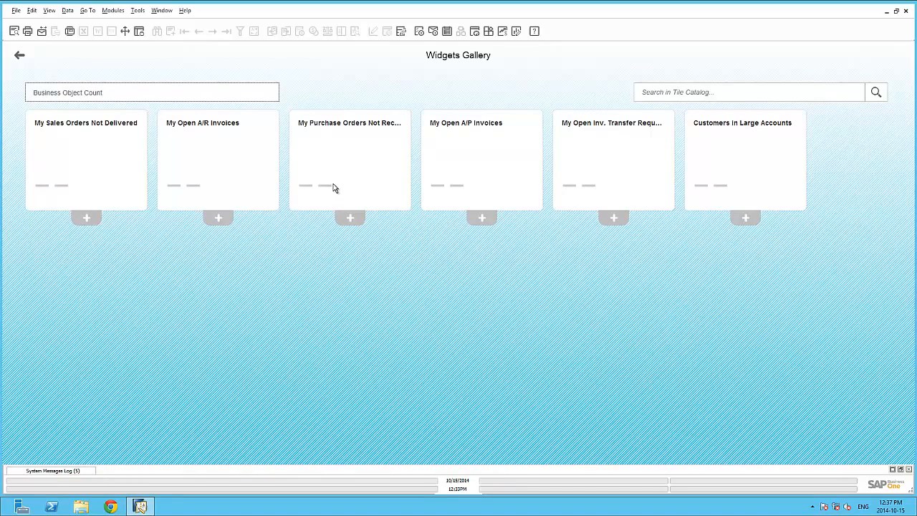
mouse_move(476, 205)
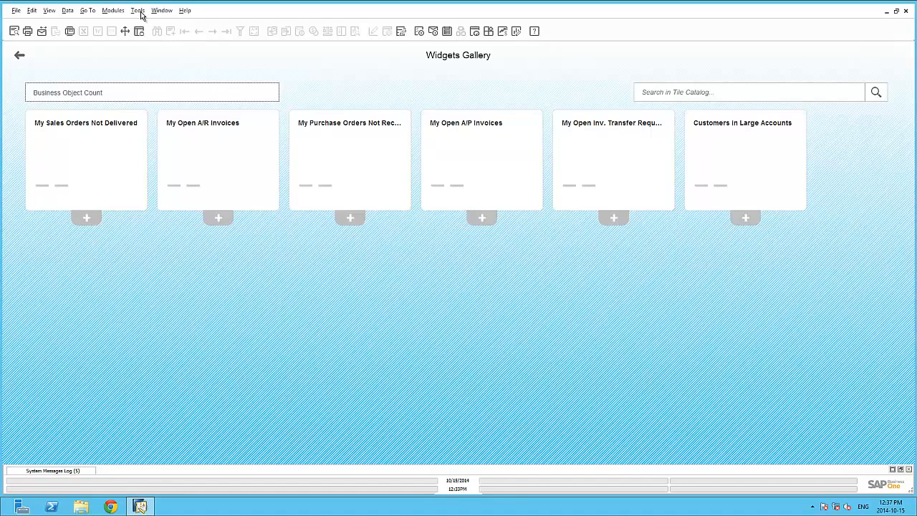
left_click(137, 10)
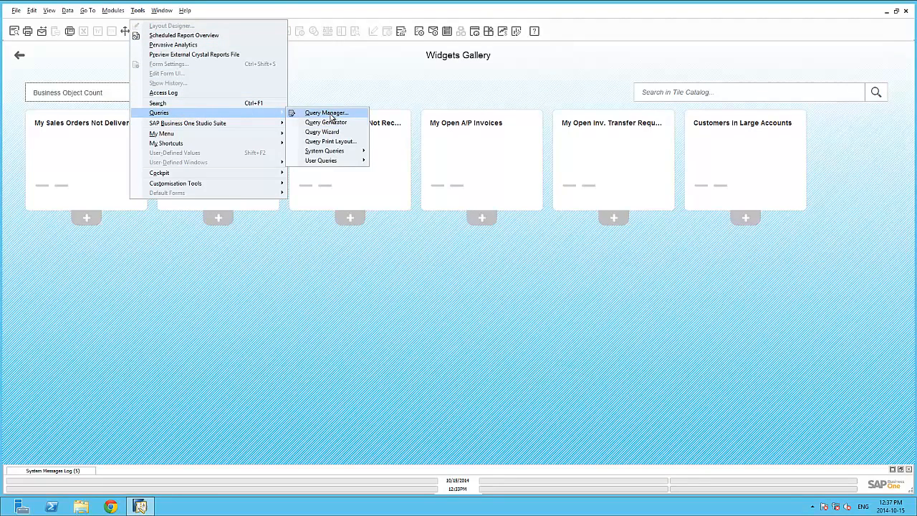
left_click(327, 112)
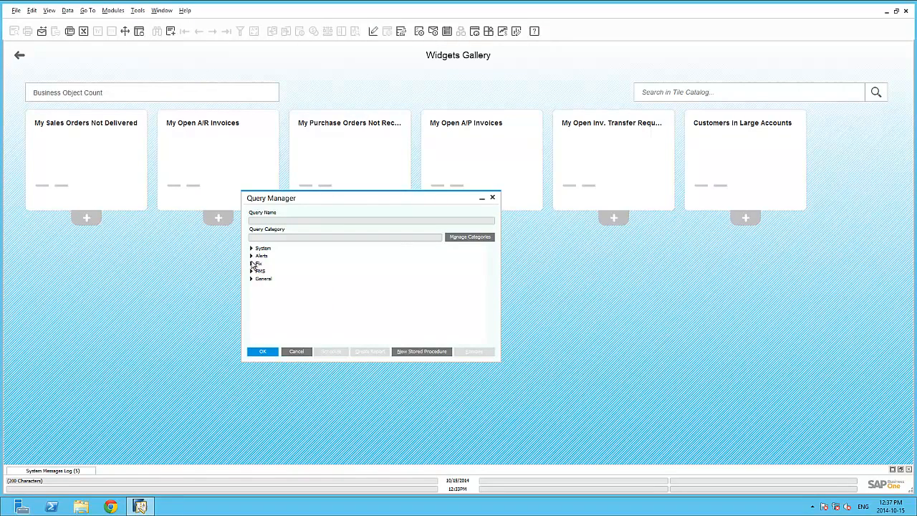
left_click(252, 278)
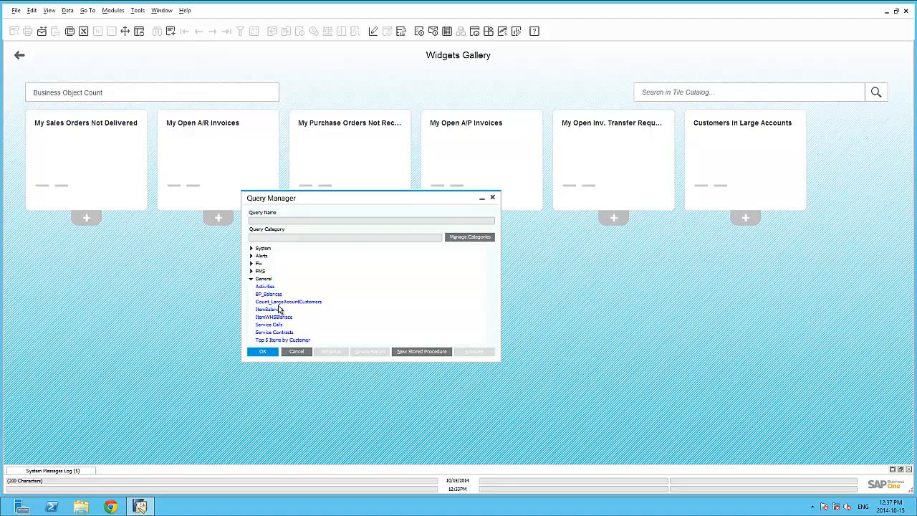
left_click(289, 301)
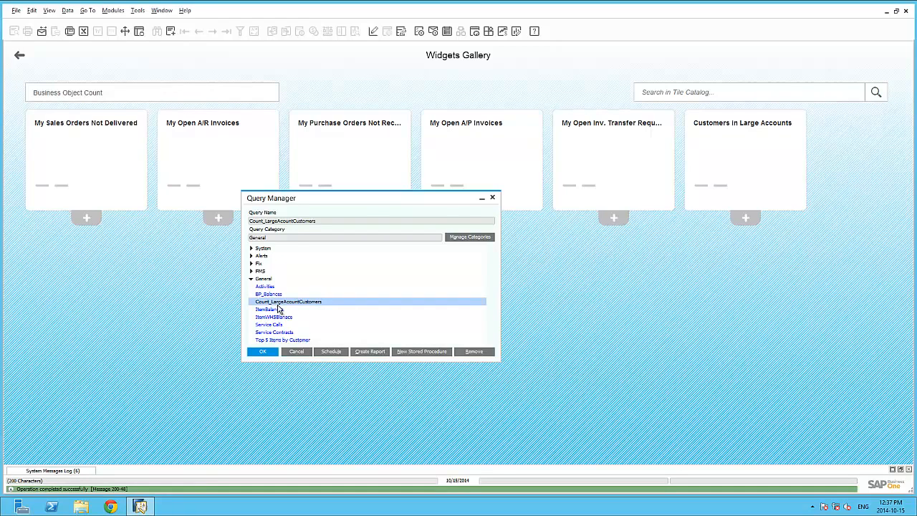
left_click(262, 351)
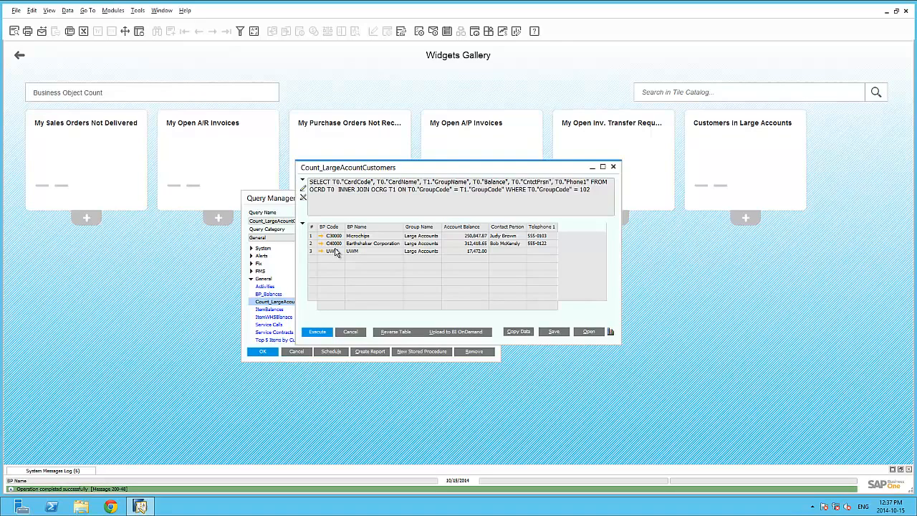
mouse_move(336, 261)
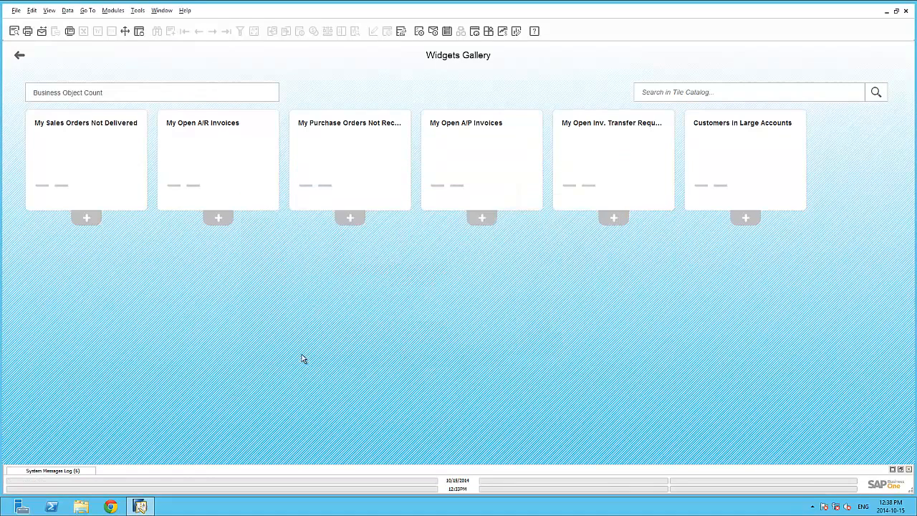
left_click(138, 10)
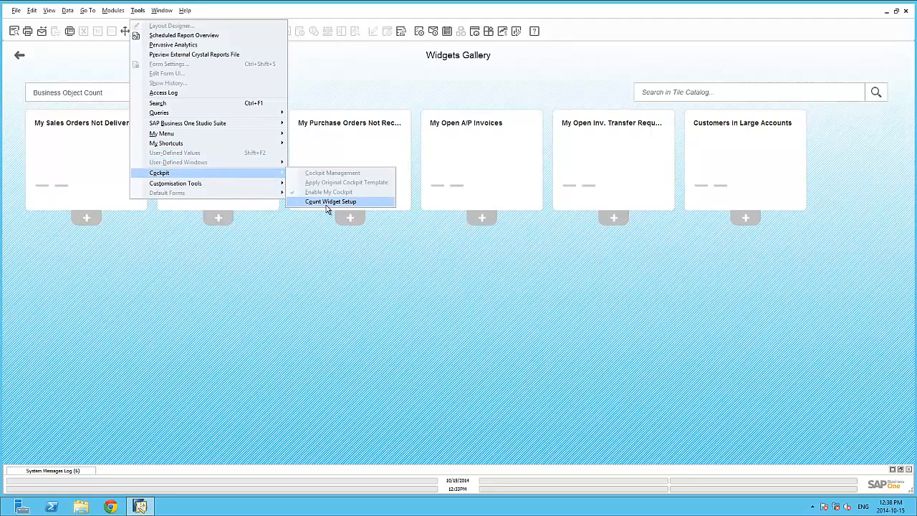
Look up and confirm the Customers in Large Accounts count widget, then add its tile
left_click(330, 200)
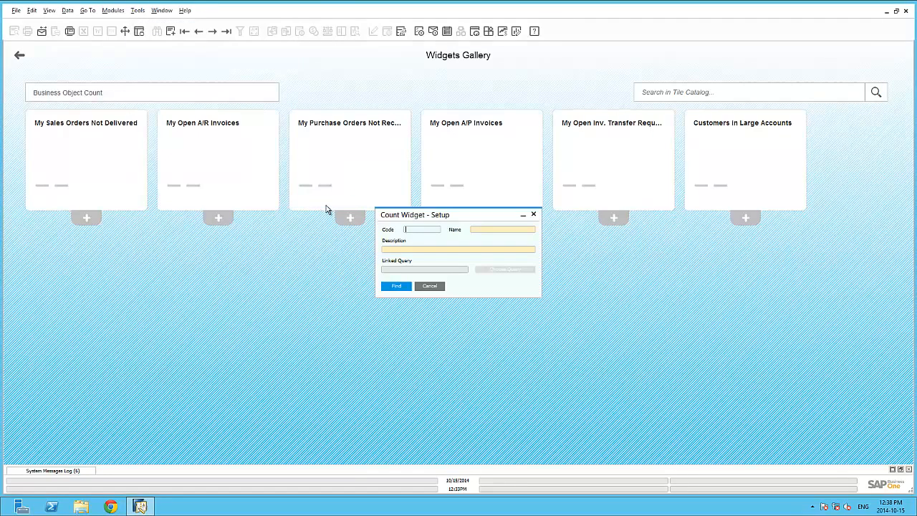
left_click(395, 286)
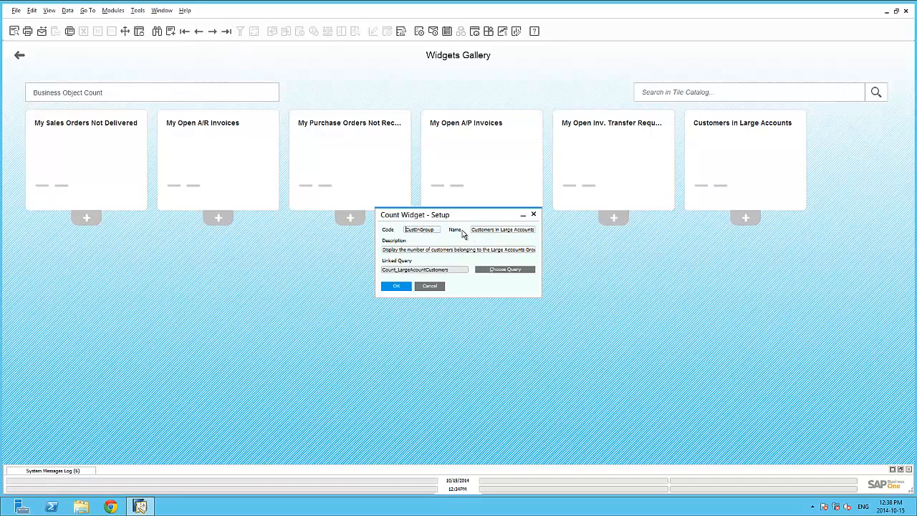
mouse_move(505, 271)
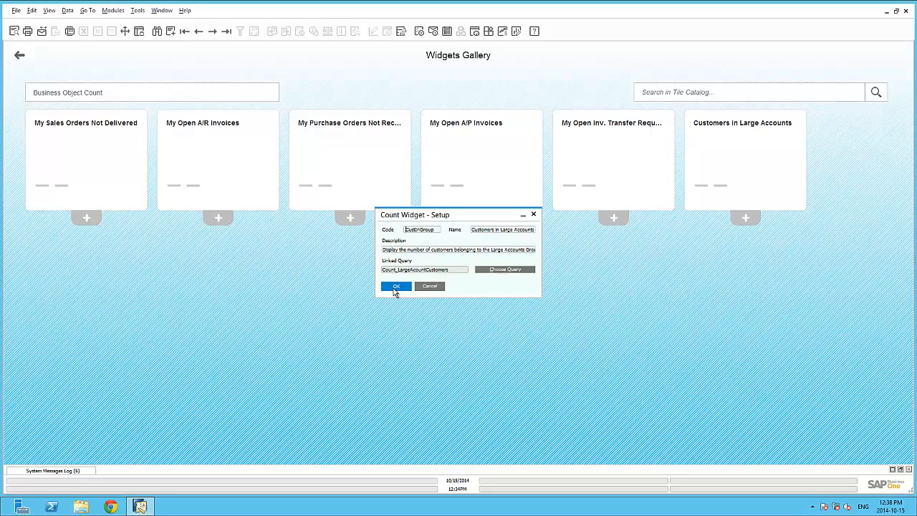
left_click(396, 286)
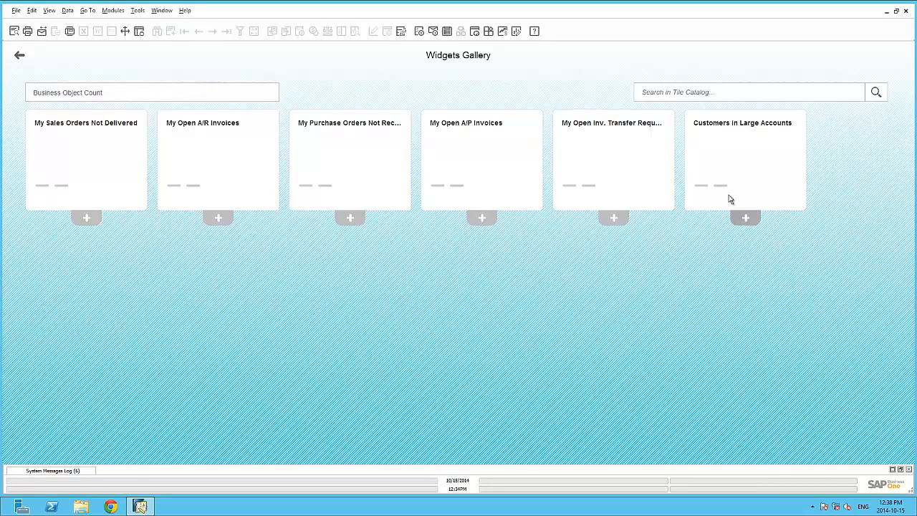
mouse_move(745, 218)
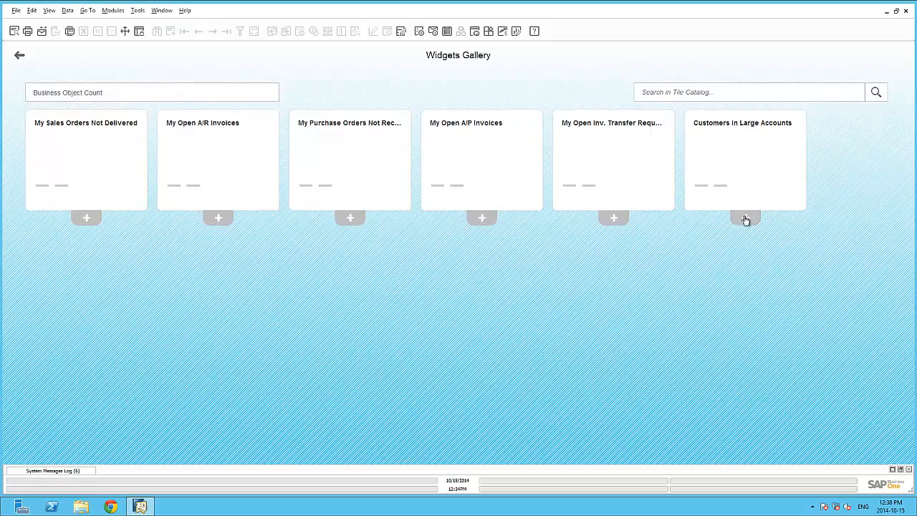
mouse_move(745, 218)
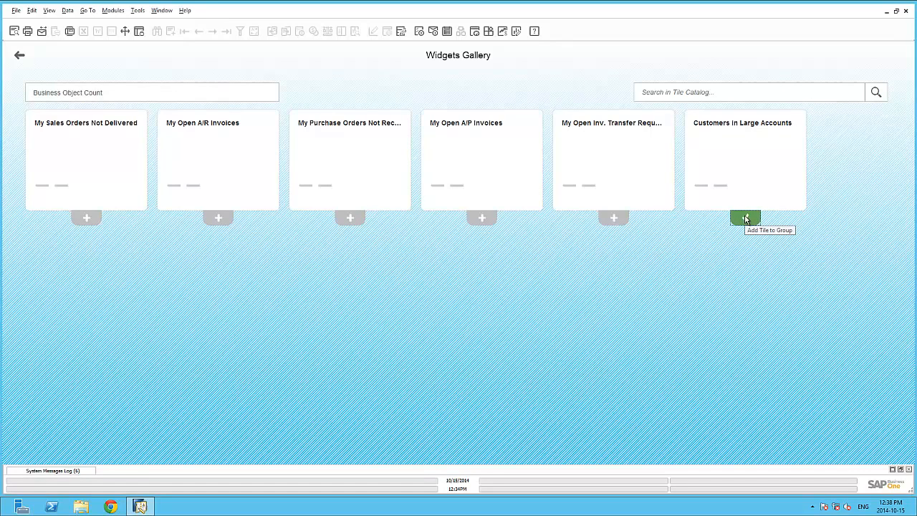
left_click(746, 217)
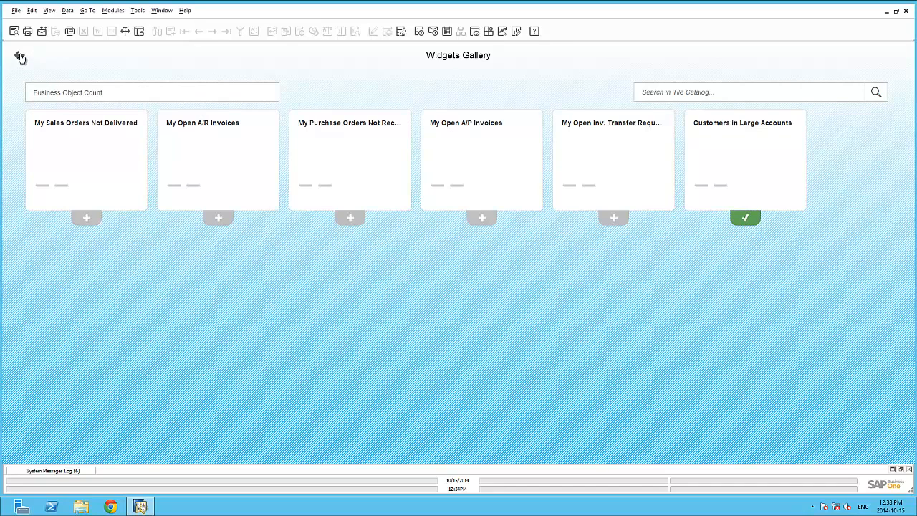
Finish editing with the Customers in Large Accounts tile showing 3 and view its detailed results
left_click(20, 57)
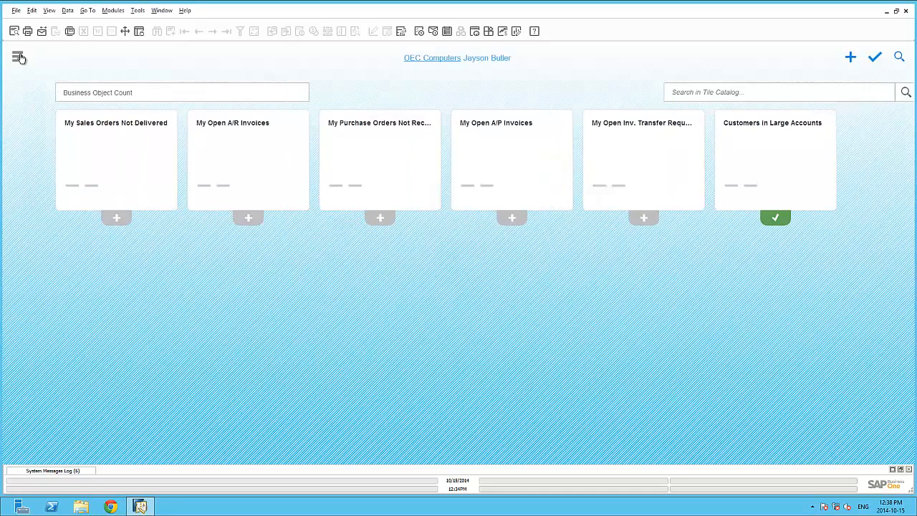
left_click(776, 217)
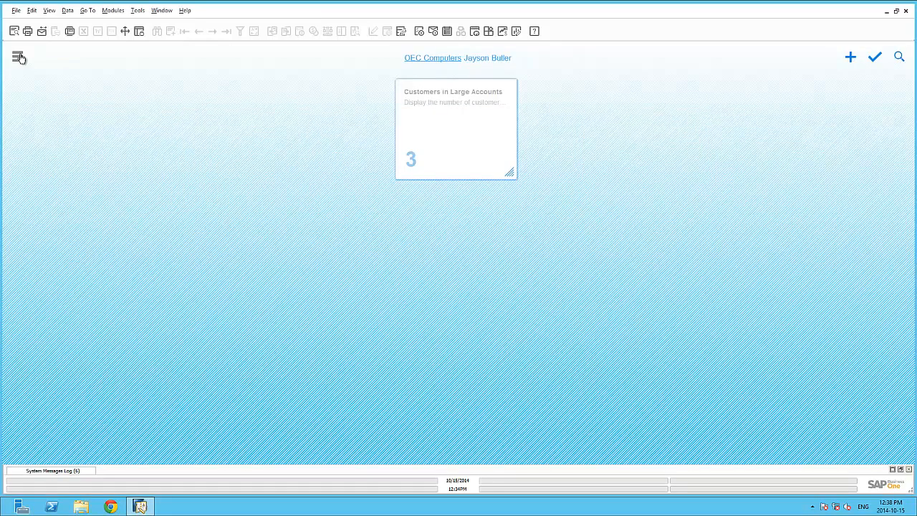
mouse_move(874, 60)
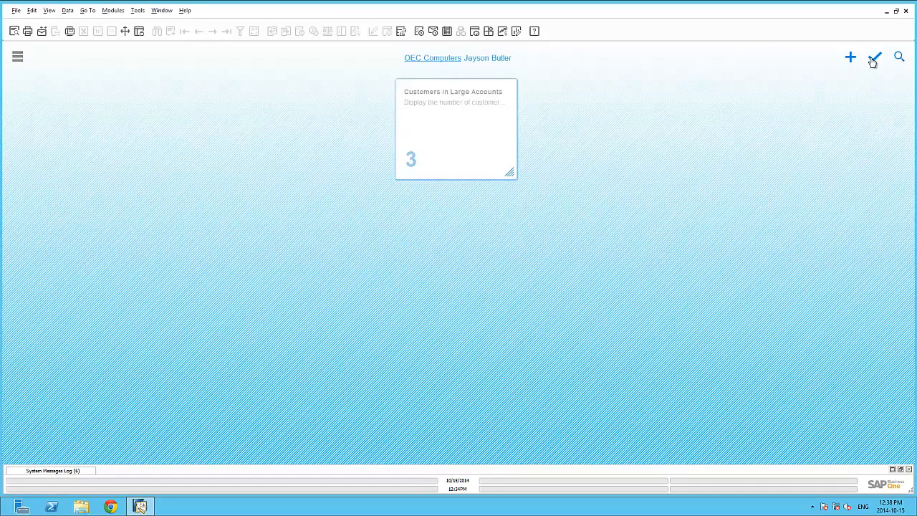
left_click(851, 57)
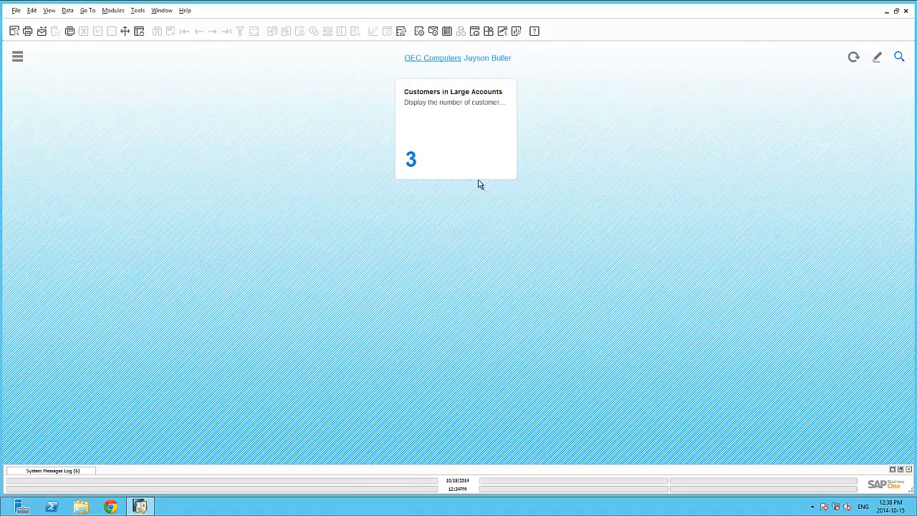
mouse_move(411, 168)
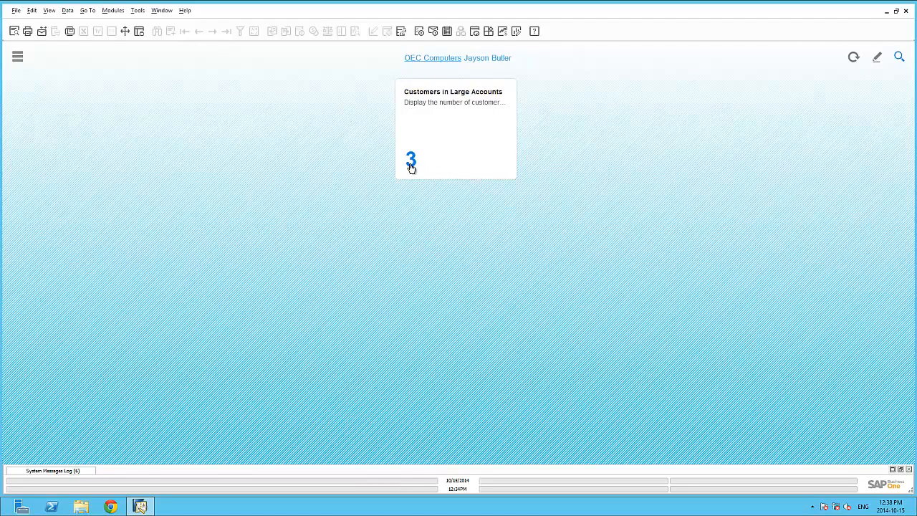
left_click(410, 158)
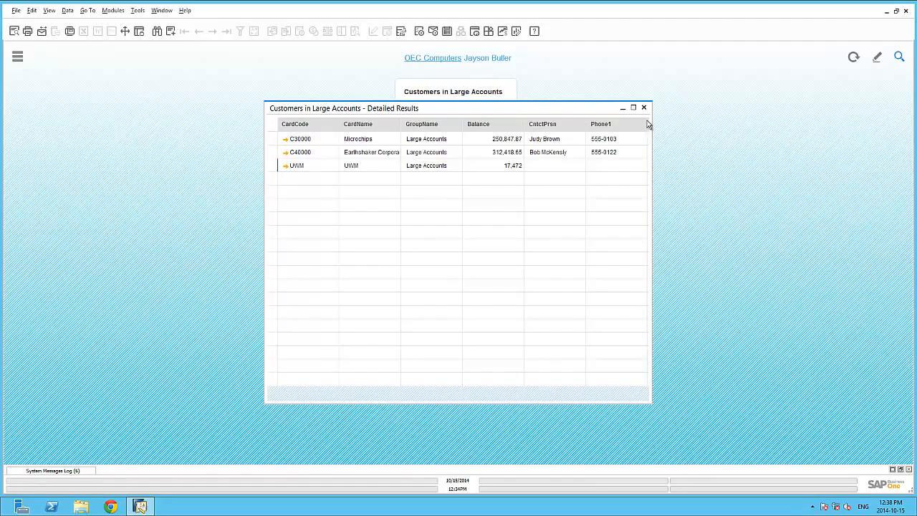
Close the results and filter the Widgets Gallery to the Workbench category
left_click(643, 108)
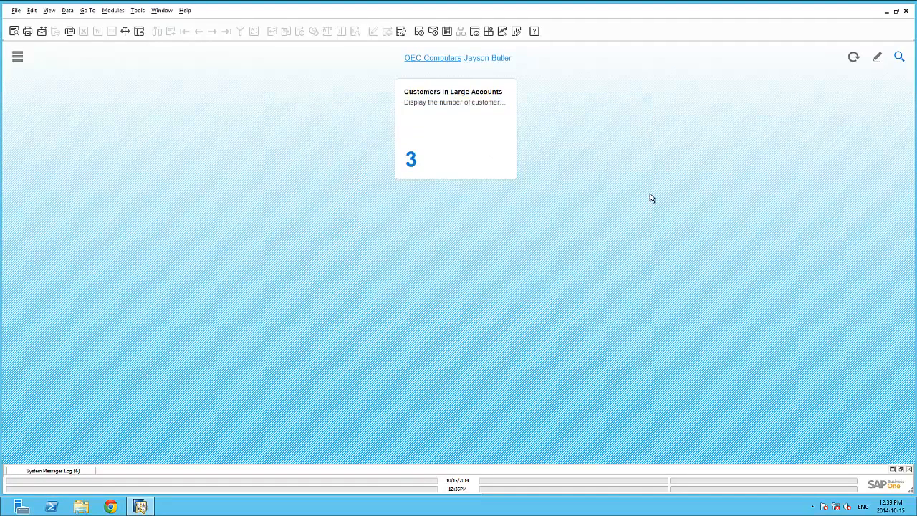
mouse_move(880, 68)
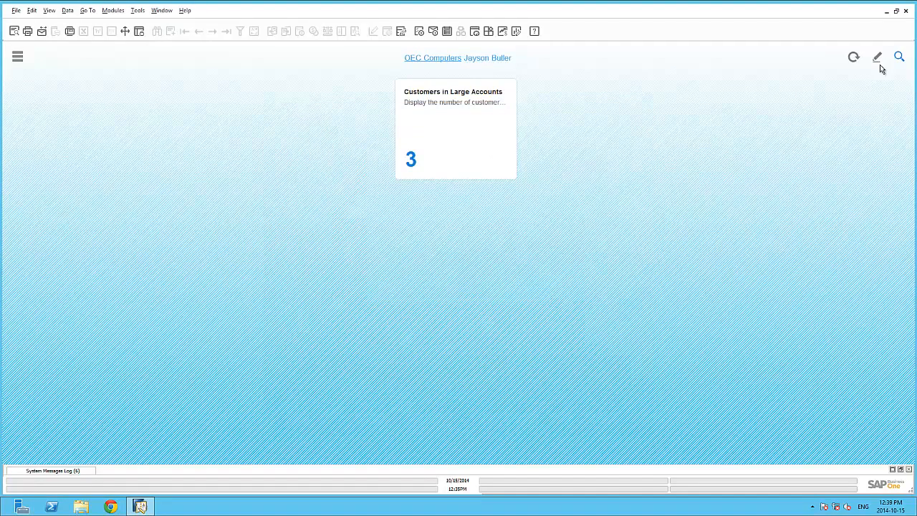
left_click(877, 57)
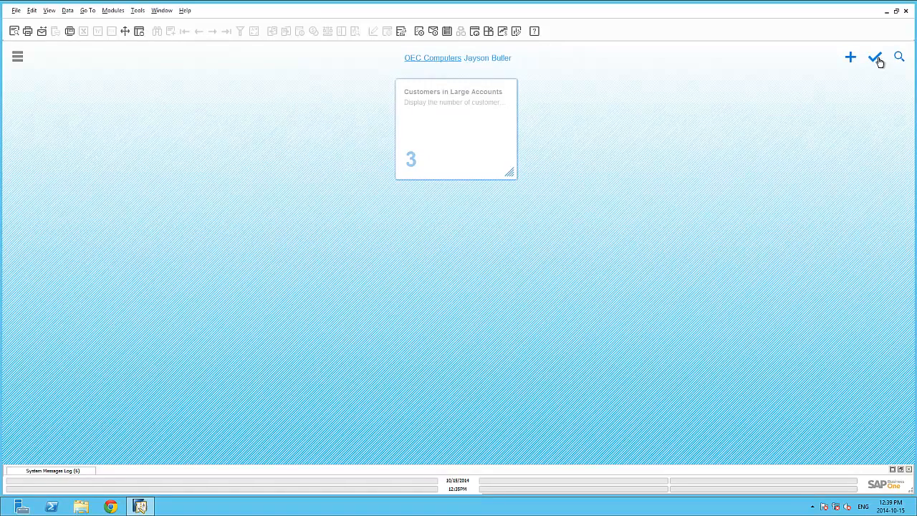
left_click(876, 57)
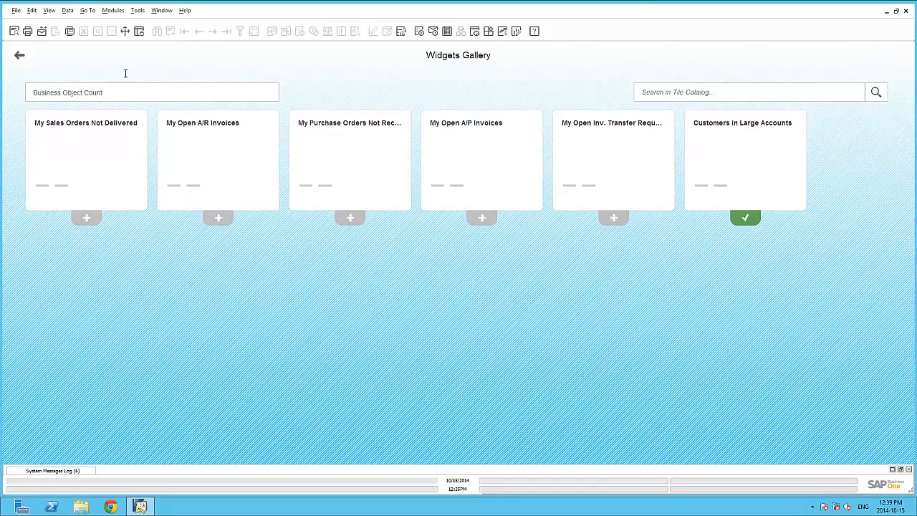
left_click(152, 92)
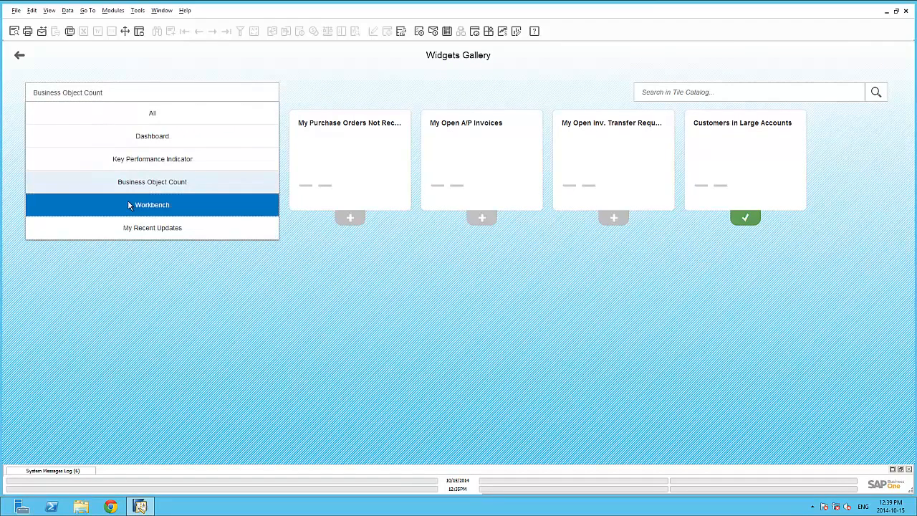
left_click(152, 205)
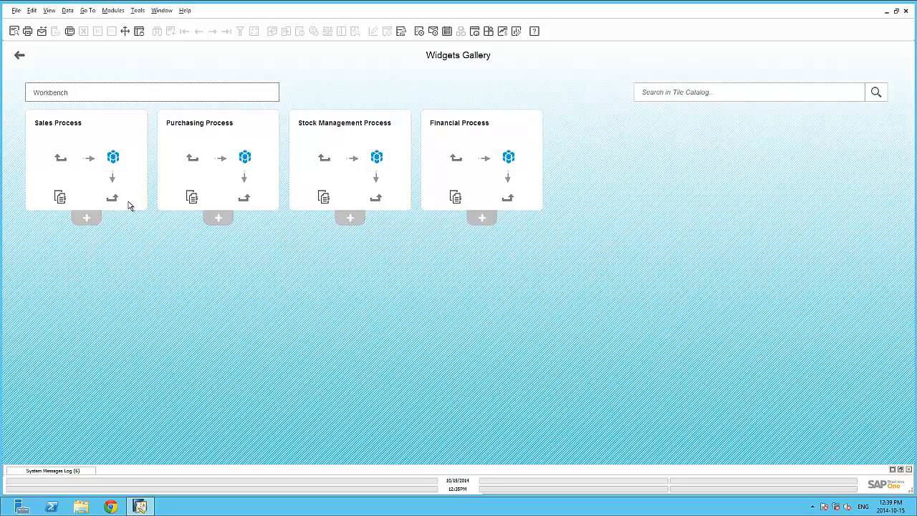
mouse_move(218, 187)
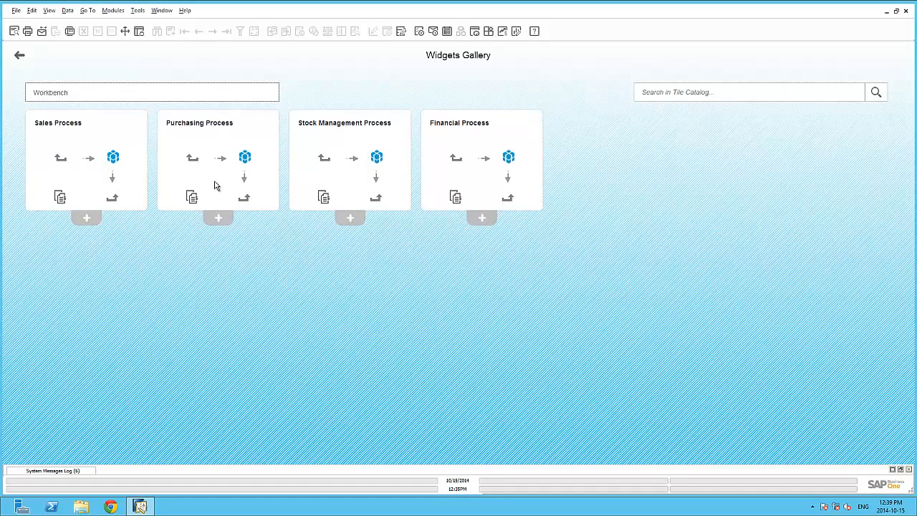
mouse_move(331, 196)
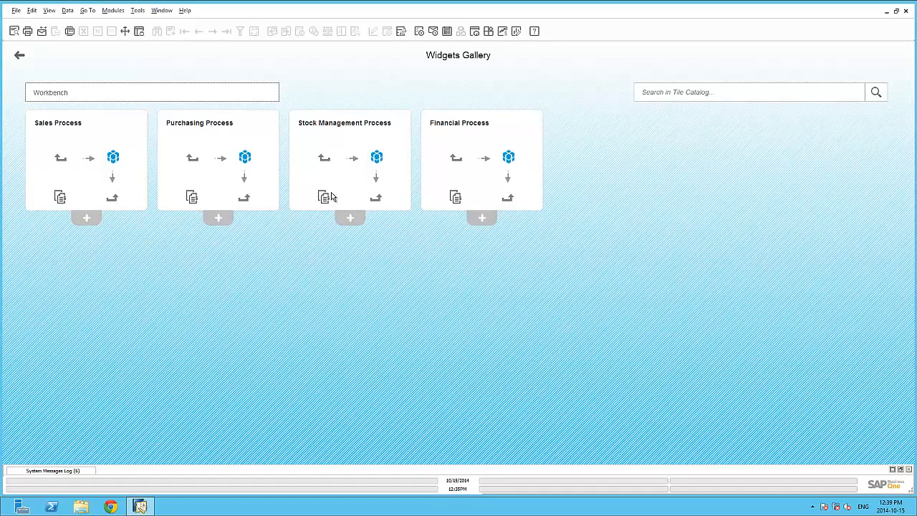
mouse_move(502, 175)
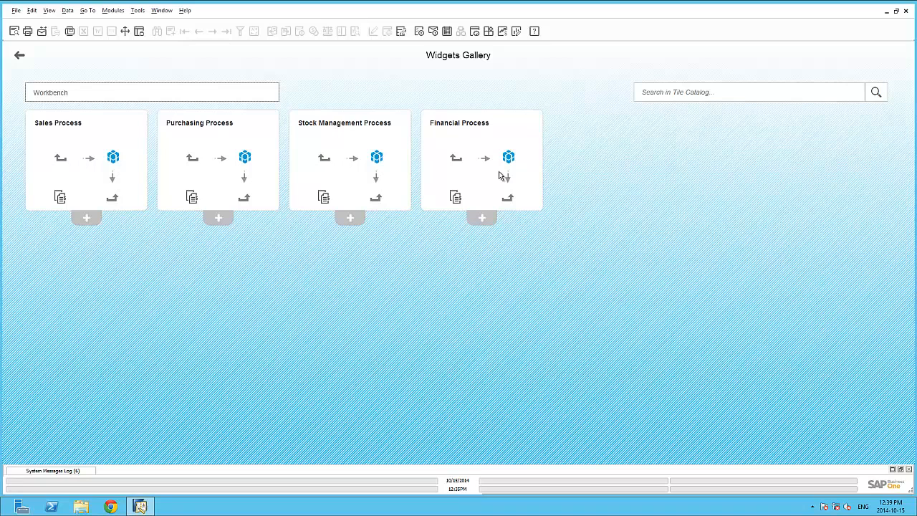
mouse_move(86, 221)
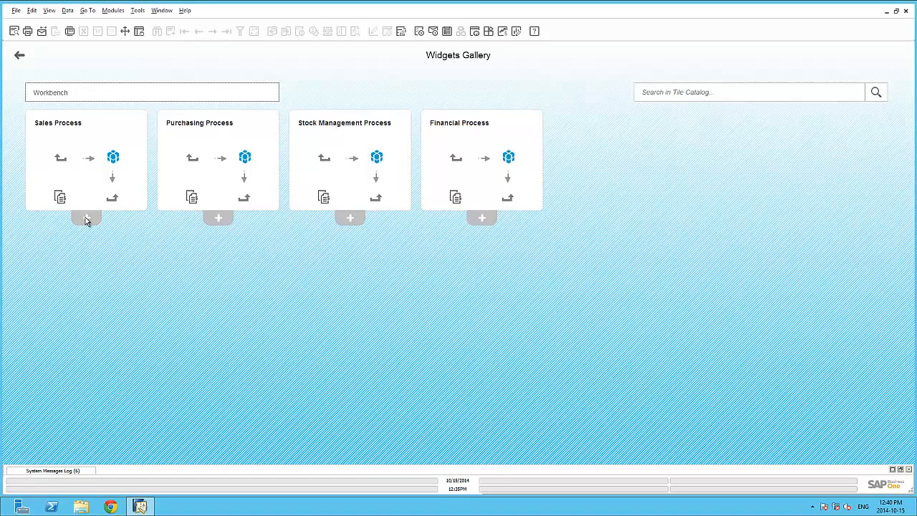
Add the Sales Process workbench to the cockpit and finish editing
left_click(86, 218)
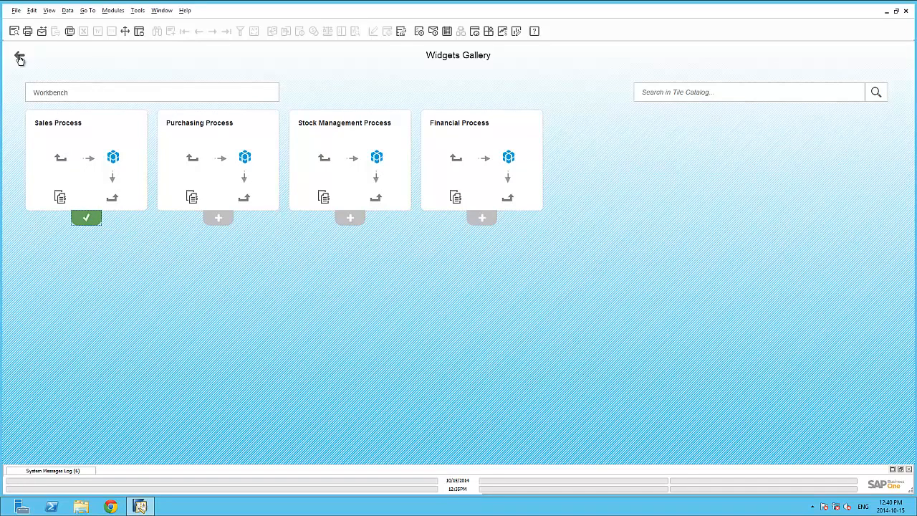
left_click(20, 57)
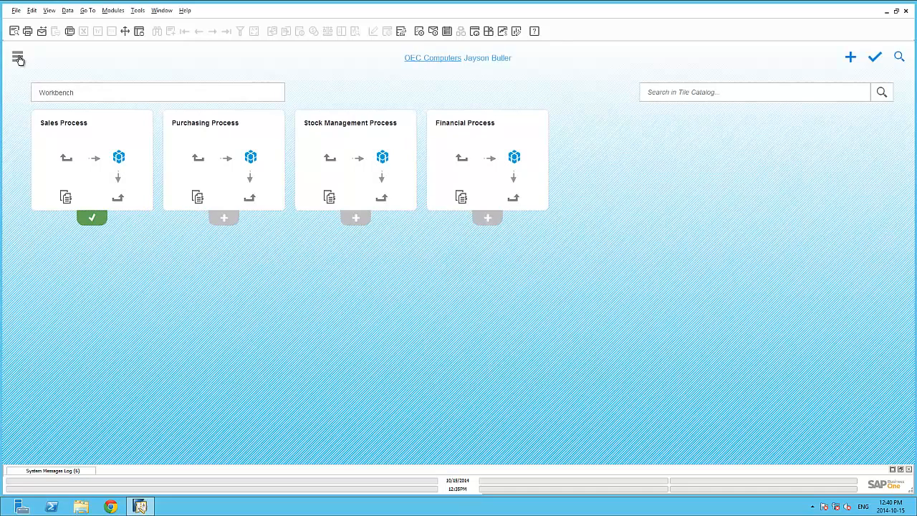
left_click(17, 57)
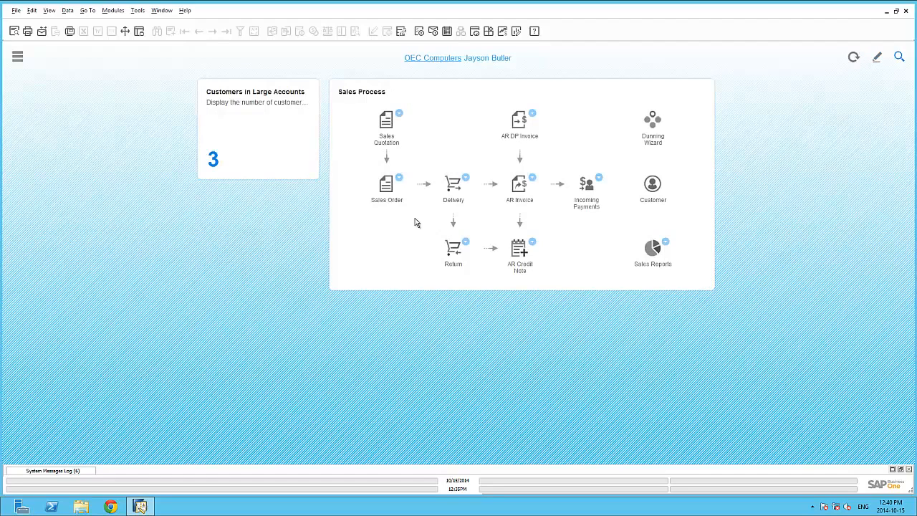
mouse_move(387, 132)
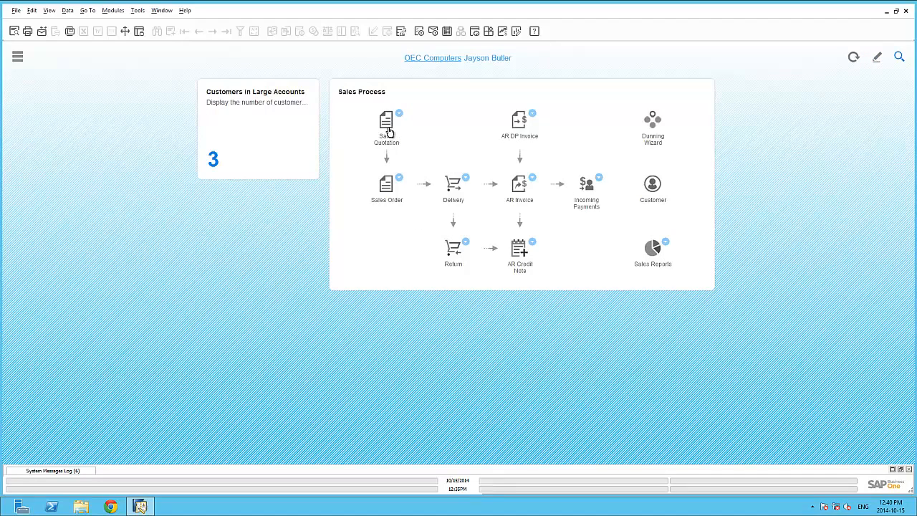
left_click(387, 122)
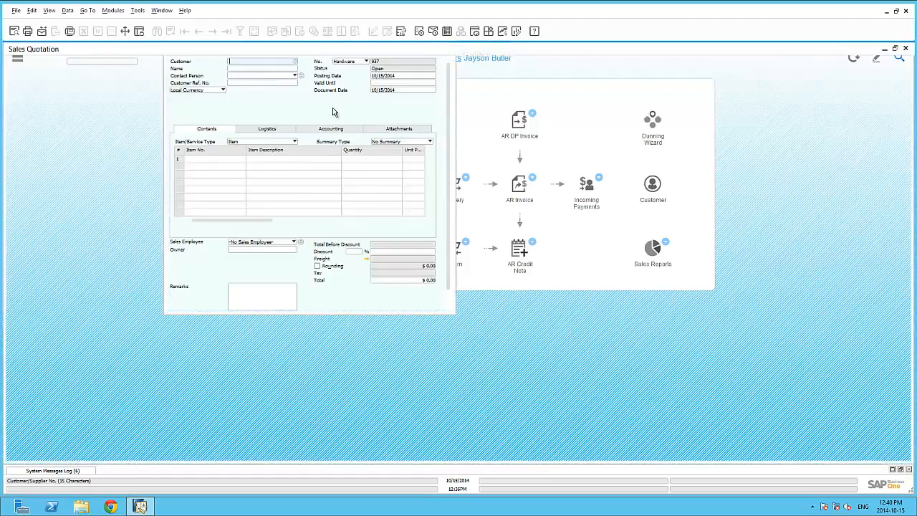
left_click(894, 49)
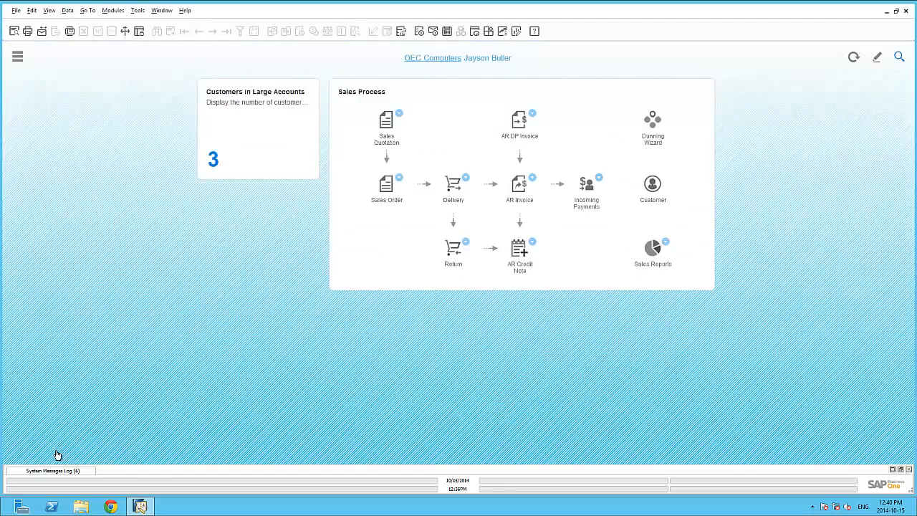
mouse_move(398, 119)
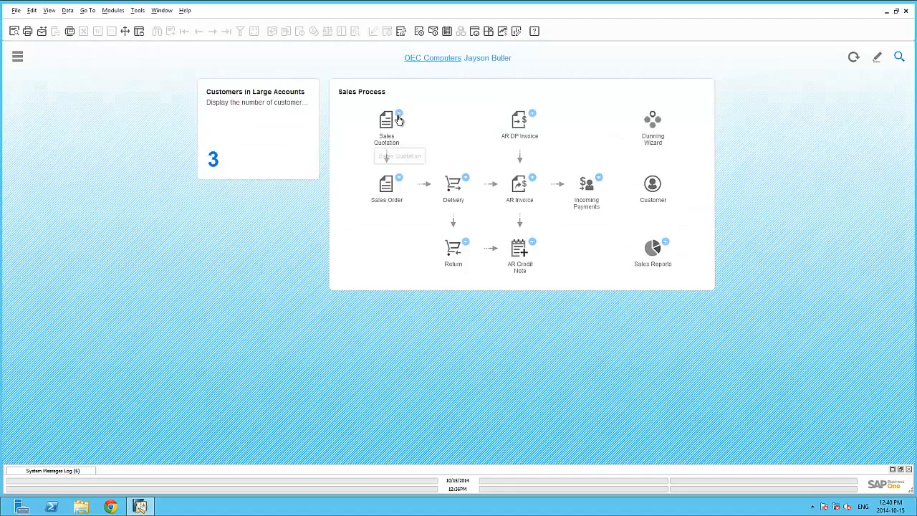
left_click(398, 114)
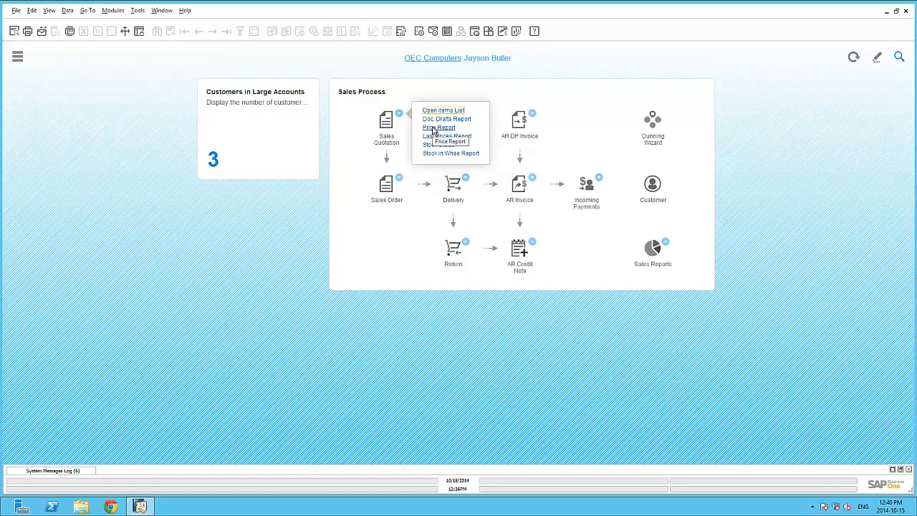
left_click(439, 127)
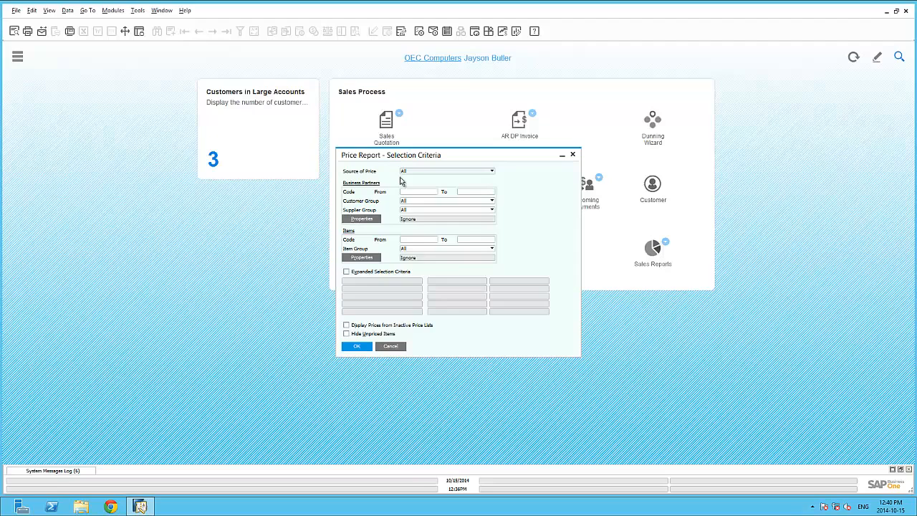
left_click(390, 345)
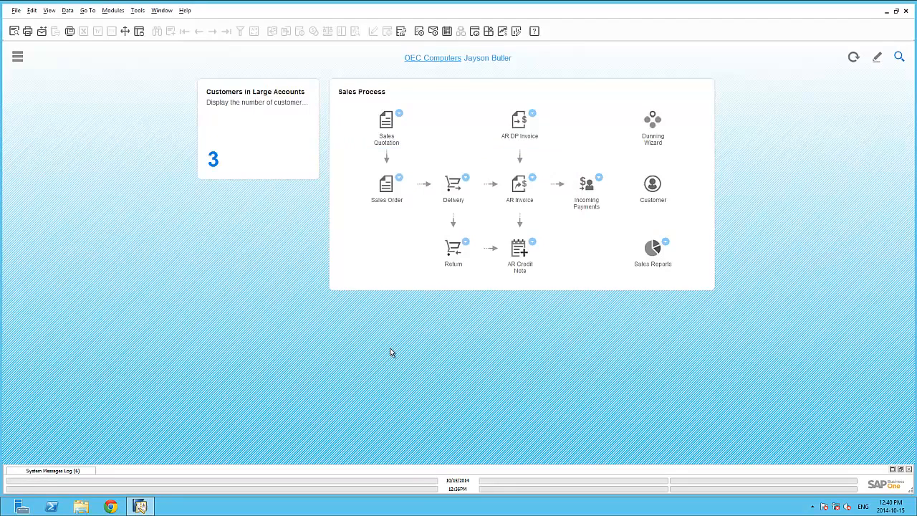
Add a My Recent Updates widget to the cockpit from the Widgets Gallery
left_click(877, 57)
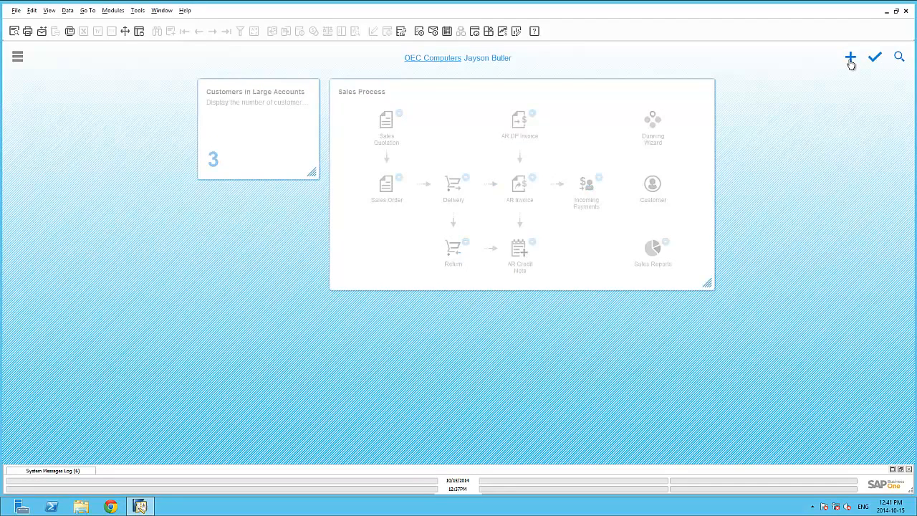
left_click(852, 57)
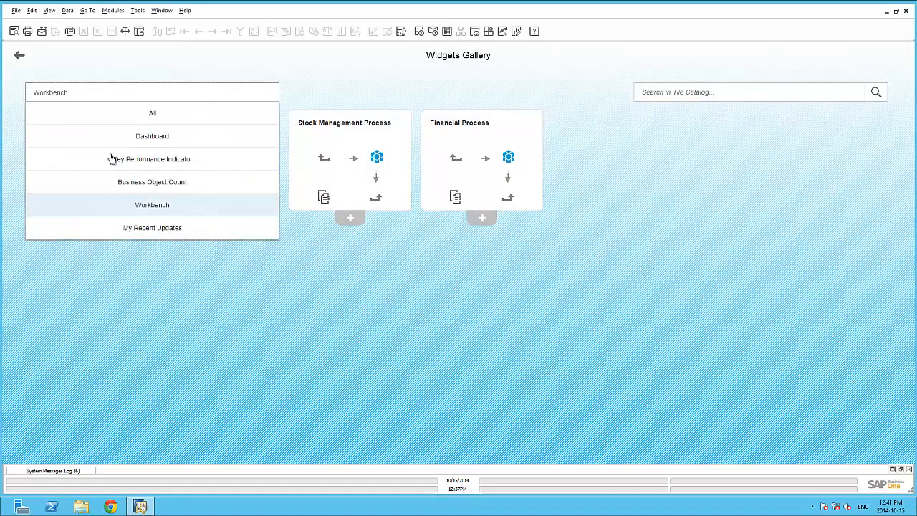
left_click(151, 228)
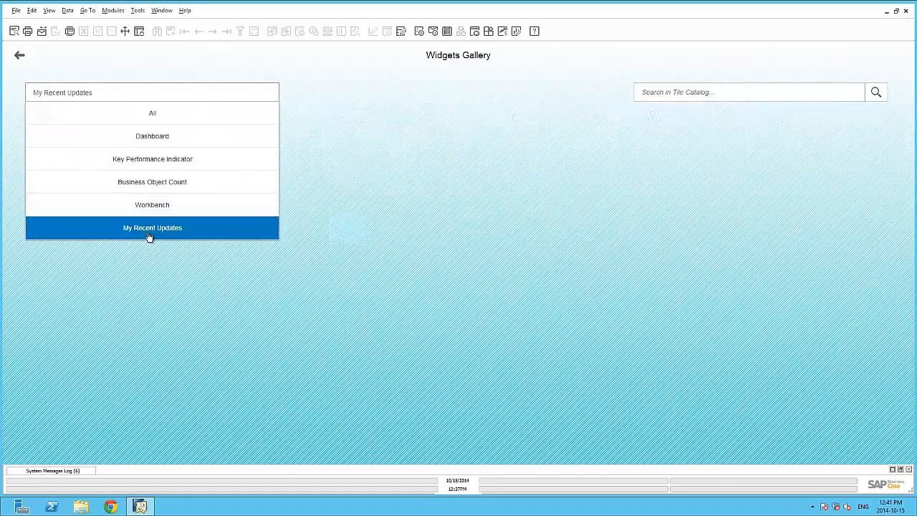
left_click(152, 227)
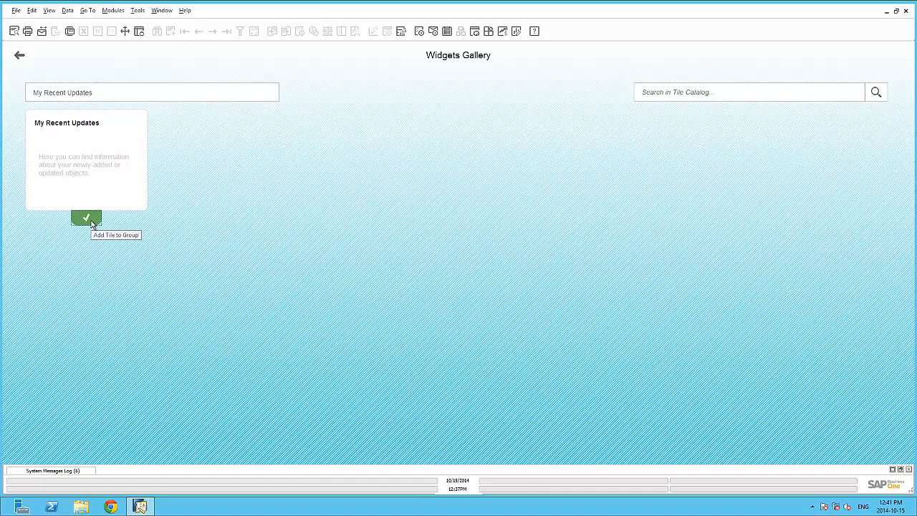
mouse_move(20, 56)
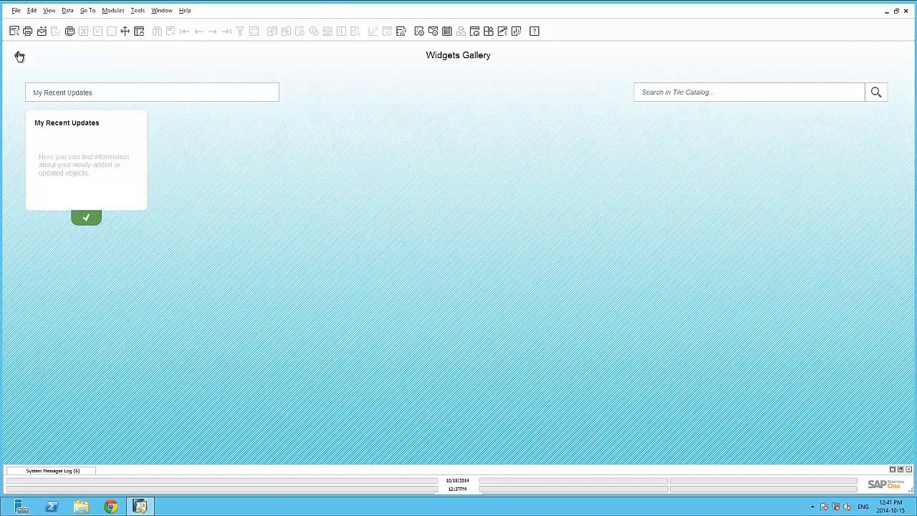
left_click(85, 218)
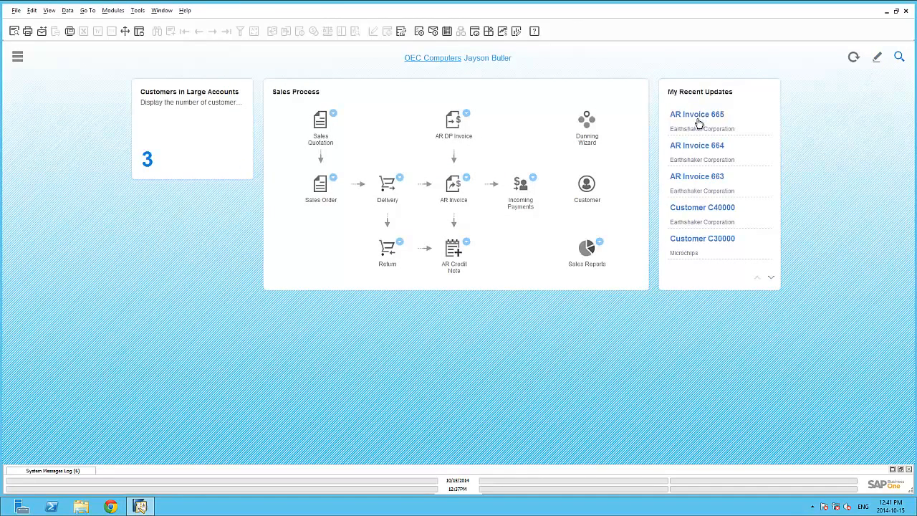
mouse_move(707, 209)
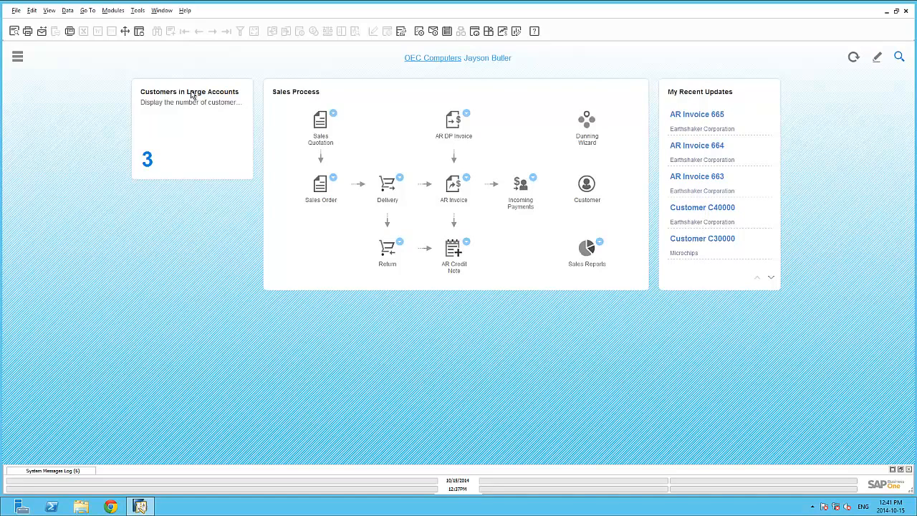
Create customer business partner CASH named Cash Sales in Business Partner Master Data
left_click(112, 10)
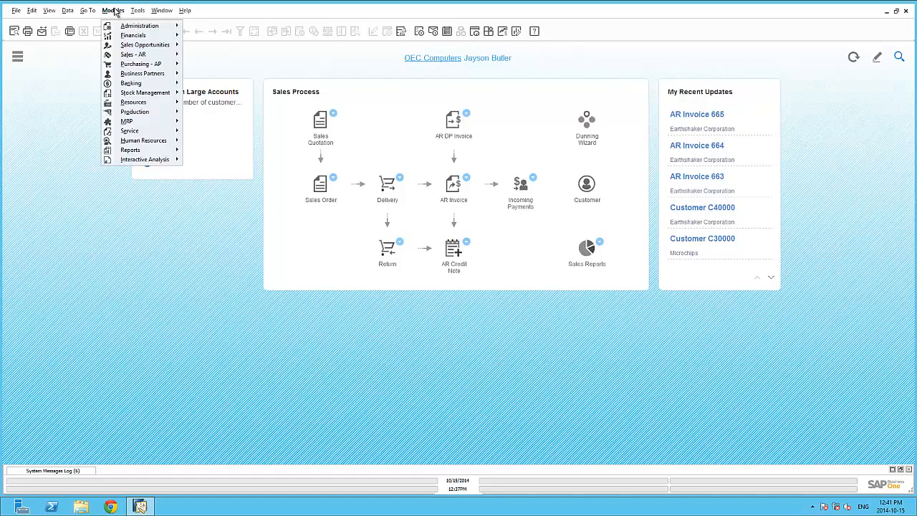
mouse_move(146, 68)
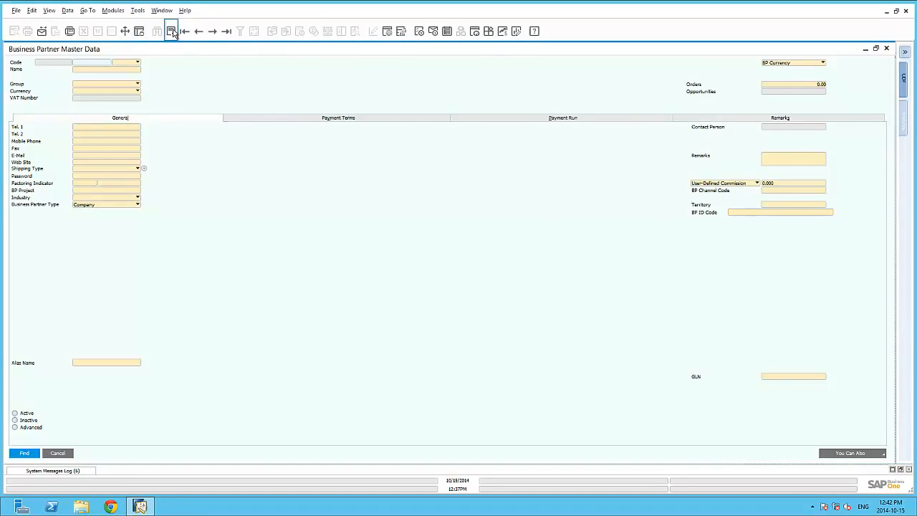
left_click(172, 32)
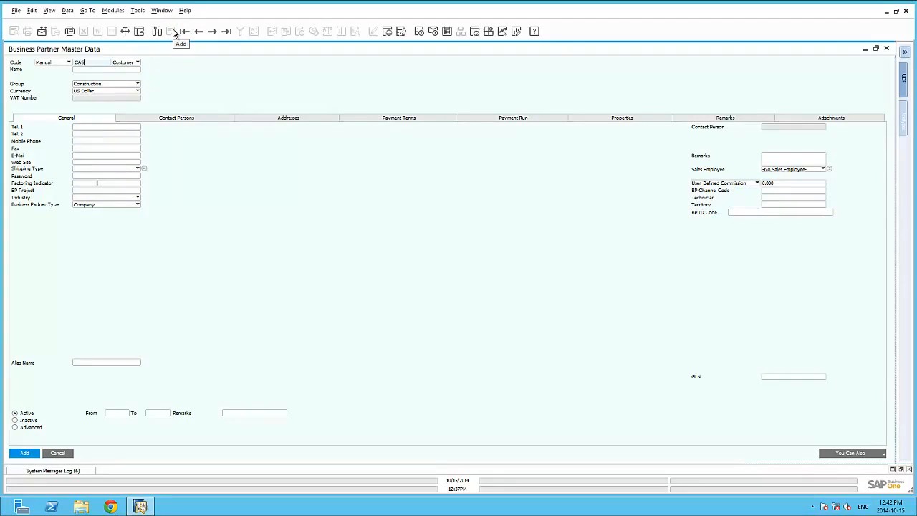
type("H")
left_click(106, 69)
type("Cash")
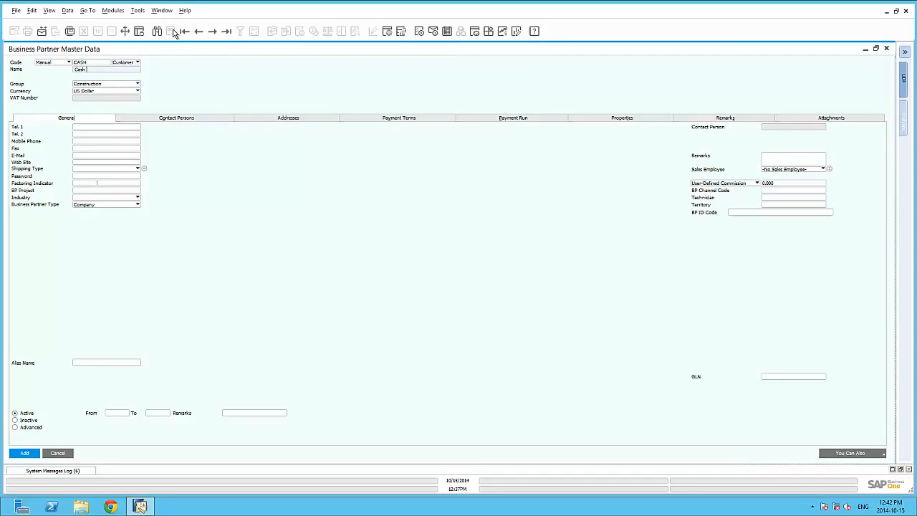
type("Sales")
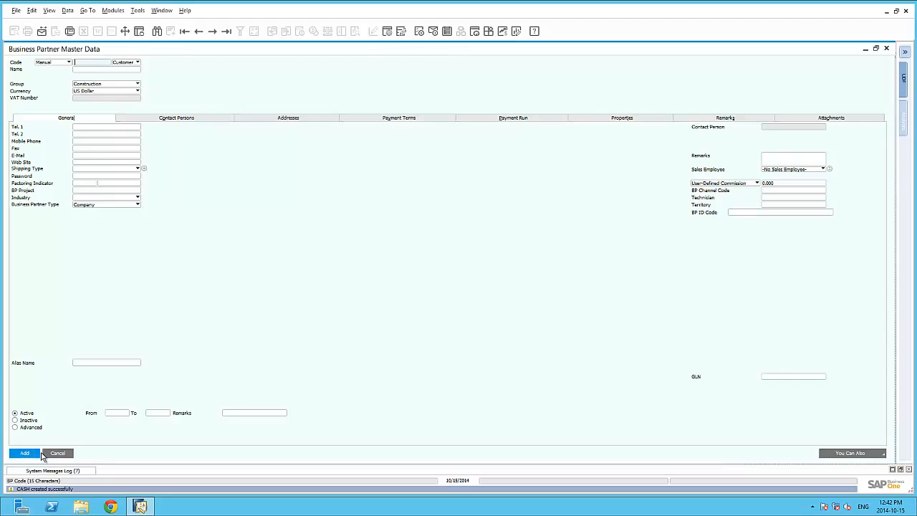
left_click(57, 452)
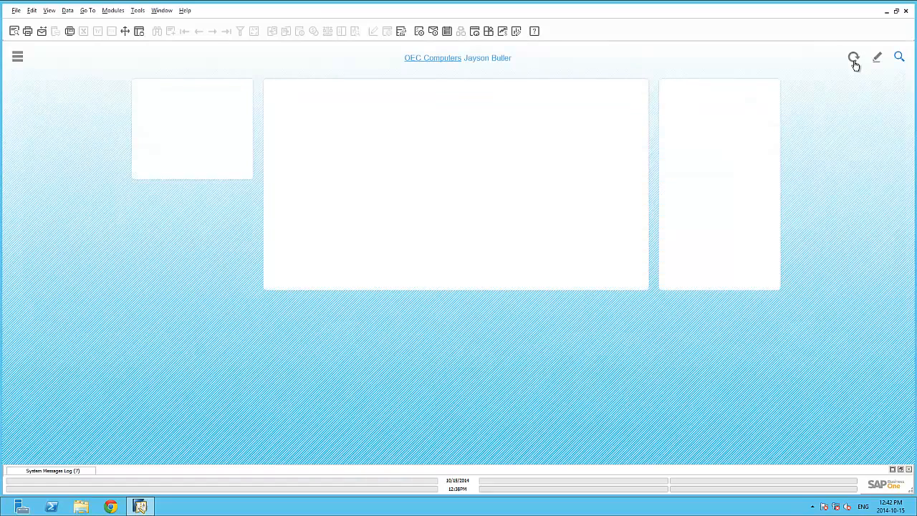
Refresh the cockpit so Customer CASH appears in My Recent Updates, then view and close its record
left_click(854, 57)
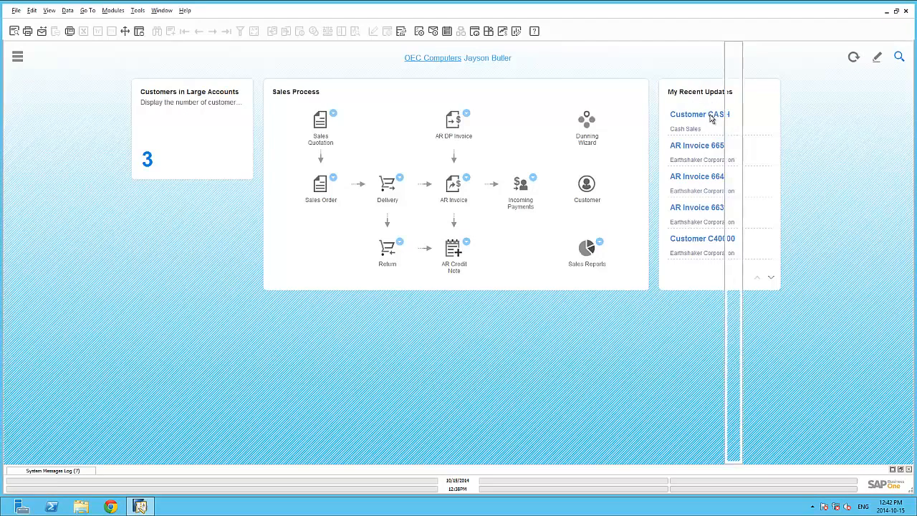
left_click(699, 115)
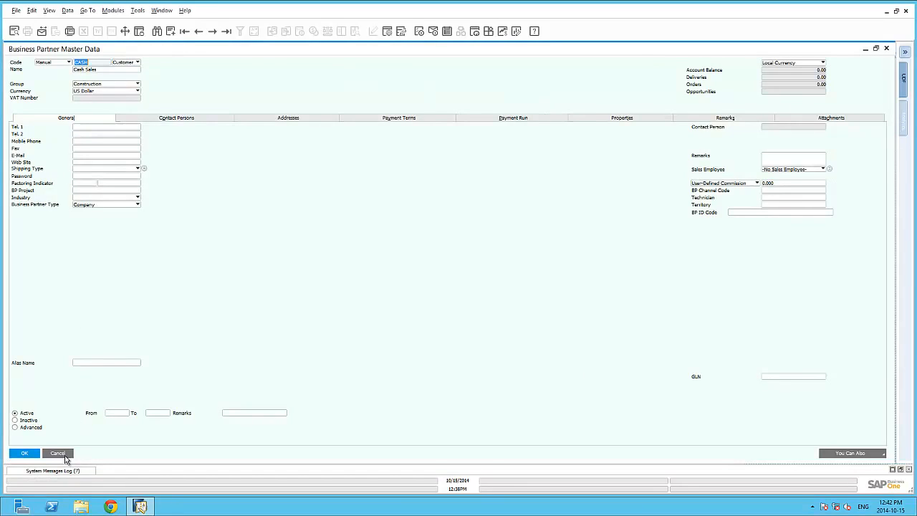
left_click(57, 453)
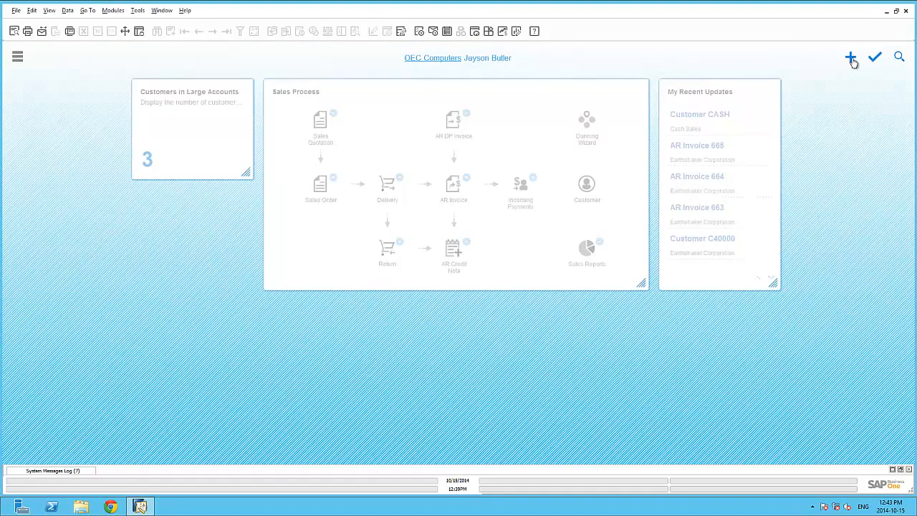
Add the Revenue Versus Gross Profit and Top 5 Vendors by Purchase Amount dashboard tiles
left_click(851, 57)
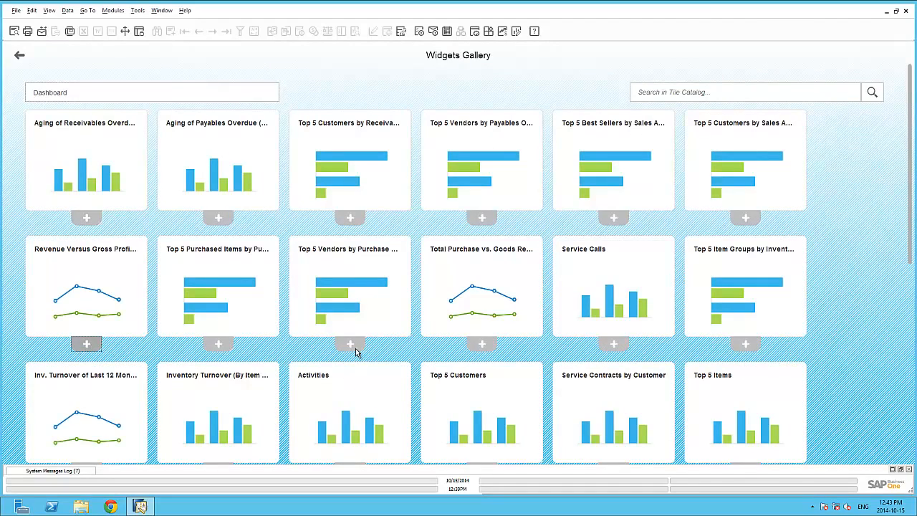
left_click(86, 344)
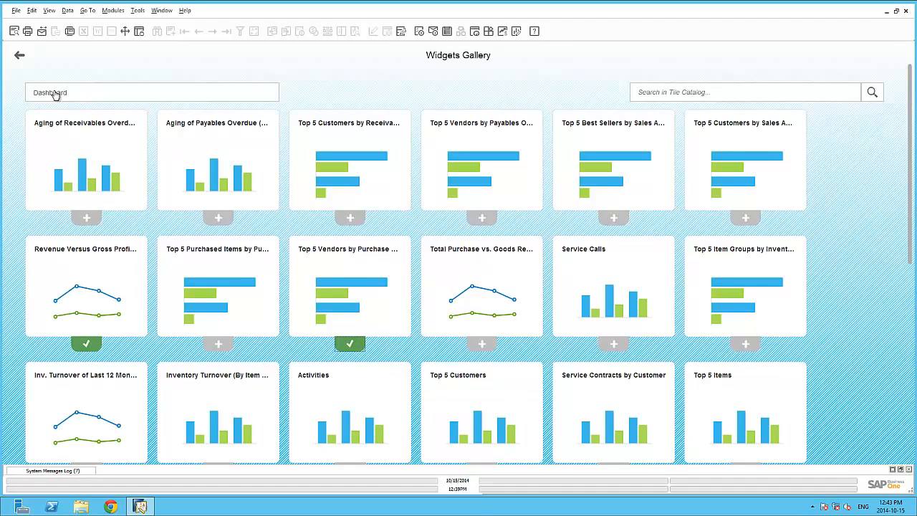
left_click(150, 91)
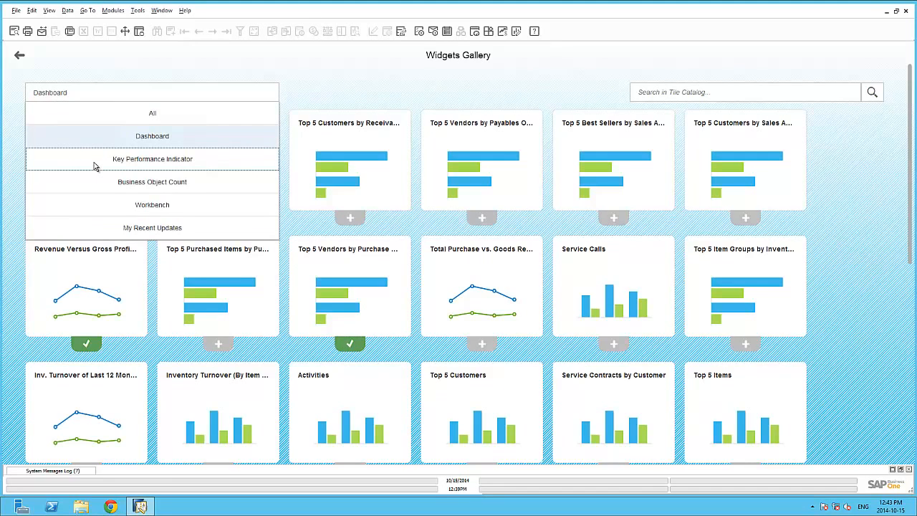
Add the Sales Revenue, Working Capital and Net Cash Flow (Investment) KPI tiles and return to the cockpit
left_click(151, 157)
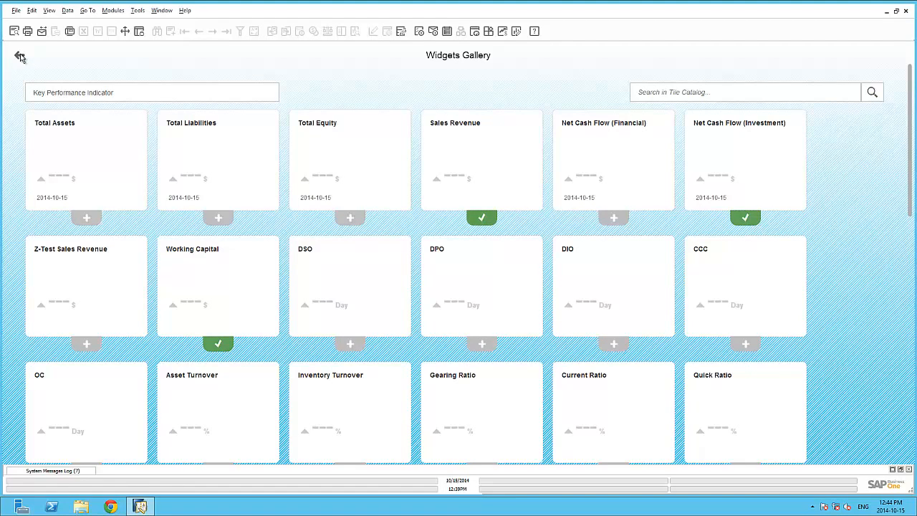
left_click(20, 58)
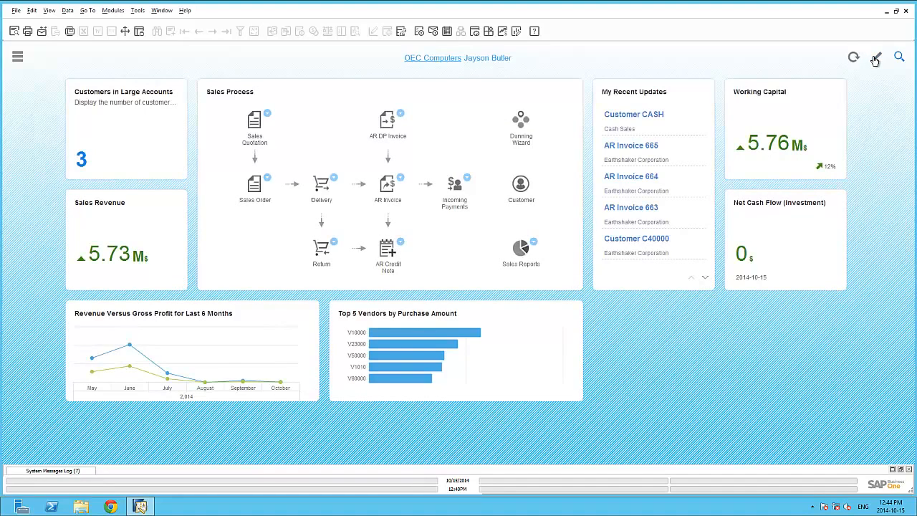
Show the module menu beside the cockpit and re-enter cockpit edit mode
left_click(17, 58)
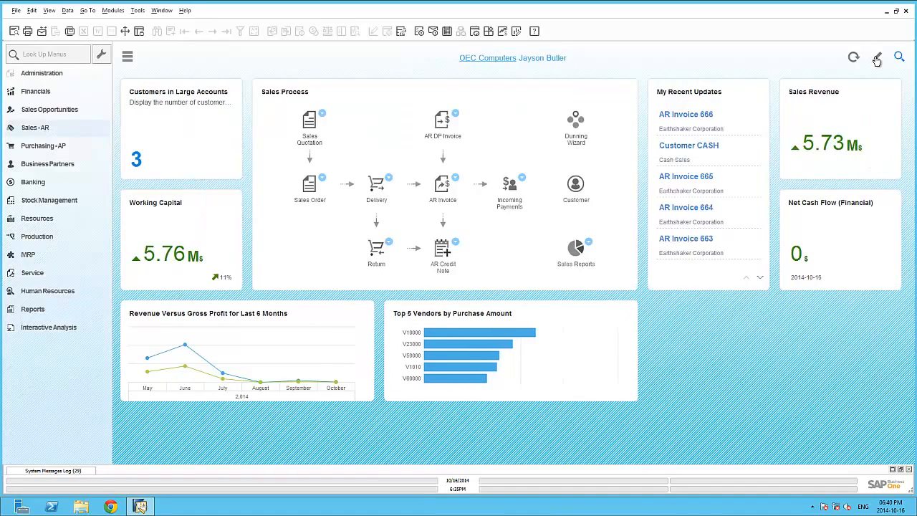
left_click(877, 58)
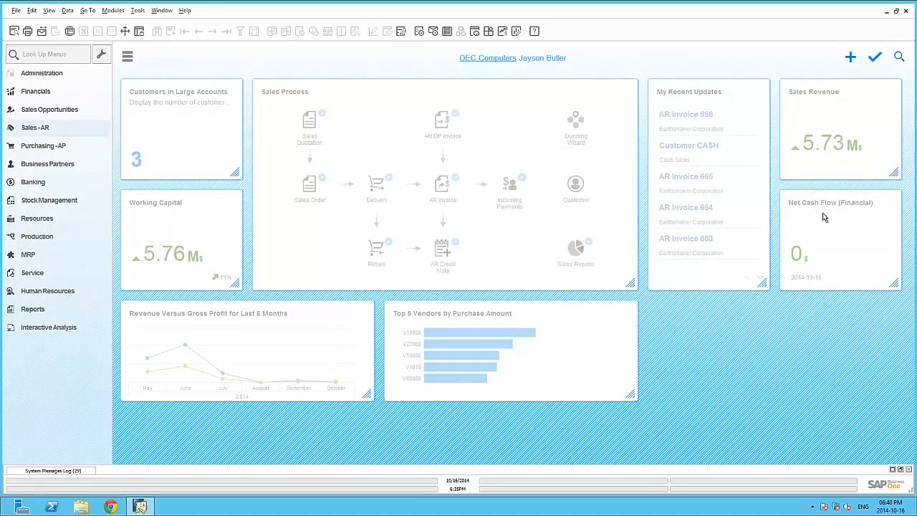